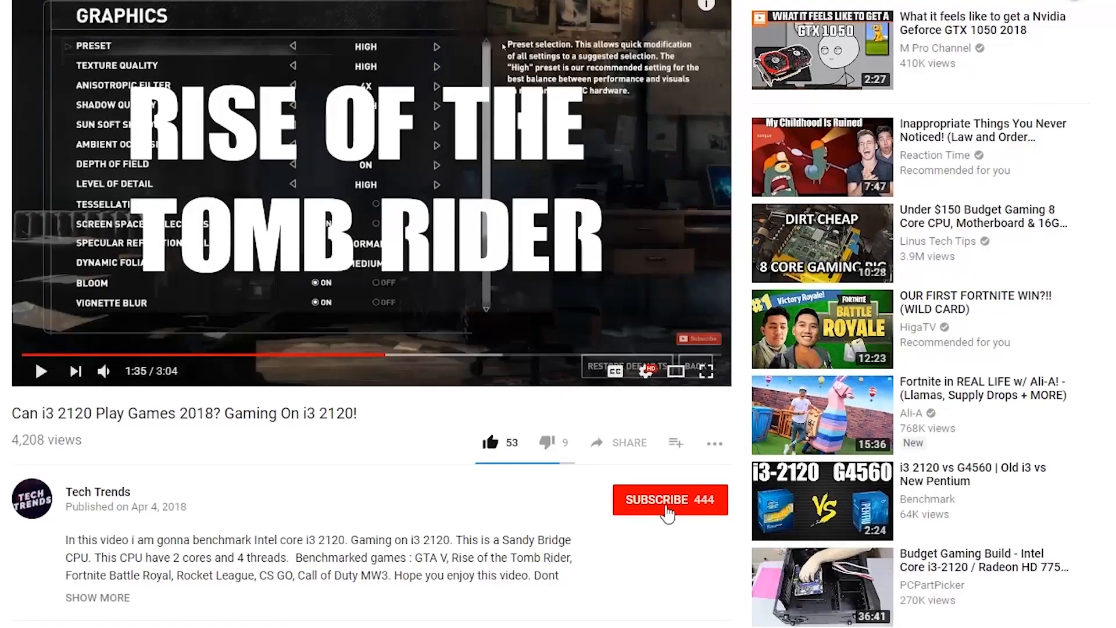
Step: Close the YouTube i3 2120 gaming video and return to the Windows desktop
click(670, 499)
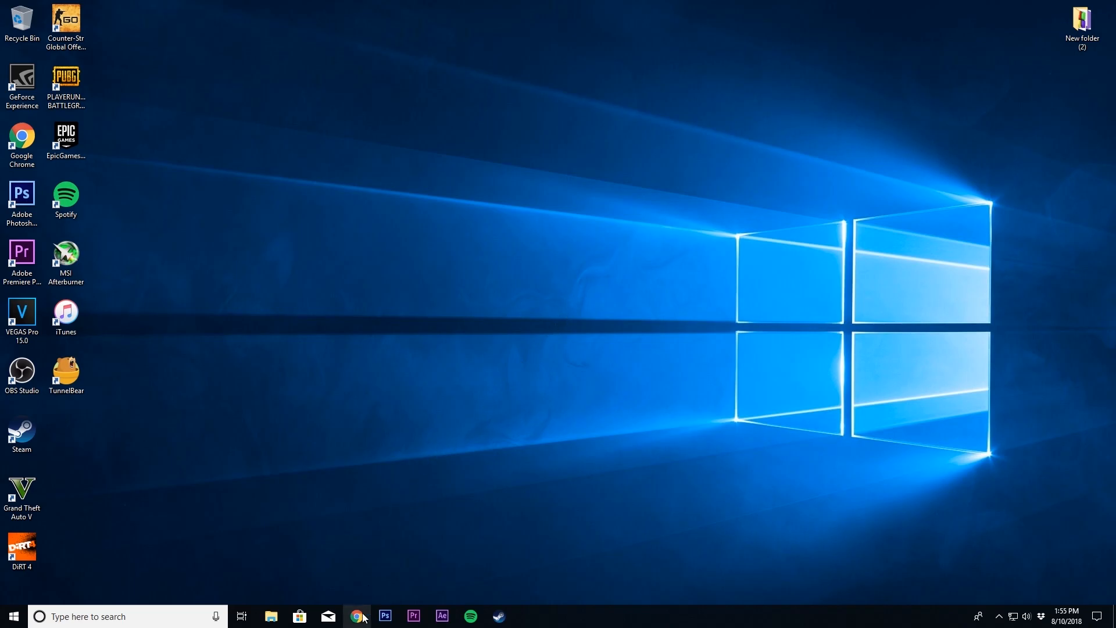
Step: Search Google for 'obs studio' and reach the obsproject.com site
click(357, 616)
text(o)
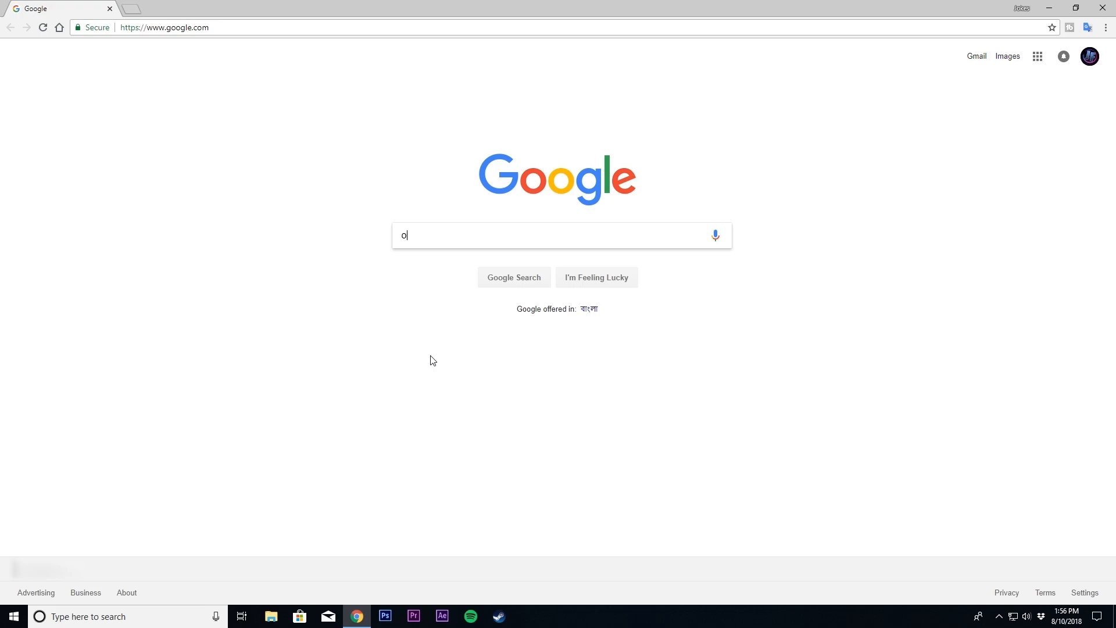
text(bs stud)
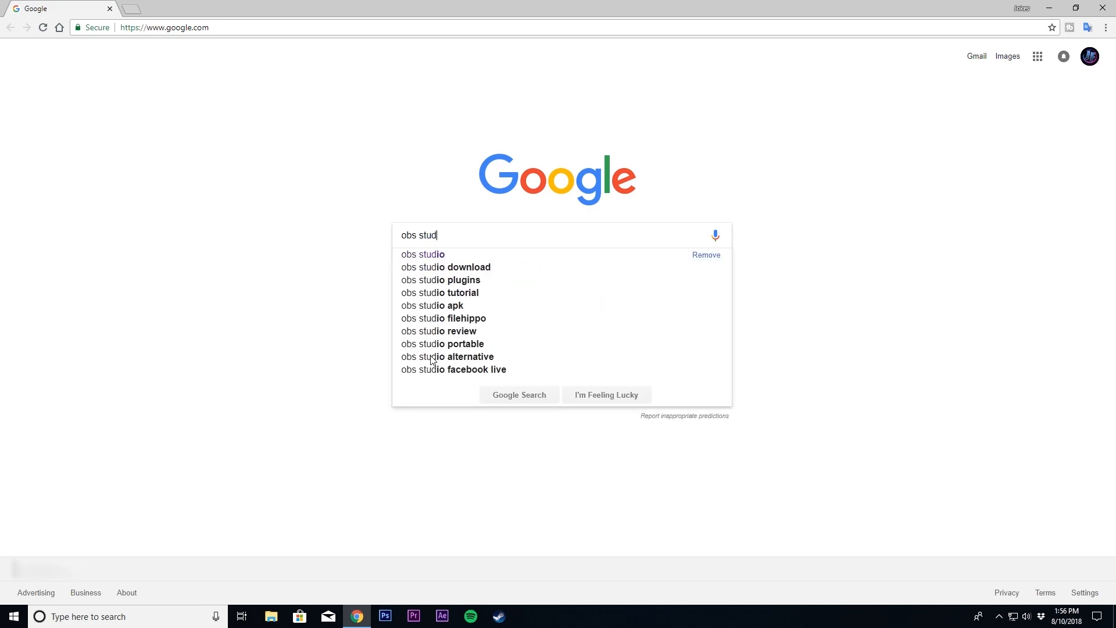
click(424, 255)
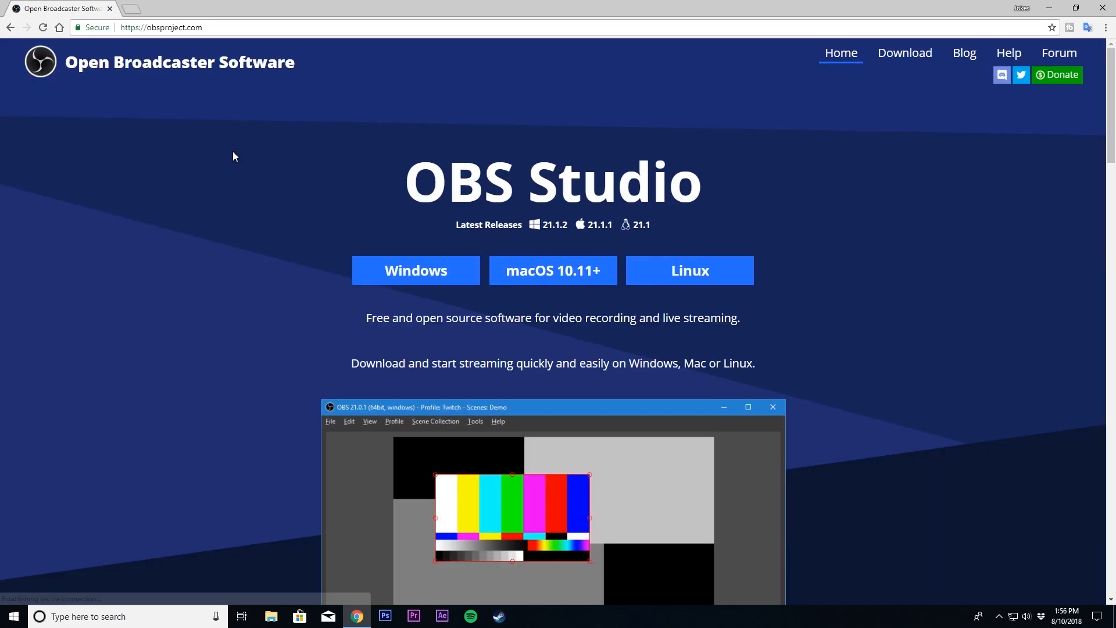
mouse_move(553, 270)
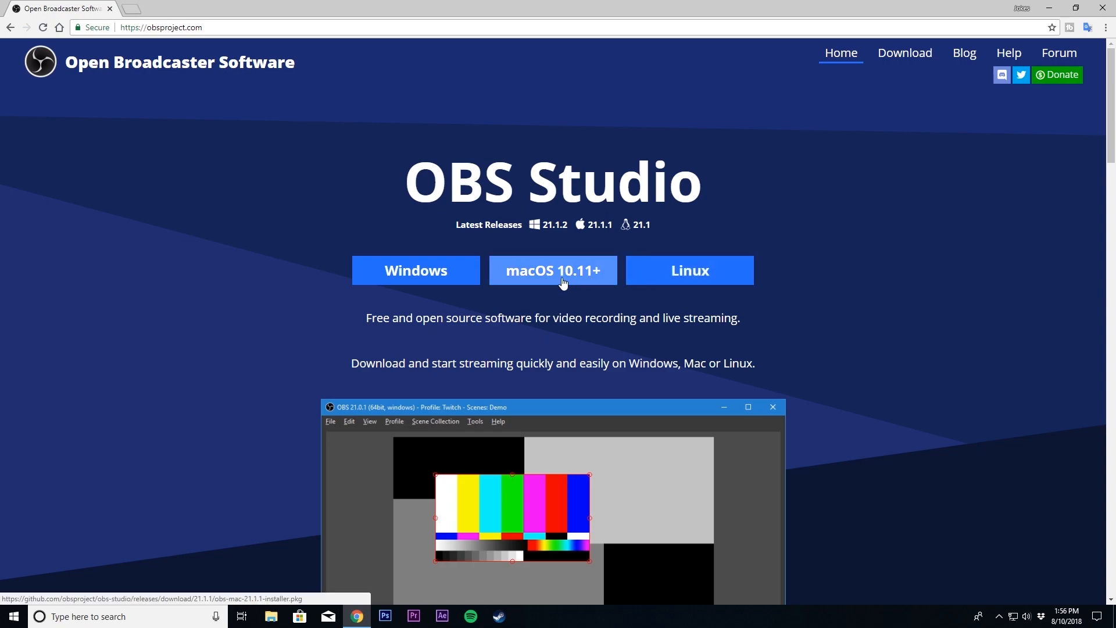
Step: Download the Windows OBS Studio installer and start running the .exe
click(415, 270)
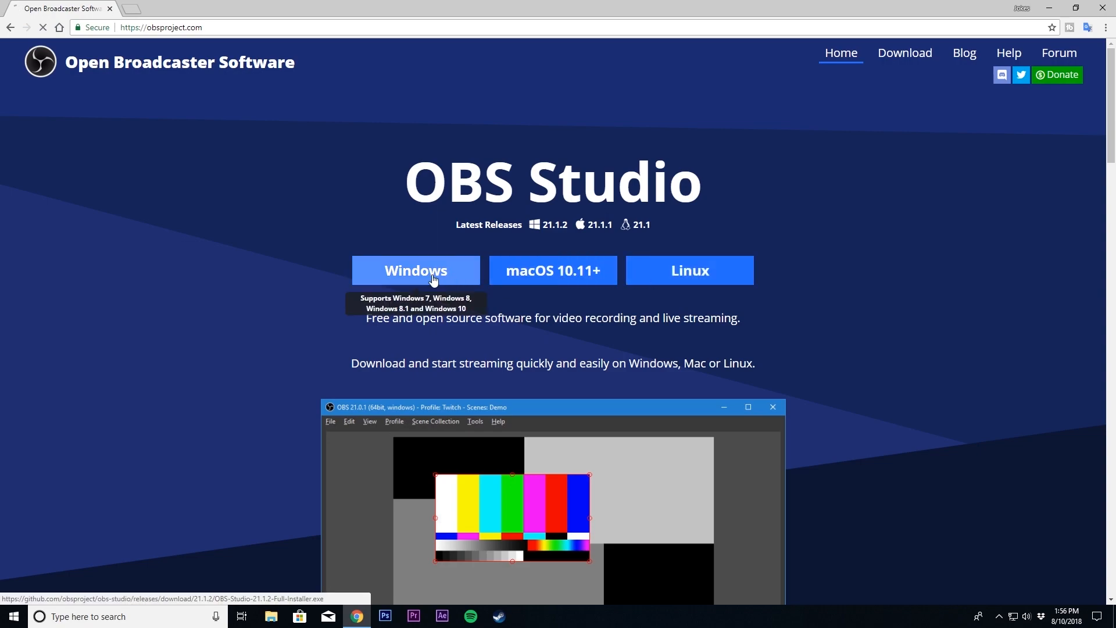
click(416, 270)
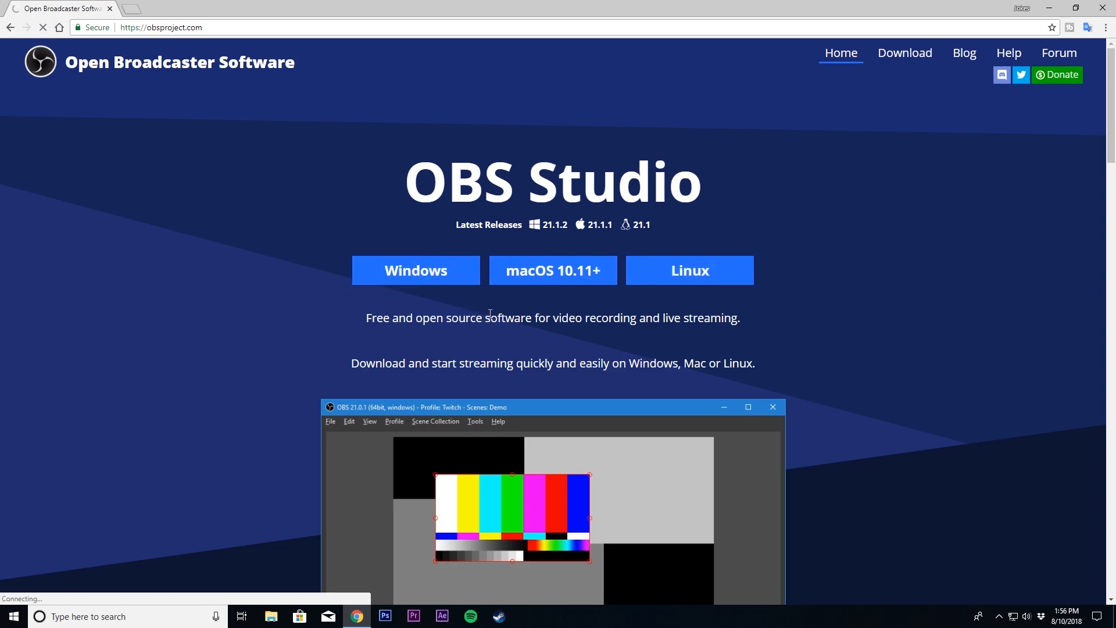
click(415, 270)
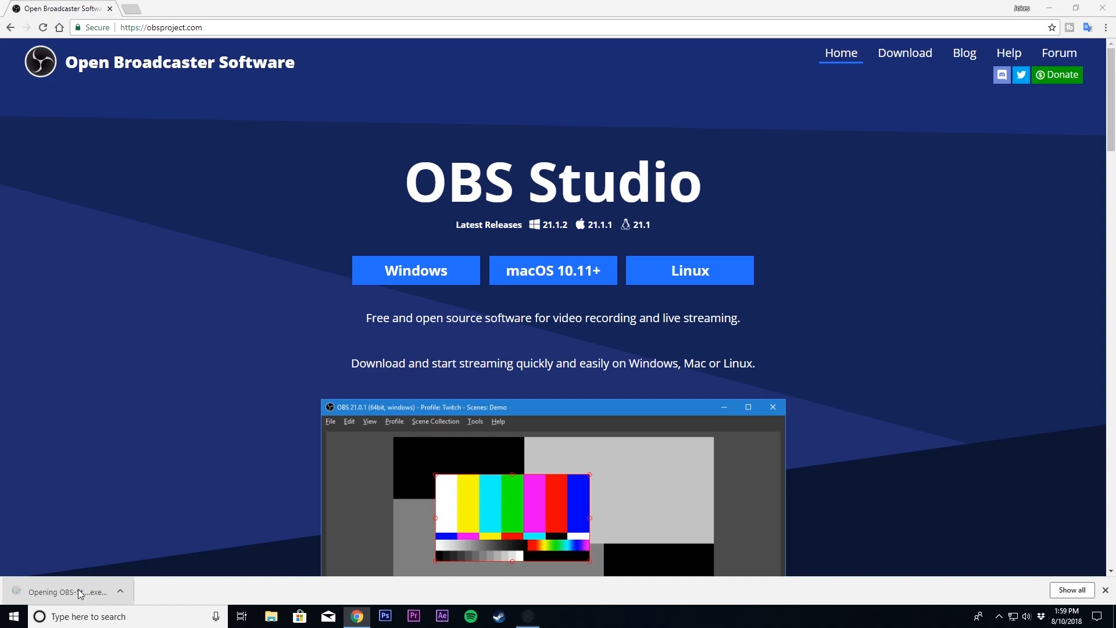
Step: Install OBS Studio 21.1.2 to the default folder, launch it and accept the licence
click(67, 591)
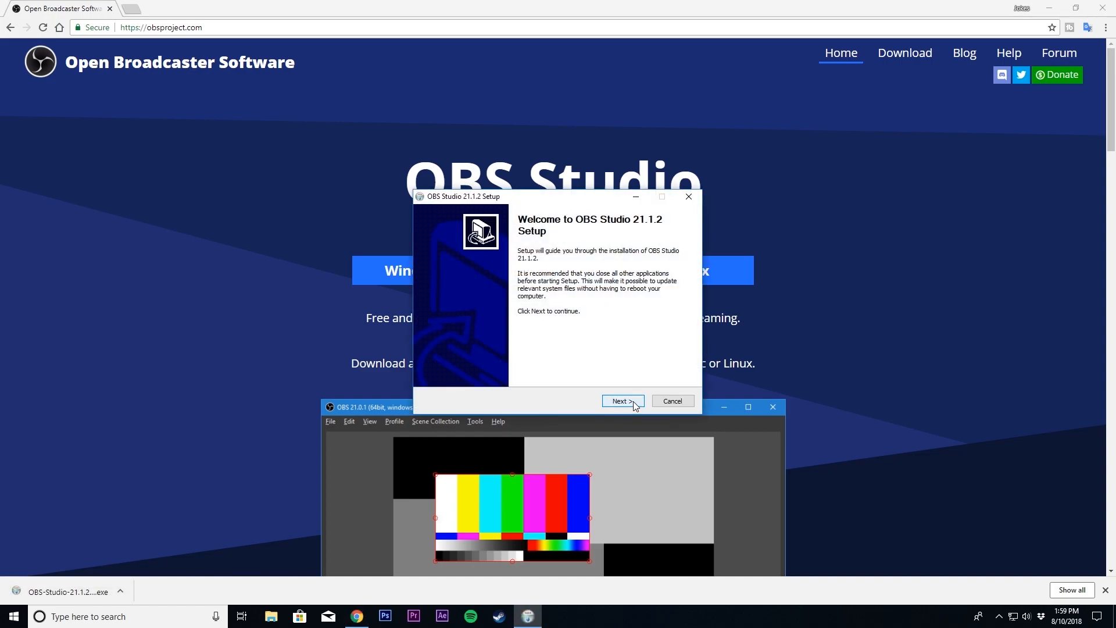
click(621, 401)
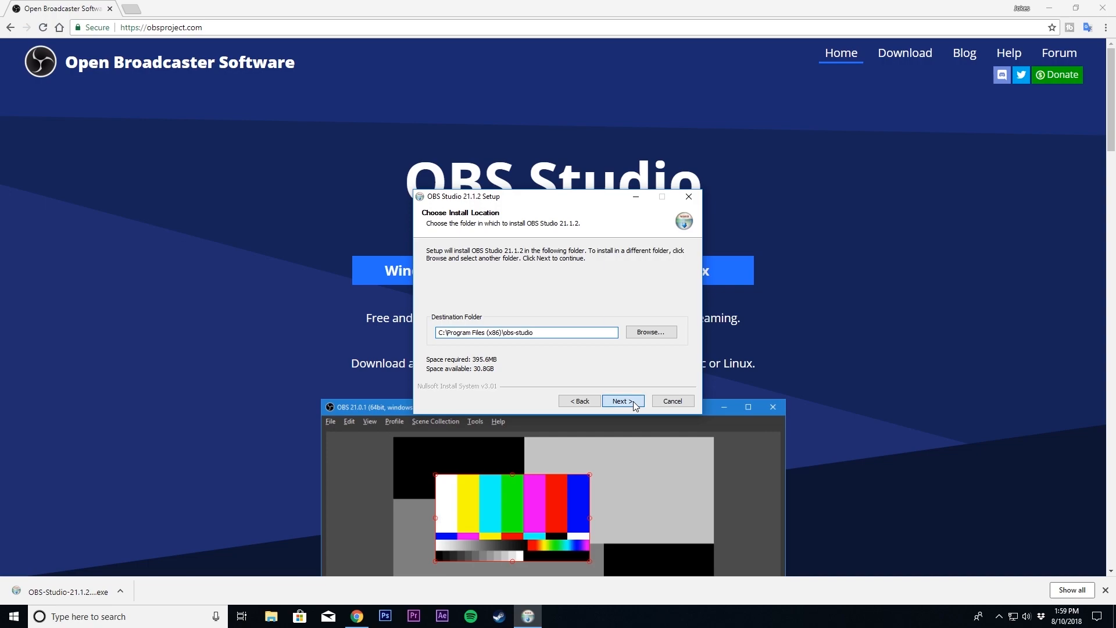
click(621, 401)
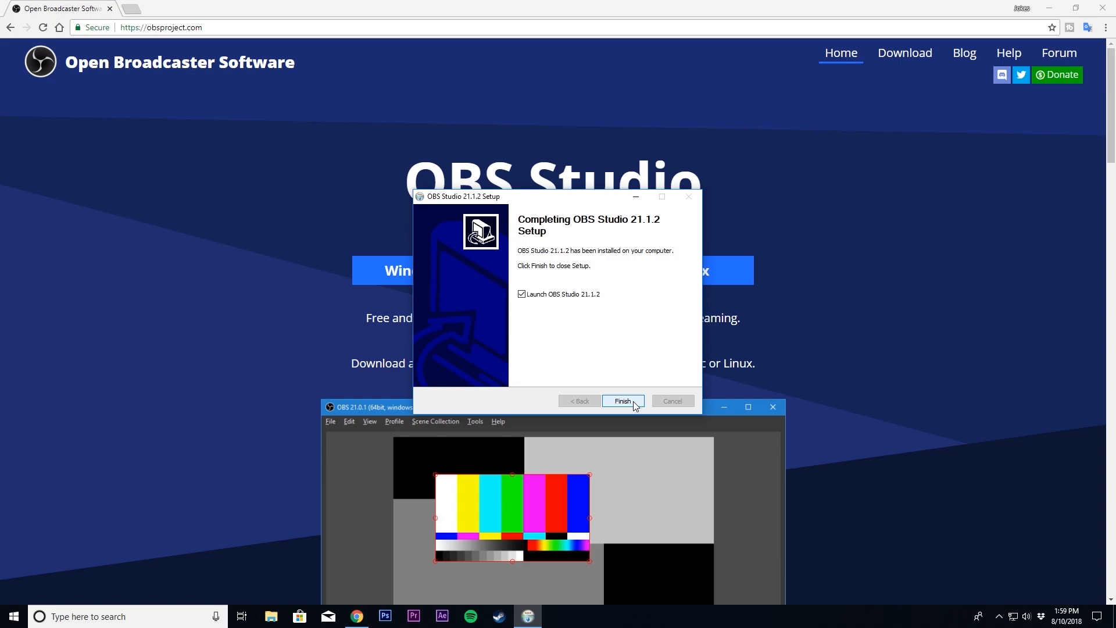
click(621, 402)
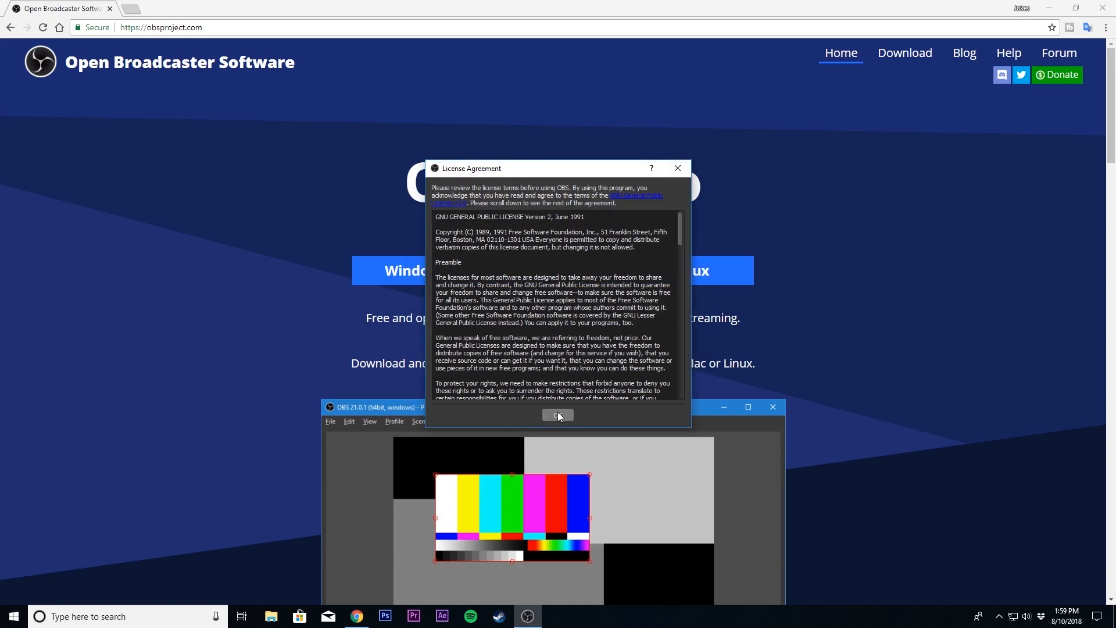
click(556, 415)
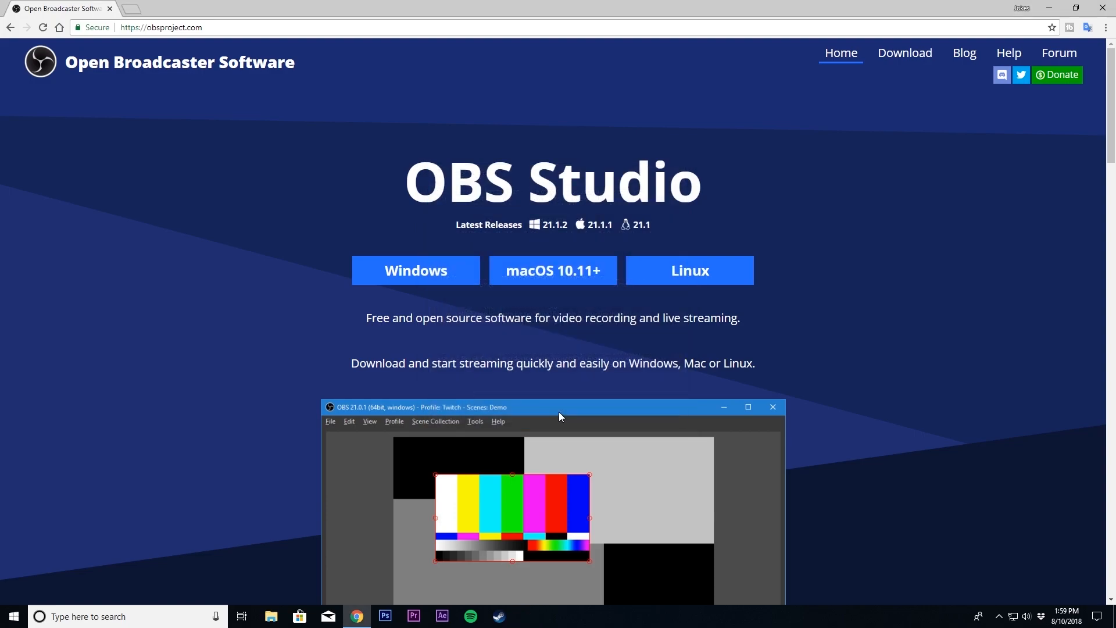
Step: Decline the Auto-Configuration Wizard and dismiss its reminder notice
click(527, 616)
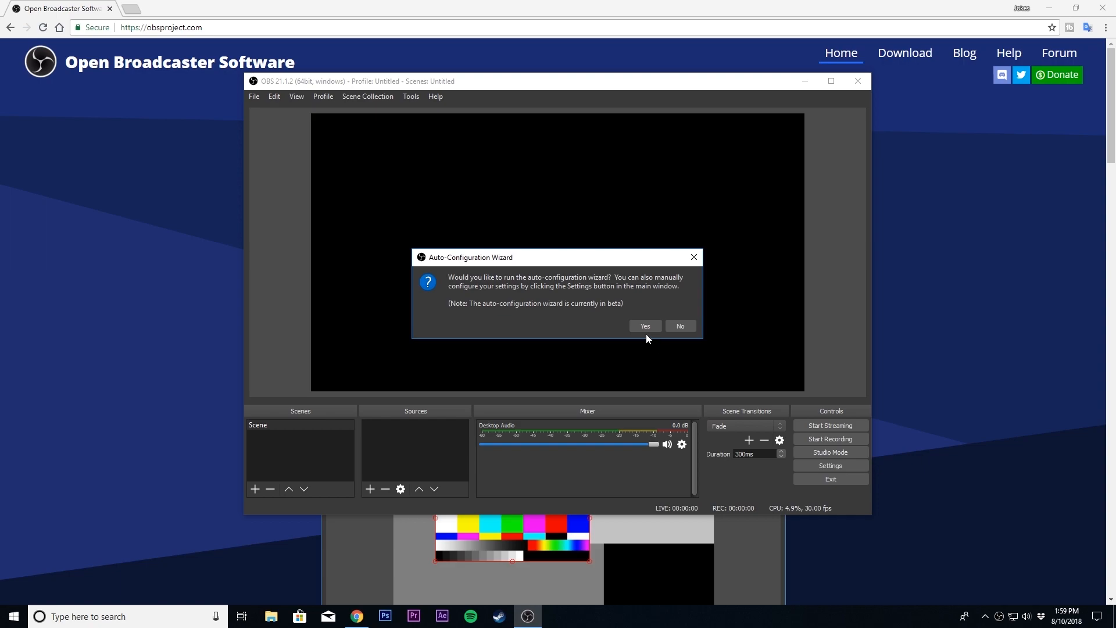
click(678, 326)
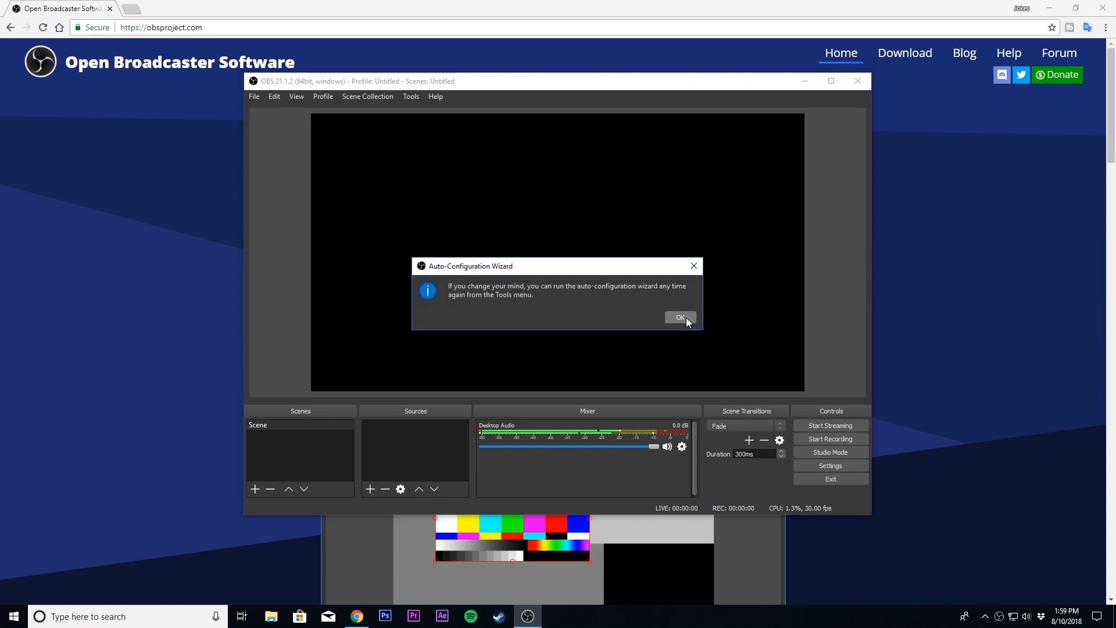
click(678, 317)
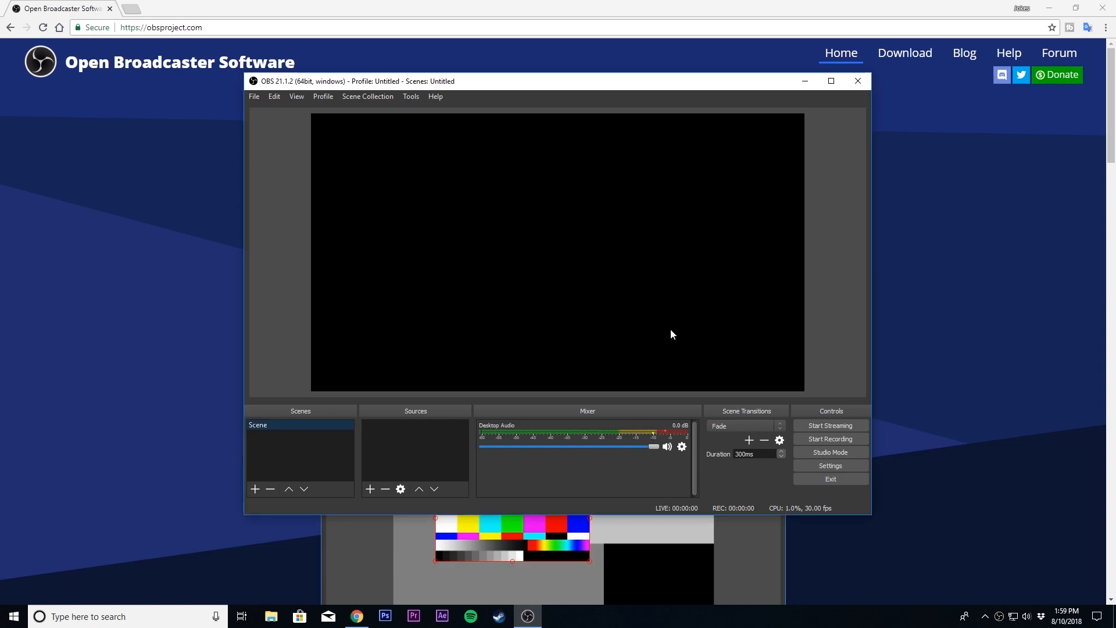
mouse_move(1046, 15)
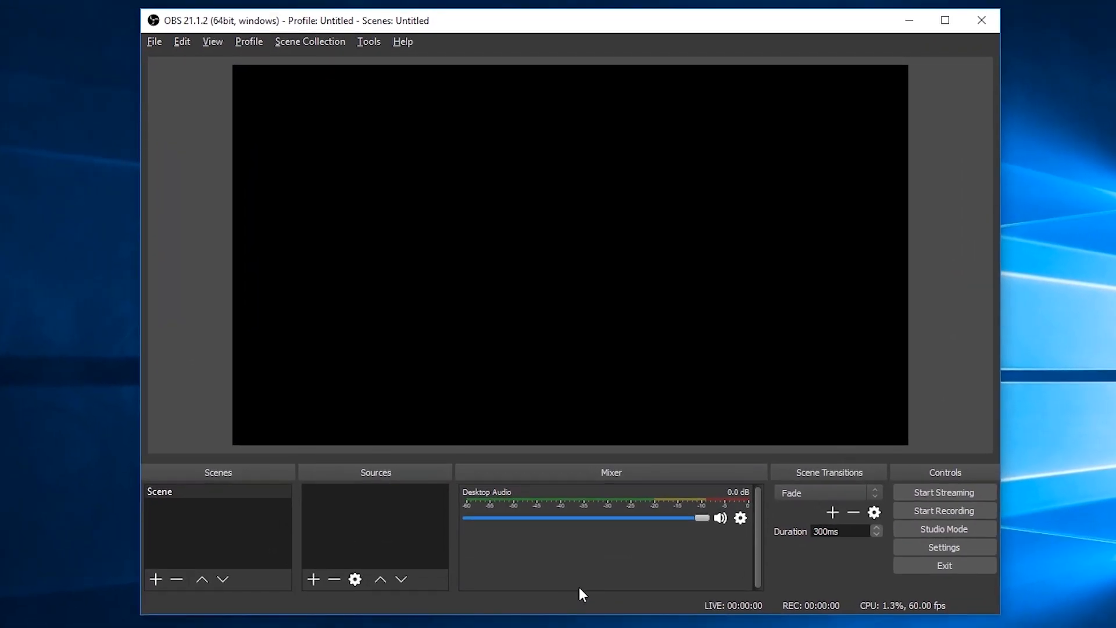
mouse_move(360, 493)
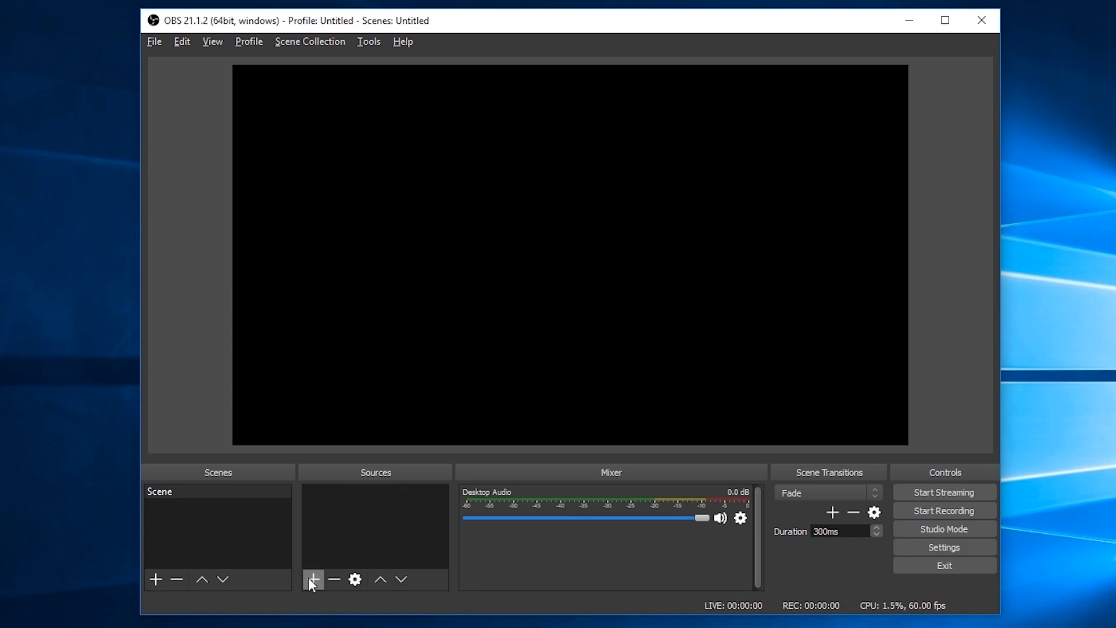
Step: Add a Display Capture source on Display 0 (1920x1080) with its default name
click(313, 579)
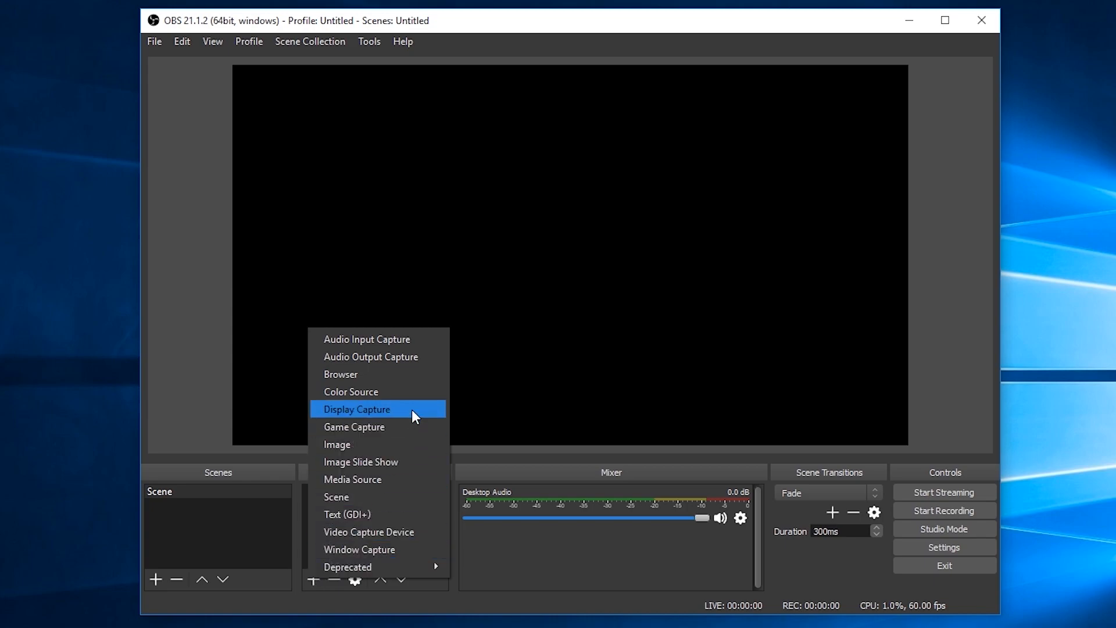
click(357, 409)
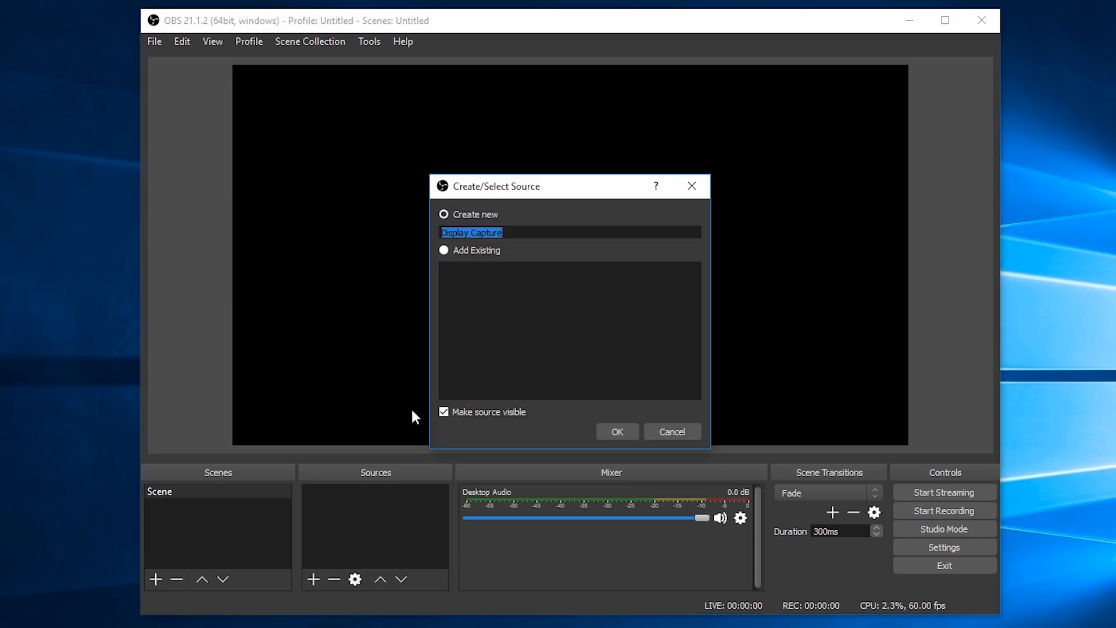
mouse_move(469, 429)
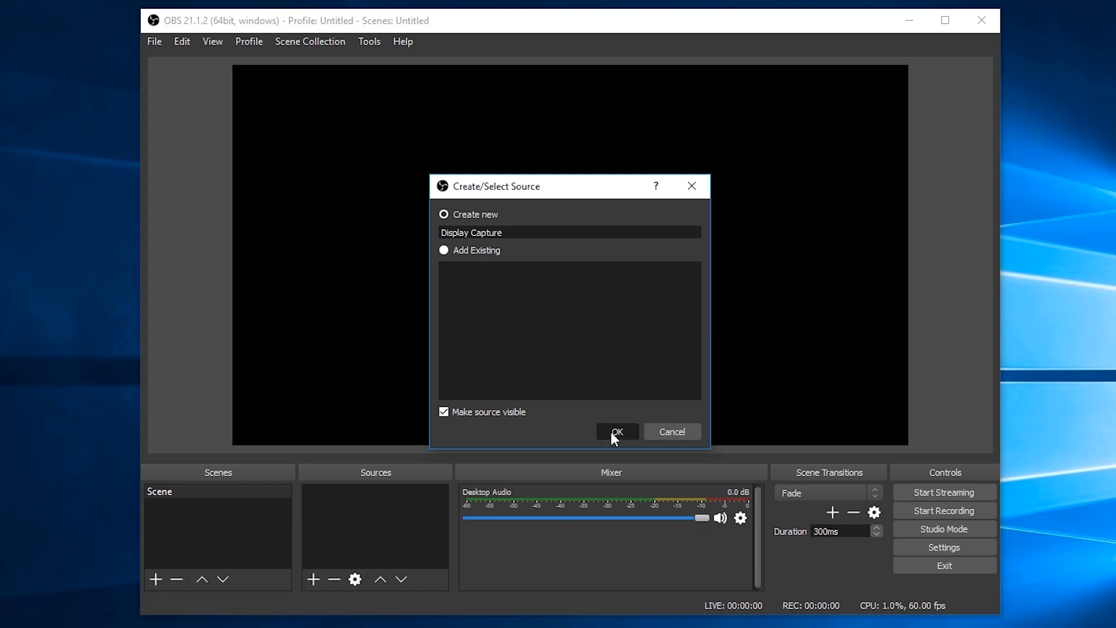
click(616, 432)
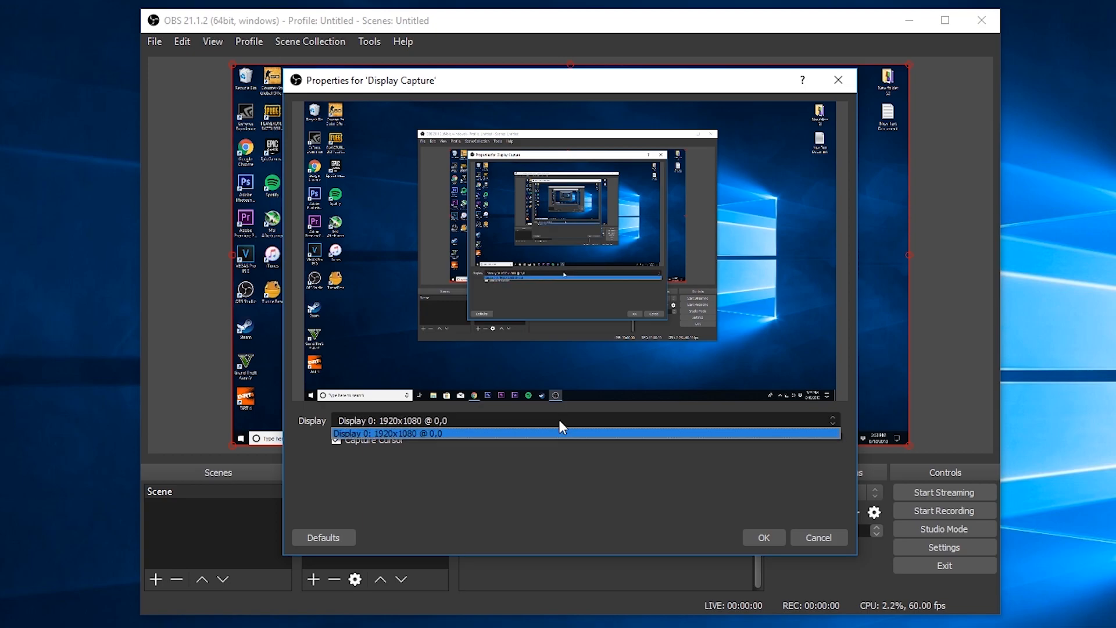
click(387, 433)
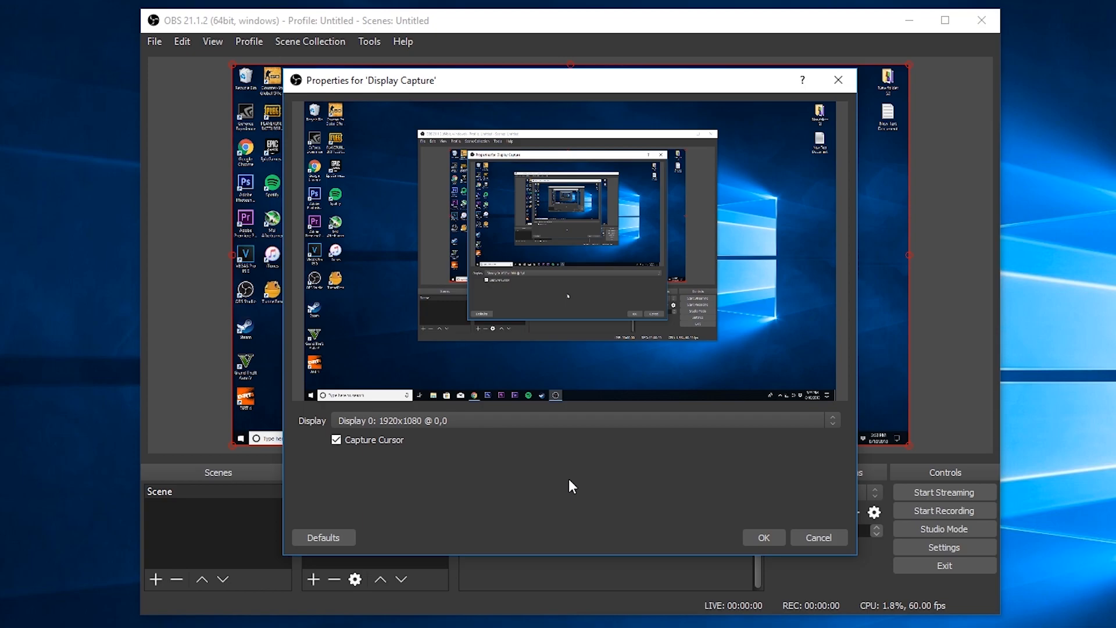
mouse_move(607, 495)
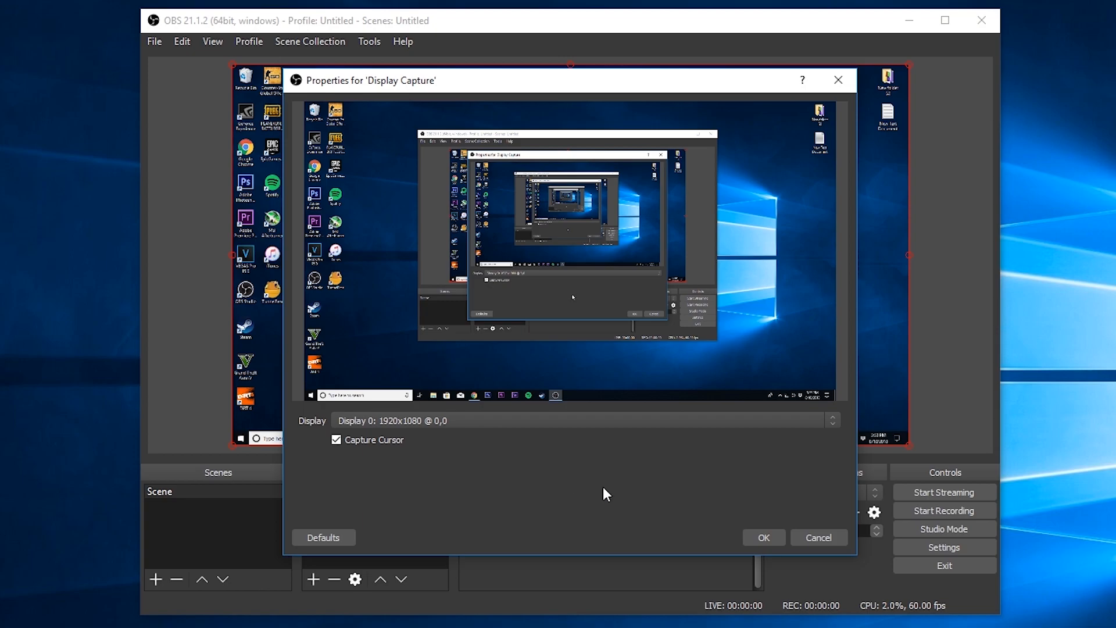
click(763, 537)
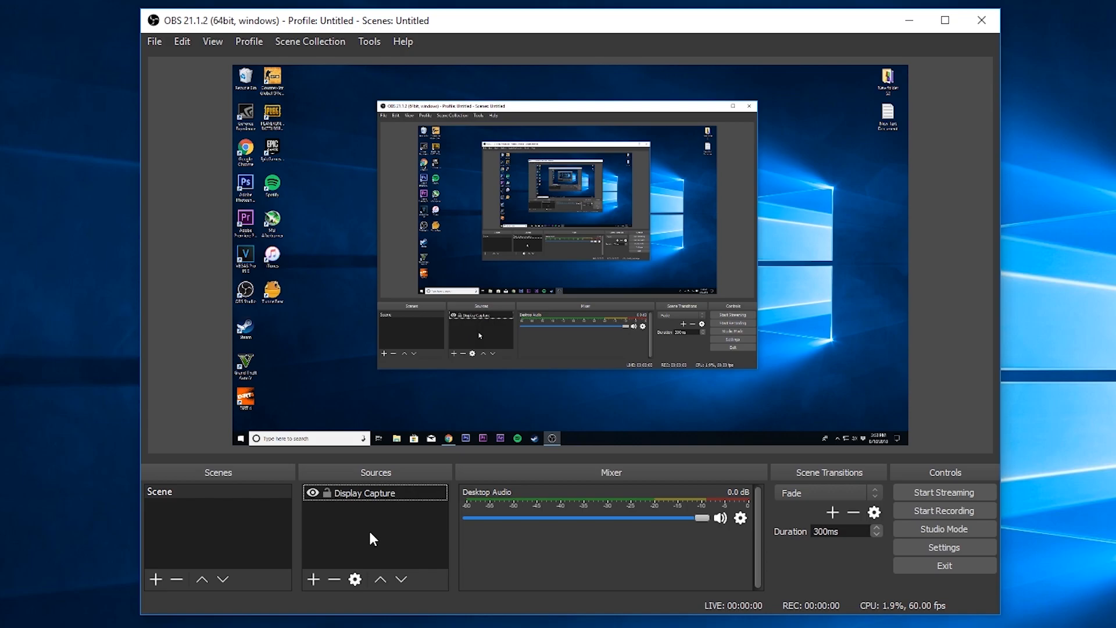
mouse_move(298, 116)
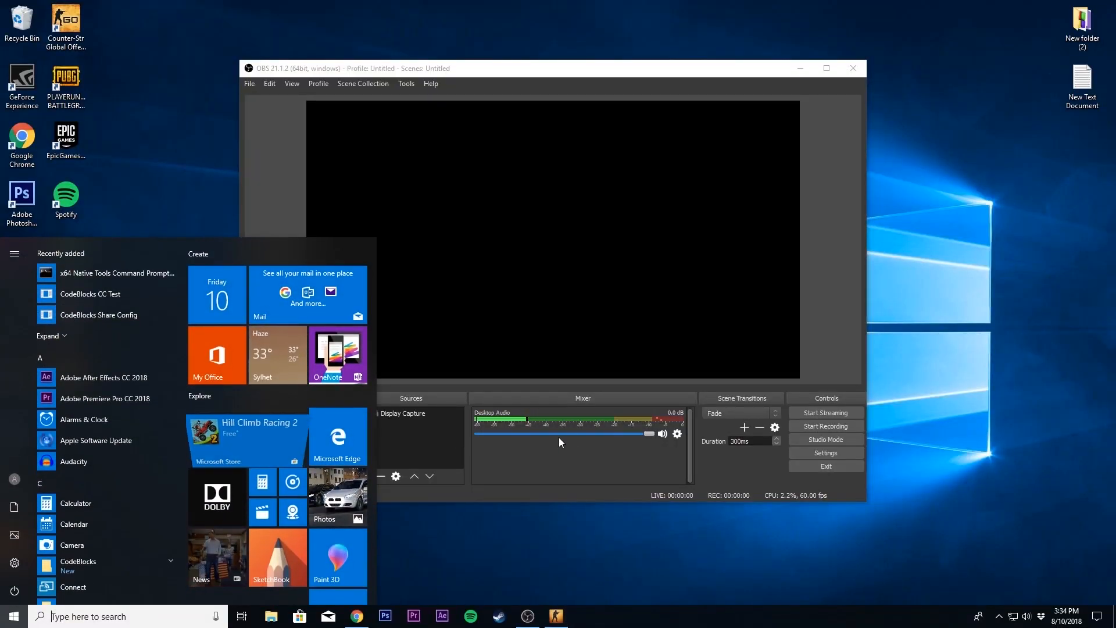
Step: Add a Game Capture source named 'csgo' capturing the csgo.exe window
click(291, 586)
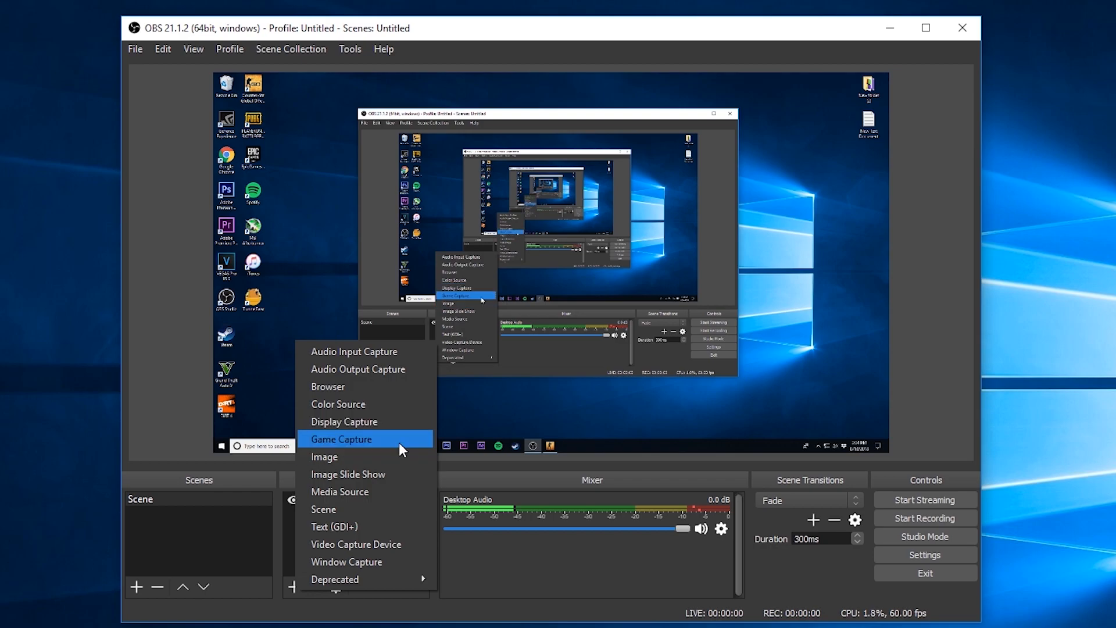
click(340, 438)
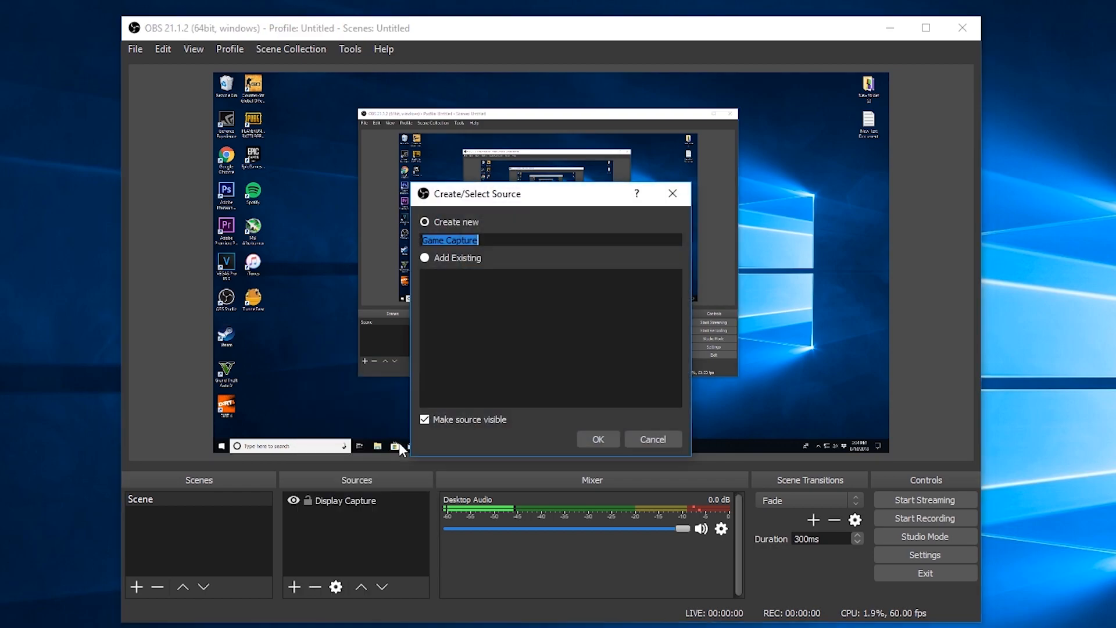
mouse_move(505, 417)
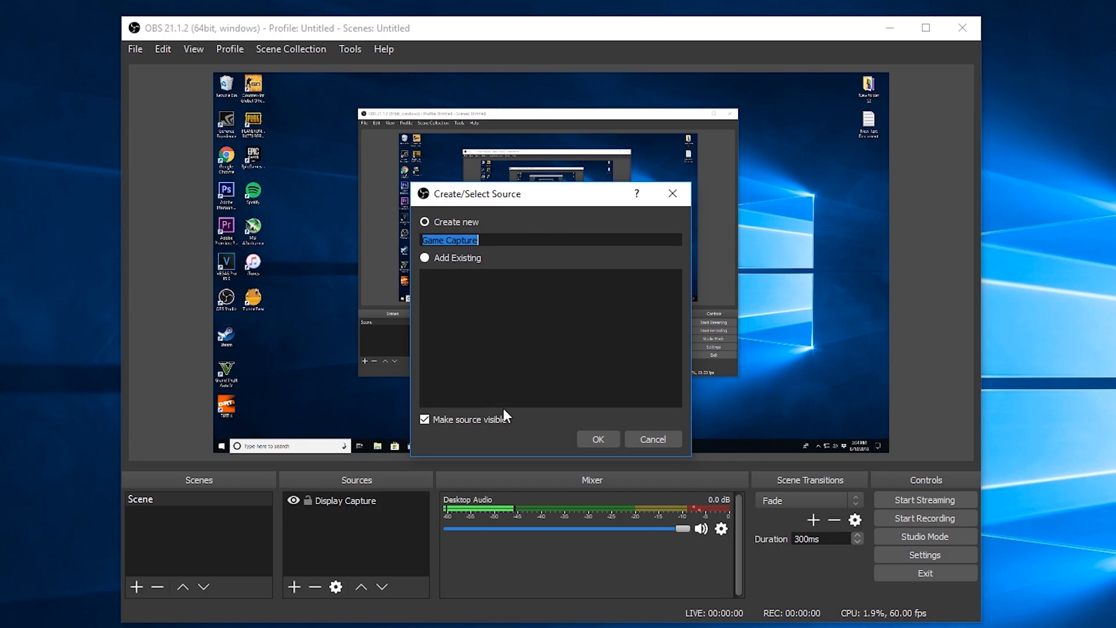
text(csgo)
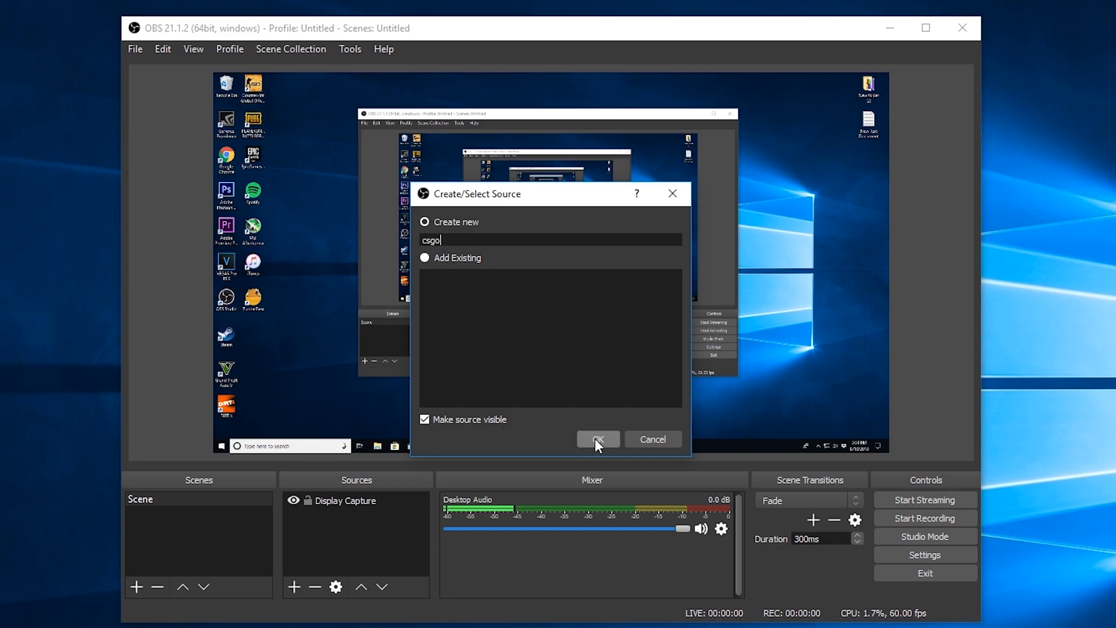
click(598, 440)
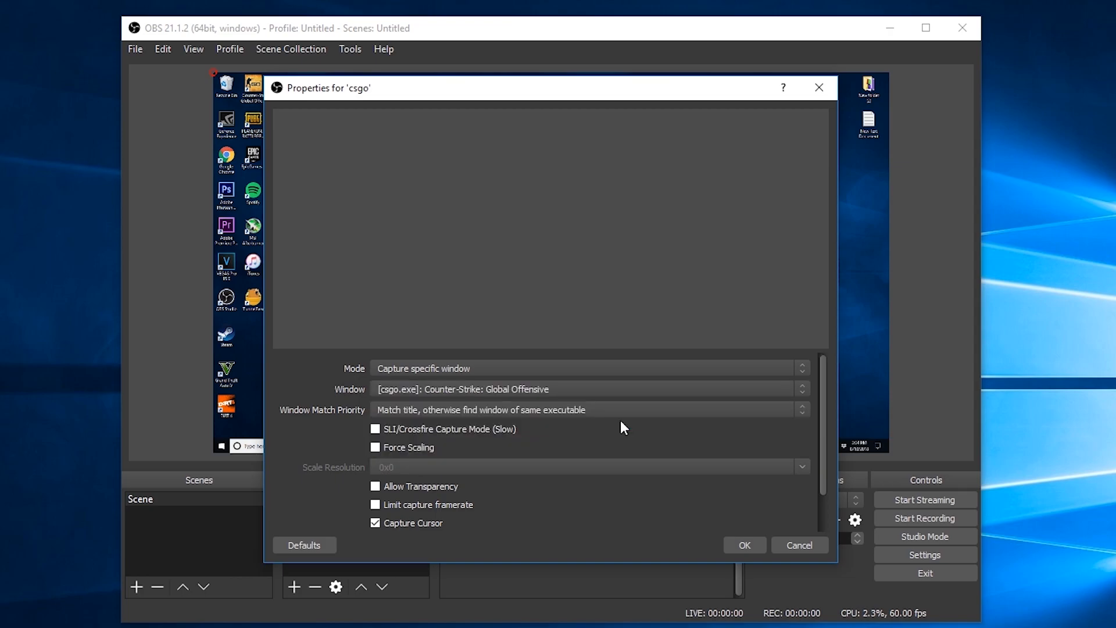
click(743, 544)
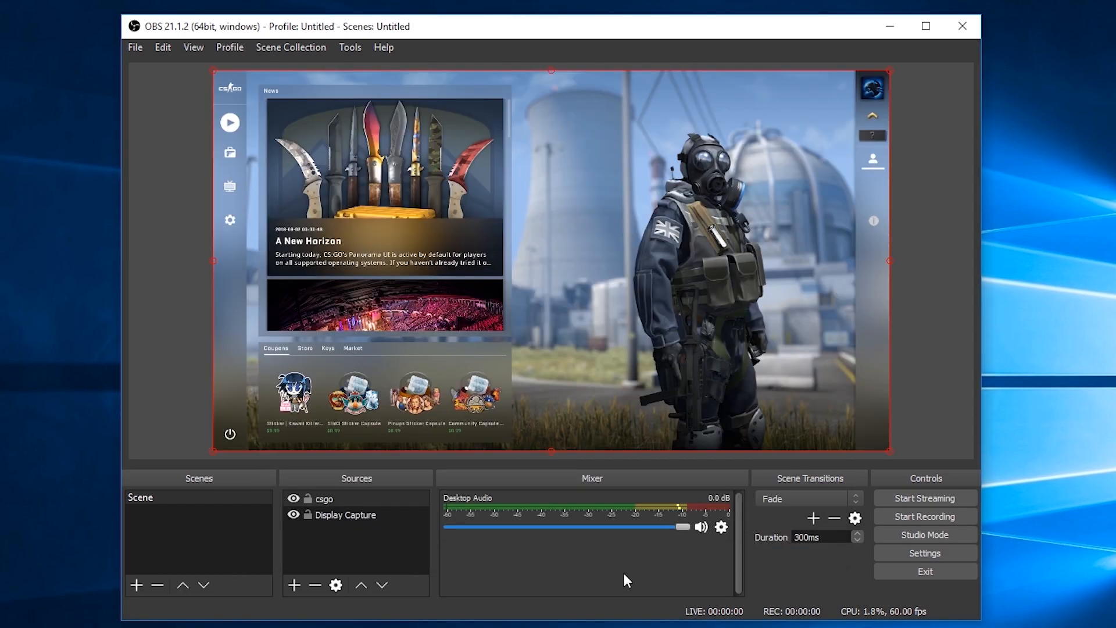
mouse_move(562, 553)
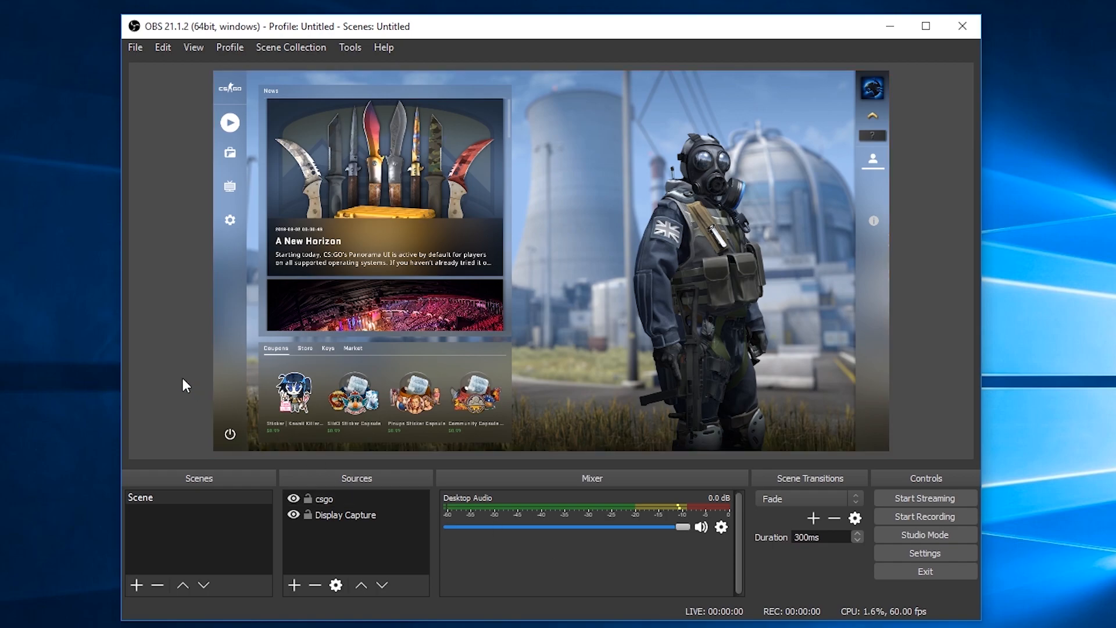
mouse_move(350, 484)
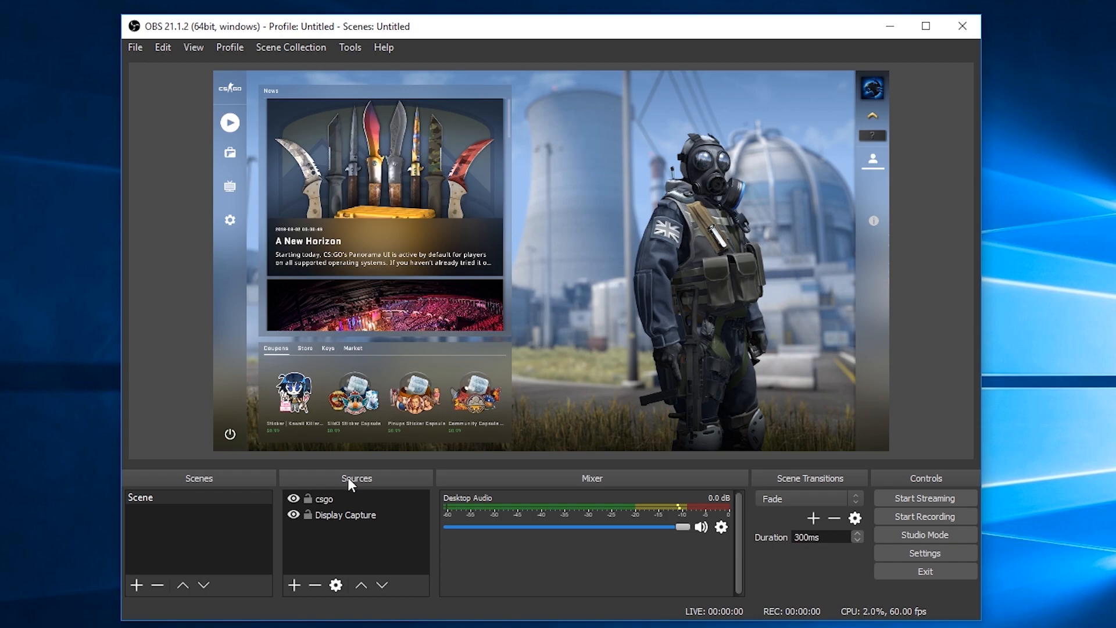
Step: Move Display Capture above csgo and back below it in the source list
click(324, 499)
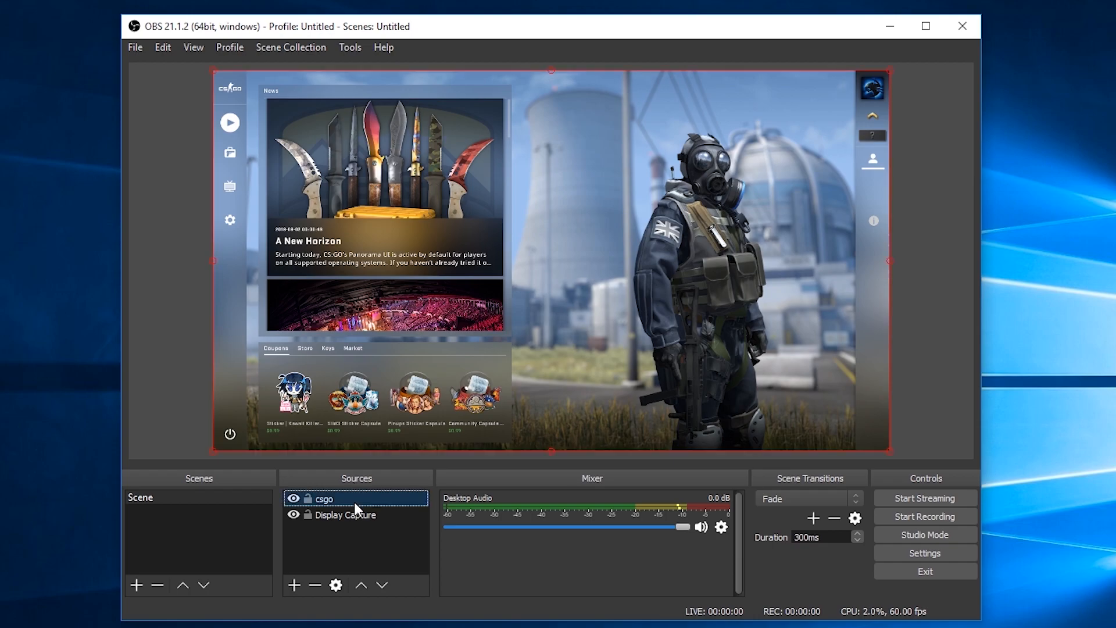
click(346, 514)
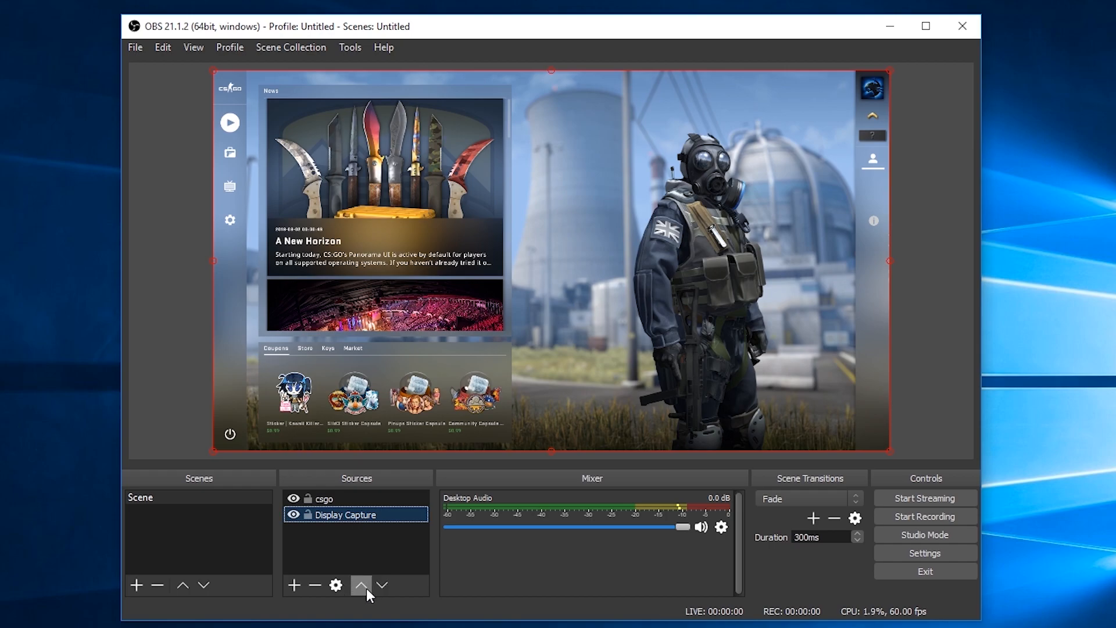
click(360, 584)
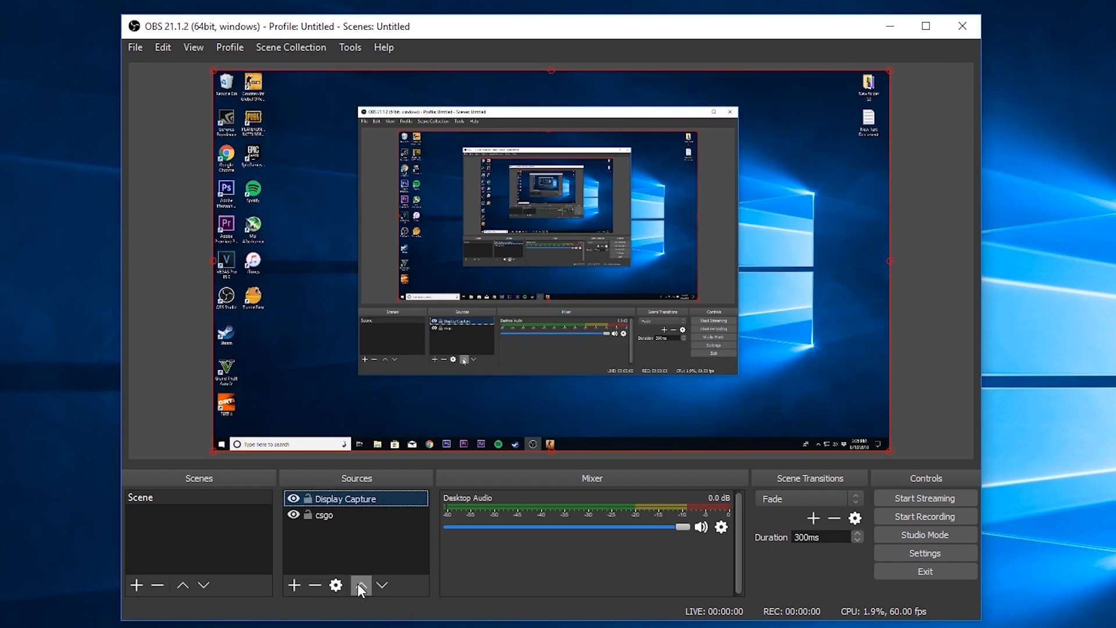
click(382, 585)
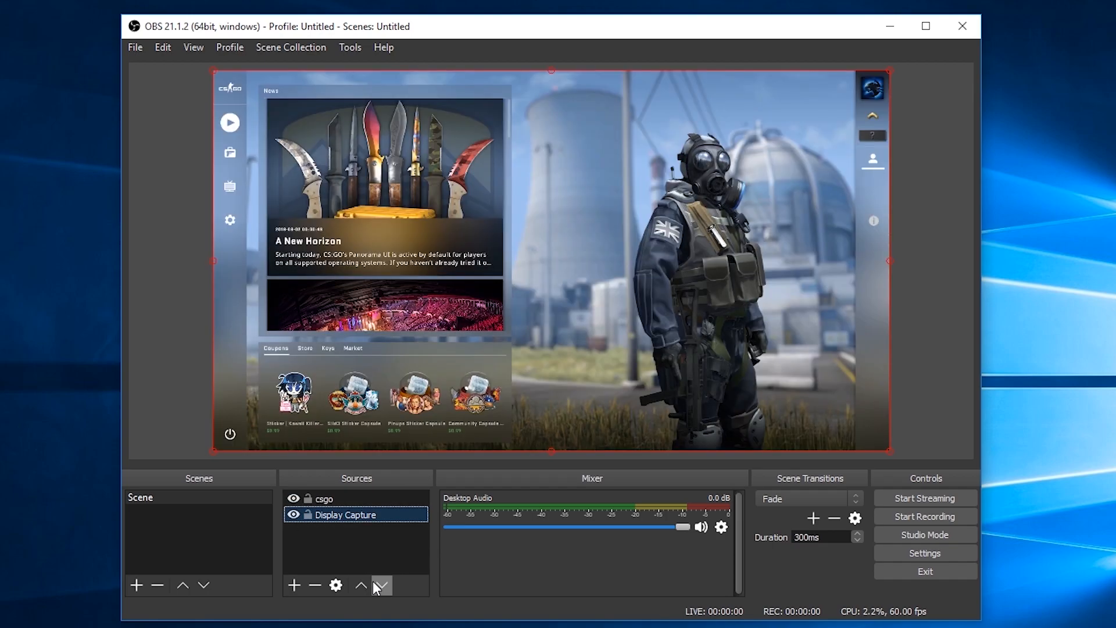
mouse_move(363, 539)
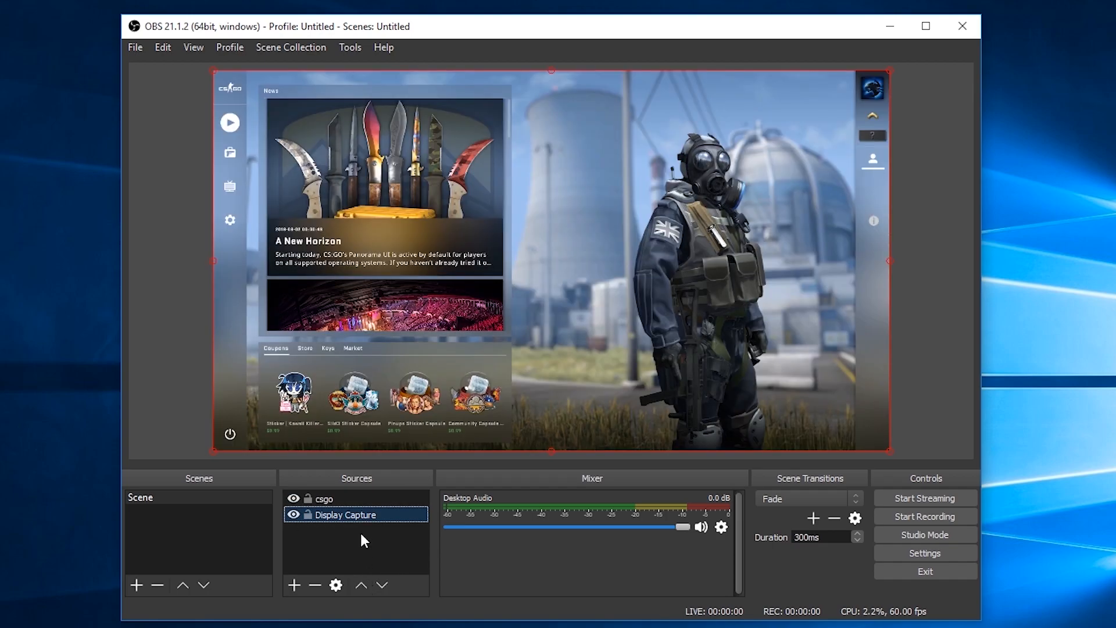
click(326, 499)
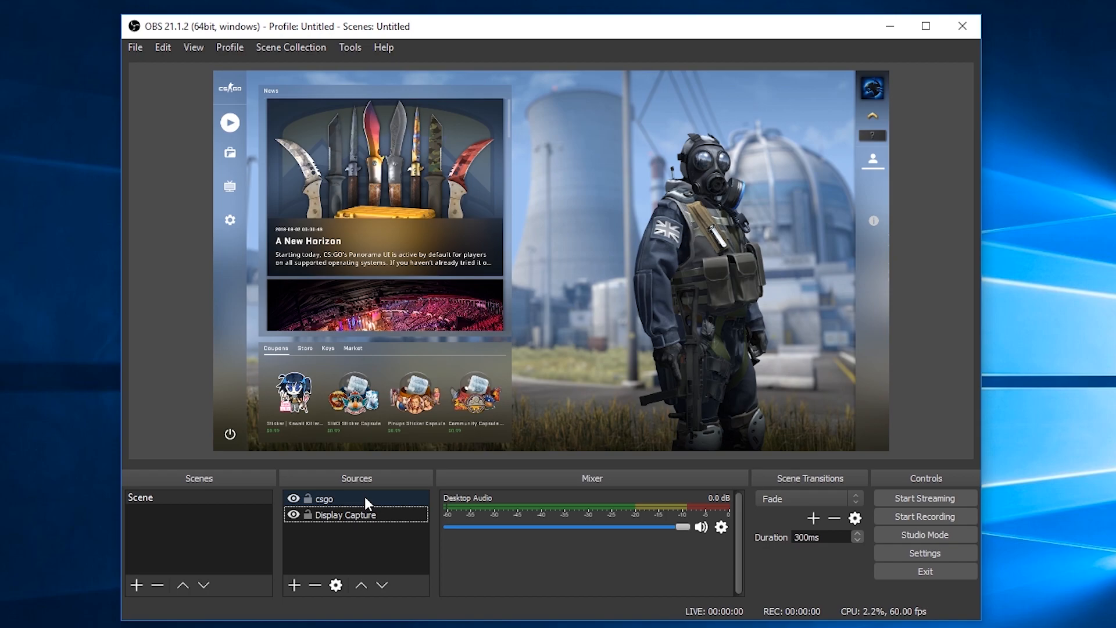
Step: Remove the csgo source, leaving only Display Capture in the scene
click(325, 499)
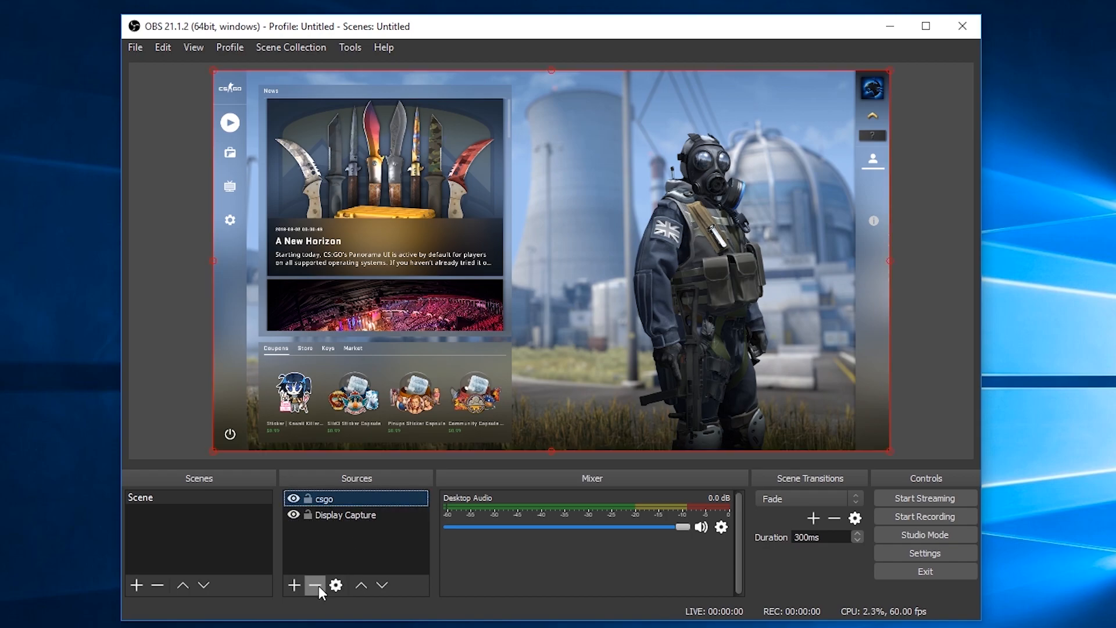
click(313, 585)
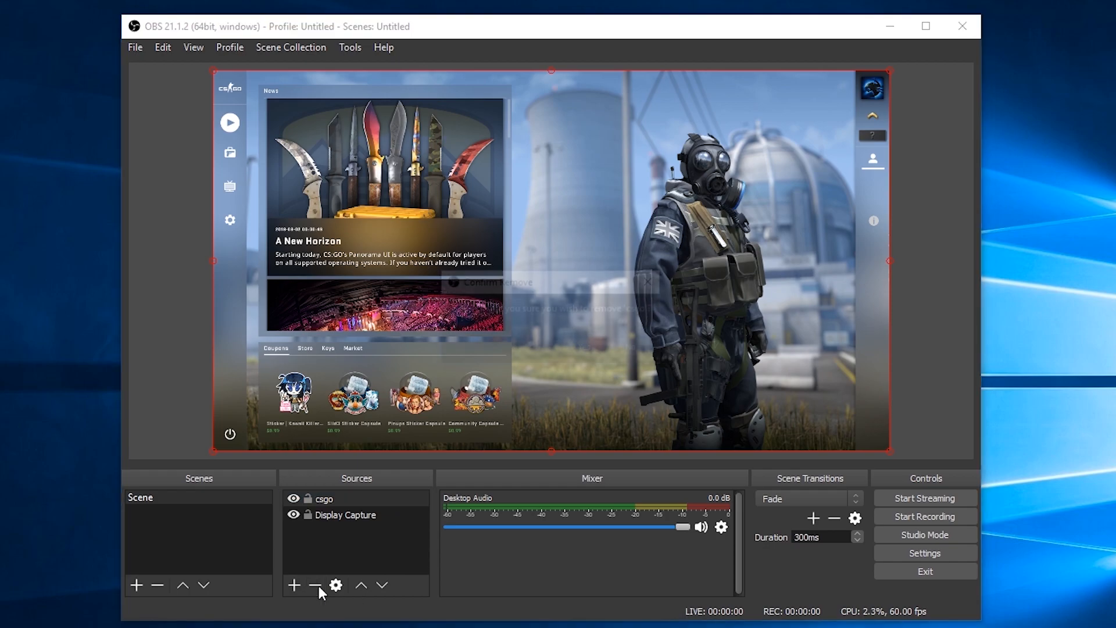
click(313, 584)
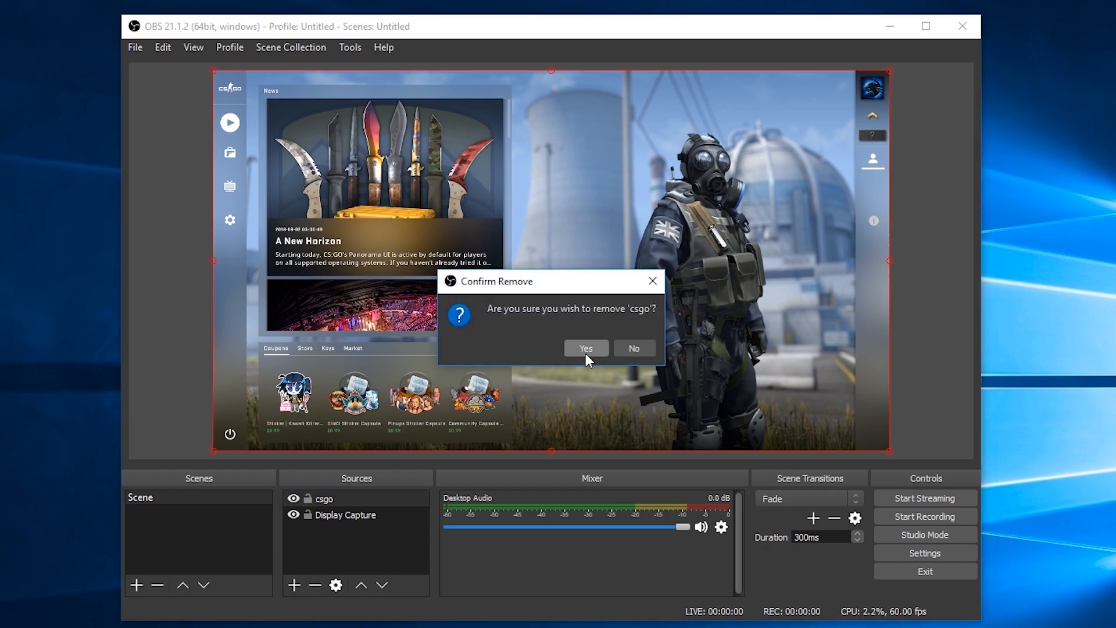
click(585, 348)
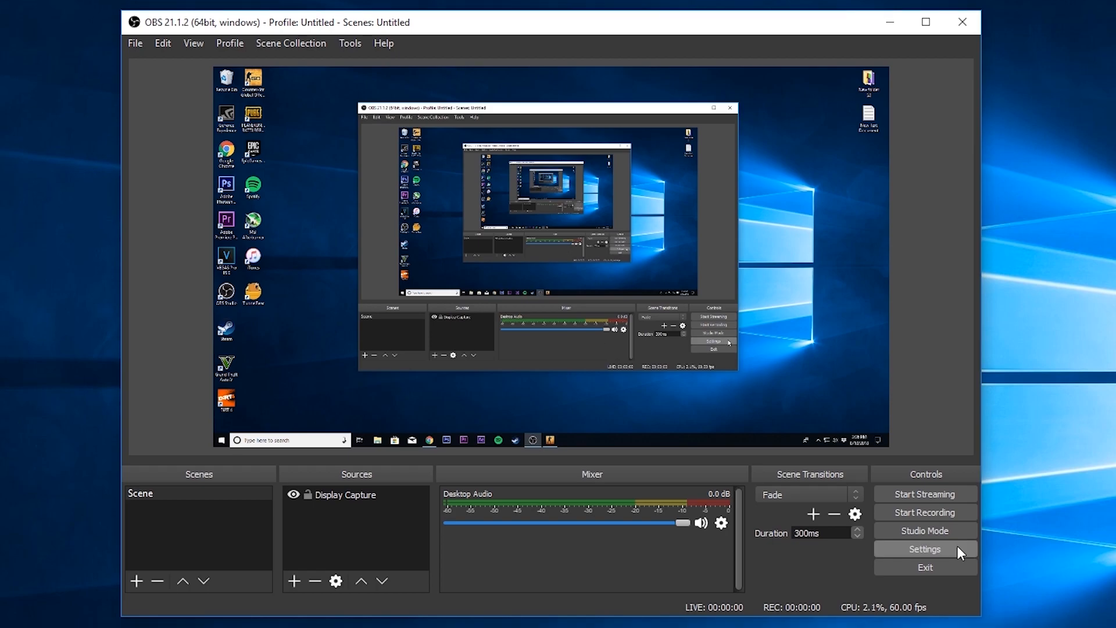
Step: In Settings try the Acri and Rachni themes, then set the theme back to Dark
click(925, 549)
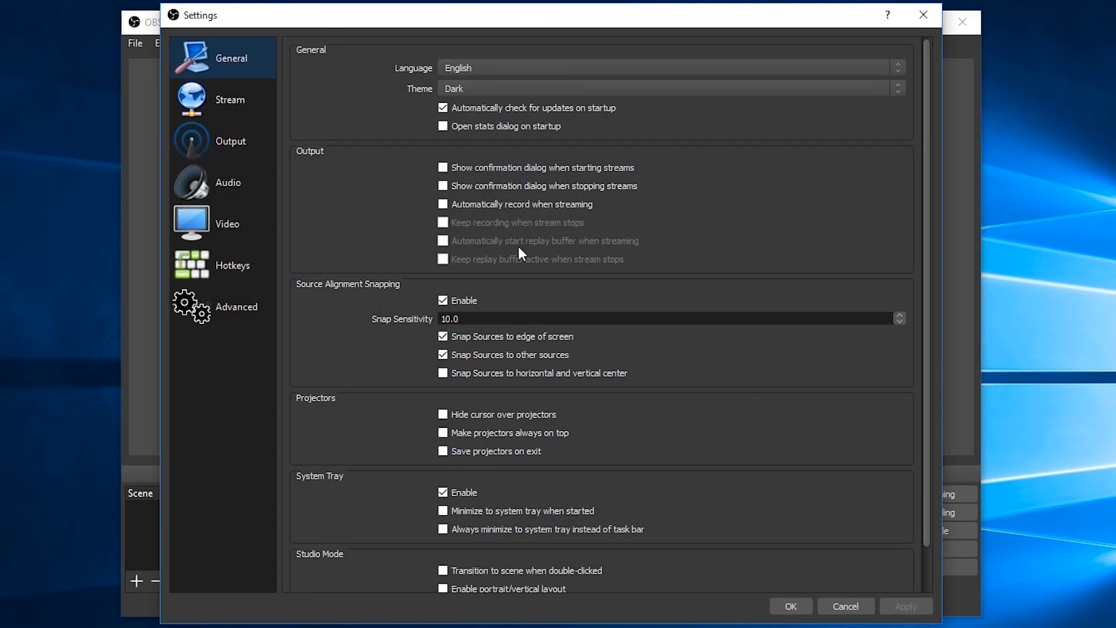
click(668, 68)
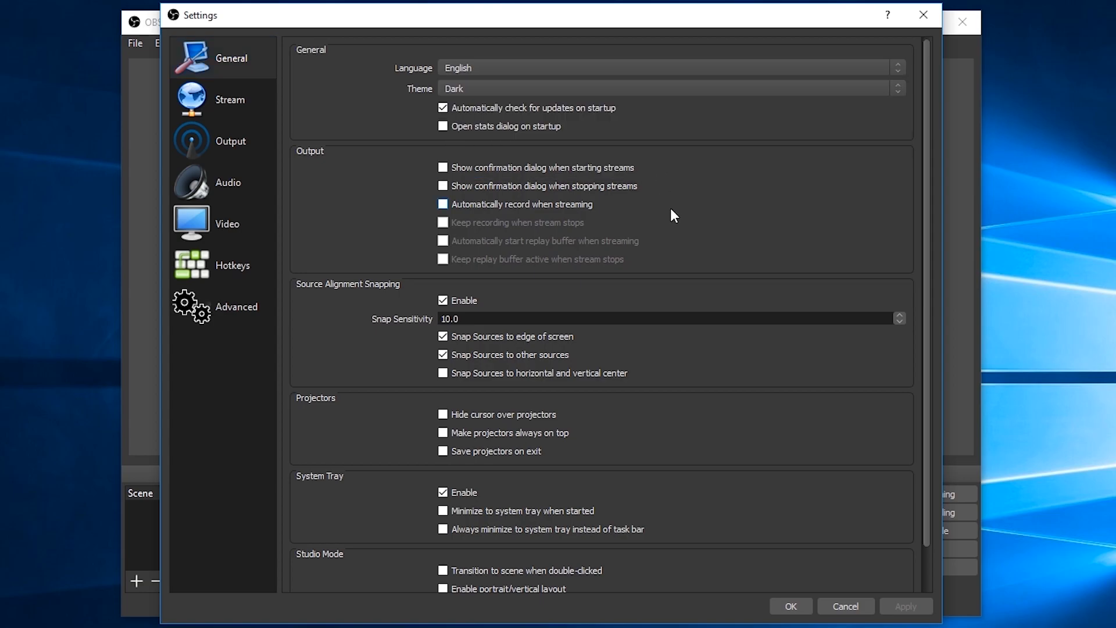
click(667, 89)
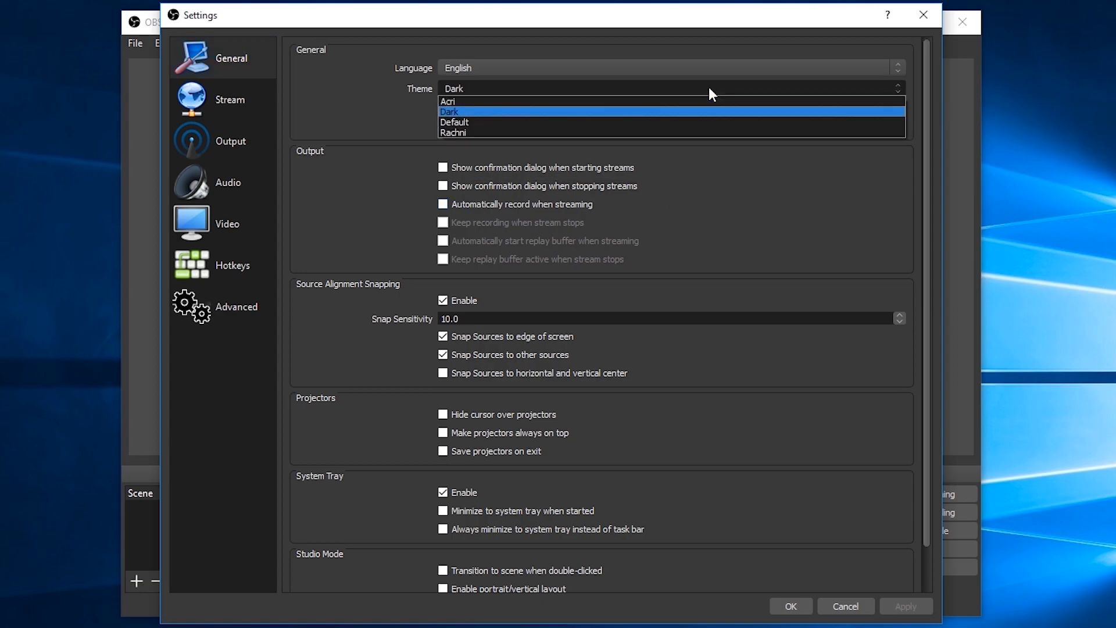
click(449, 101)
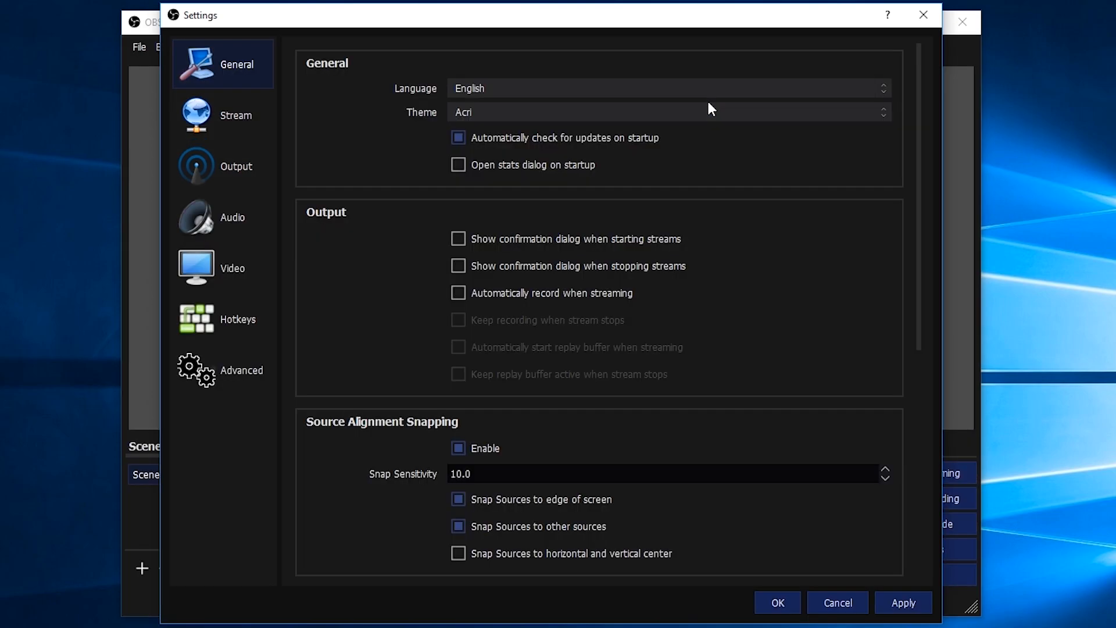
click(665, 112)
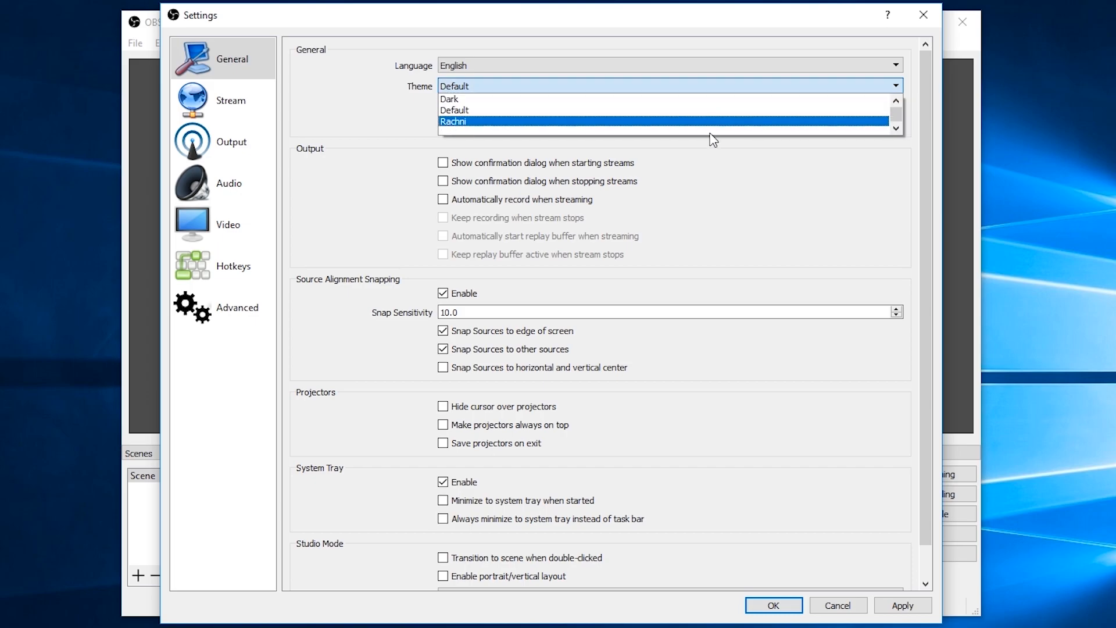
click(452, 120)
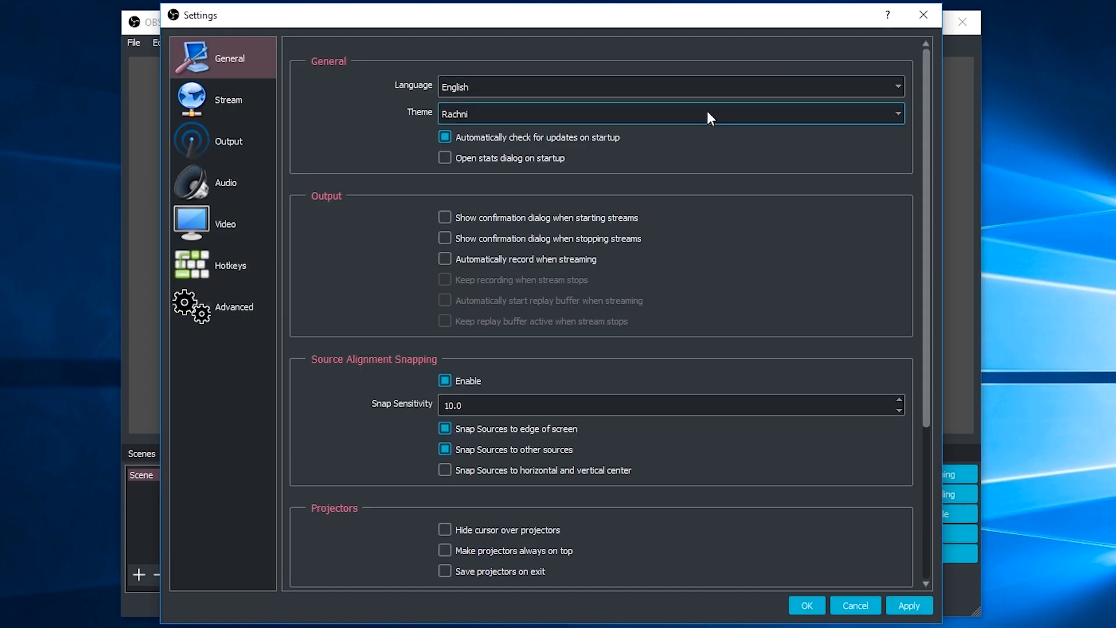
click(670, 112)
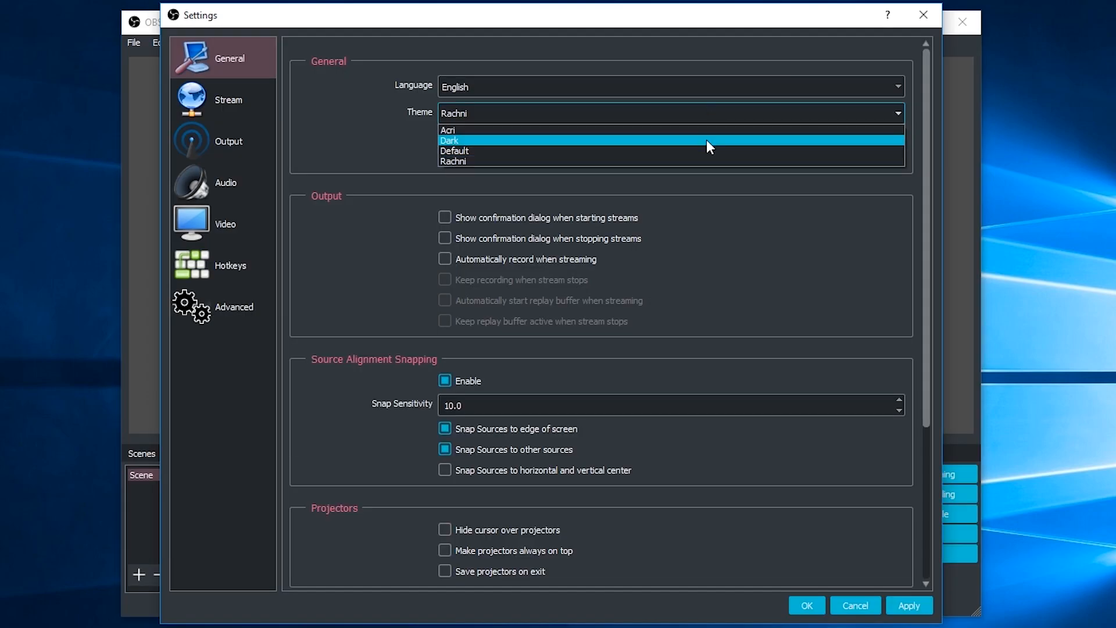
click(449, 141)
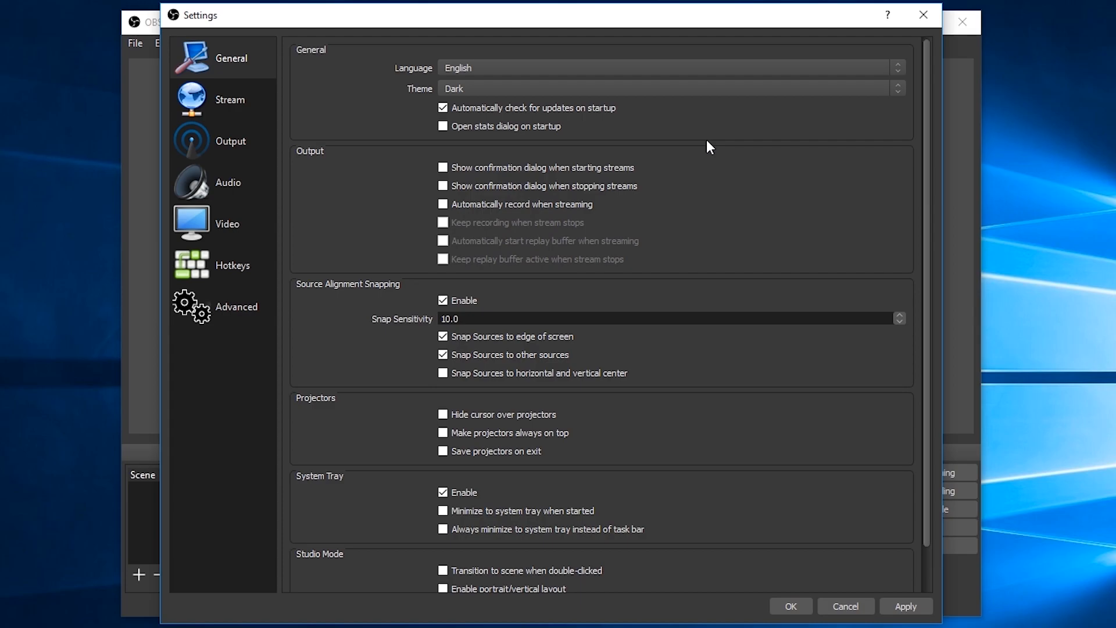
click(229, 99)
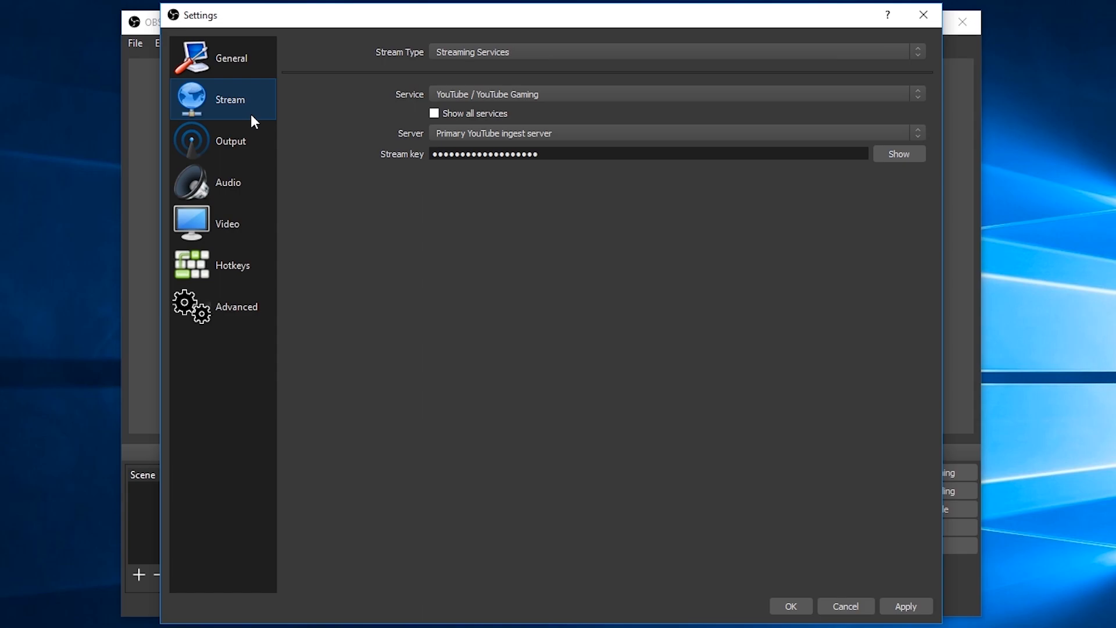
Step: View the Stream settings service list, showing Twitch with server Auto (Recommended)
click(673, 93)
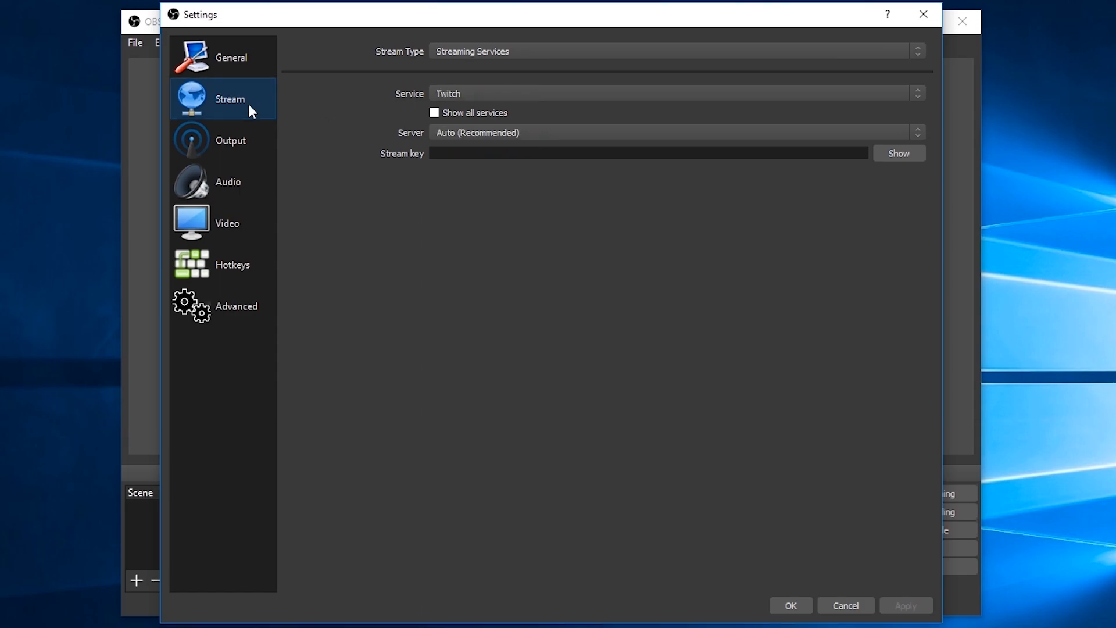
mouse_move(587, 110)
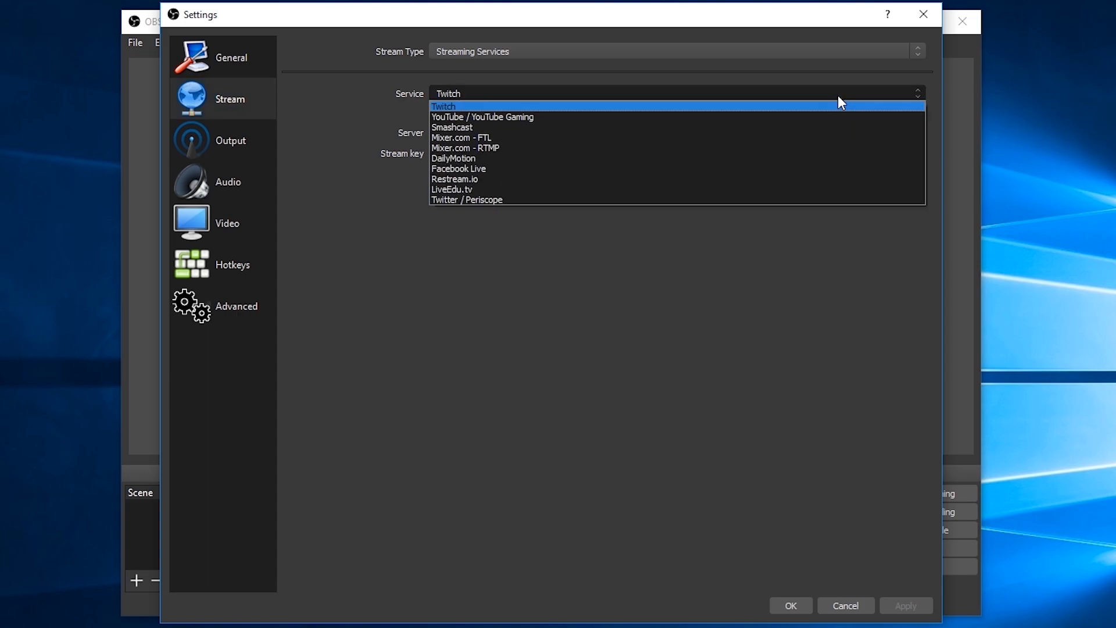
mouse_move(836, 116)
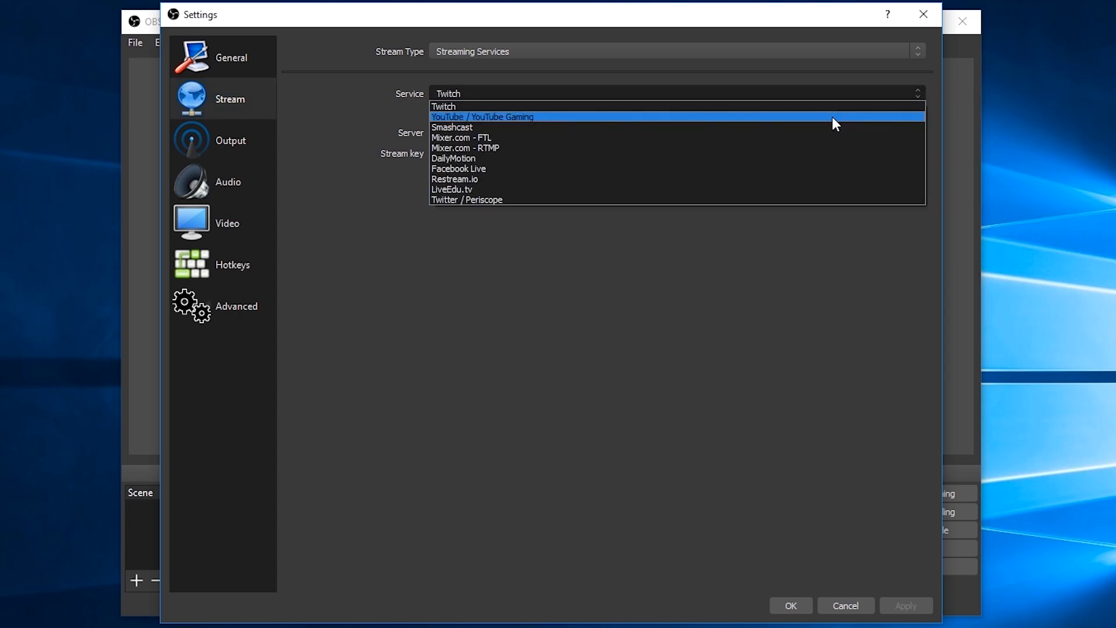
mouse_move(813, 147)
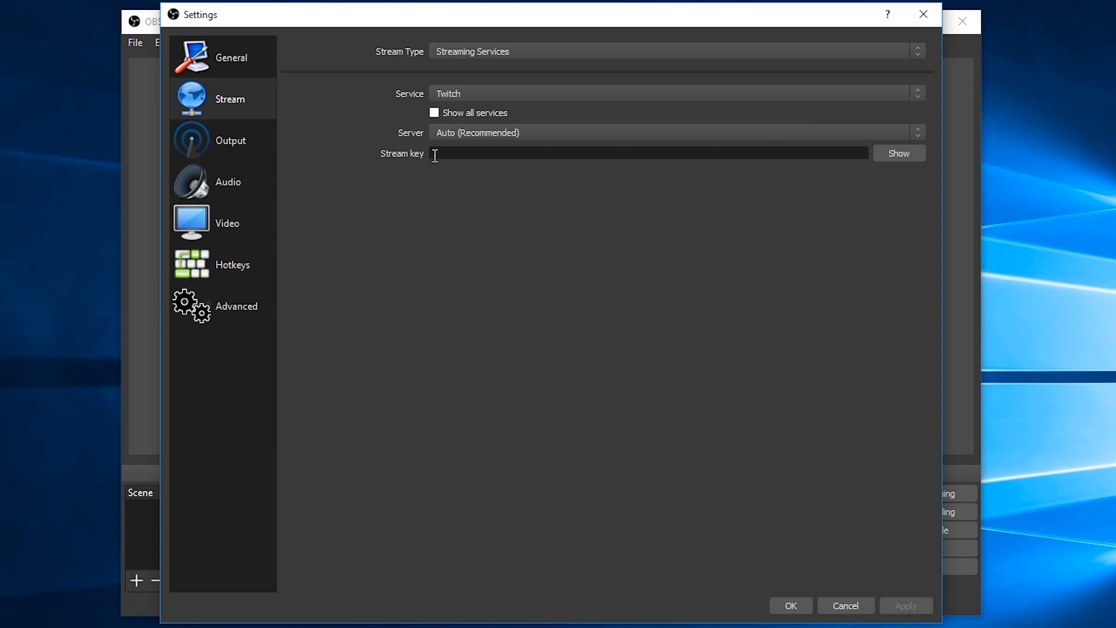
mouse_move(517, 172)
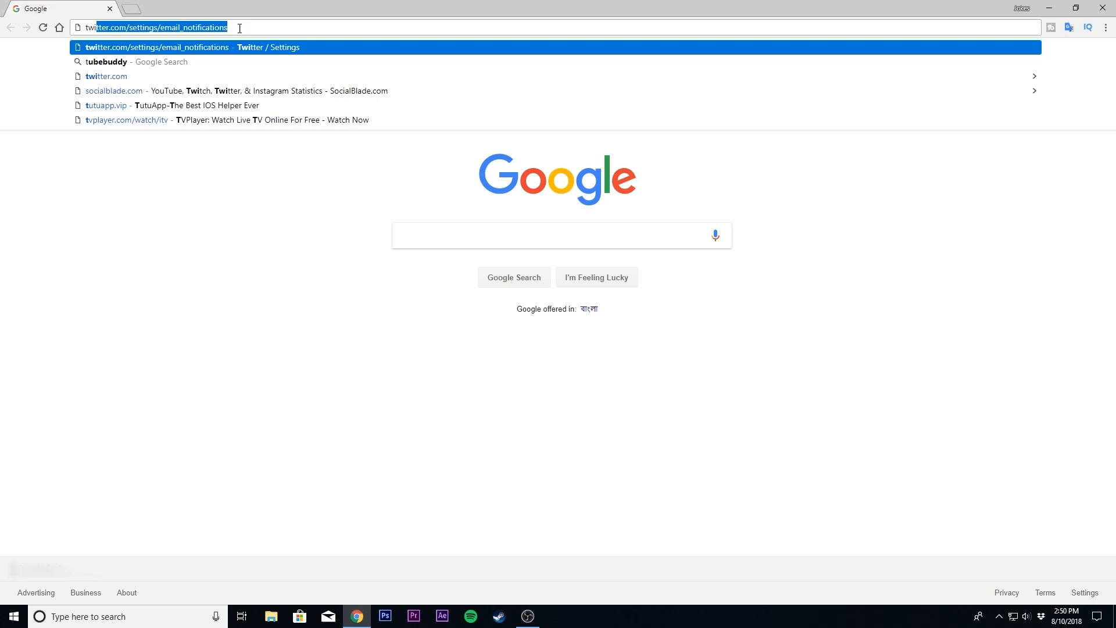
Step: Go to twitch.tv and reach the dashboard's channel settings page
text(twitch.tv)
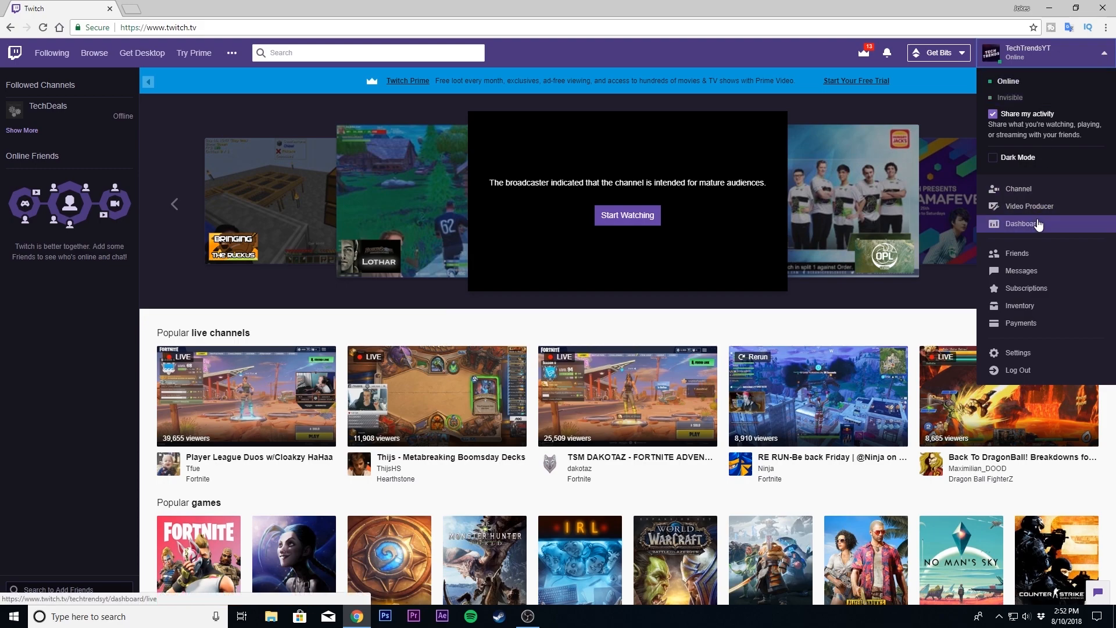
click(1021, 224)
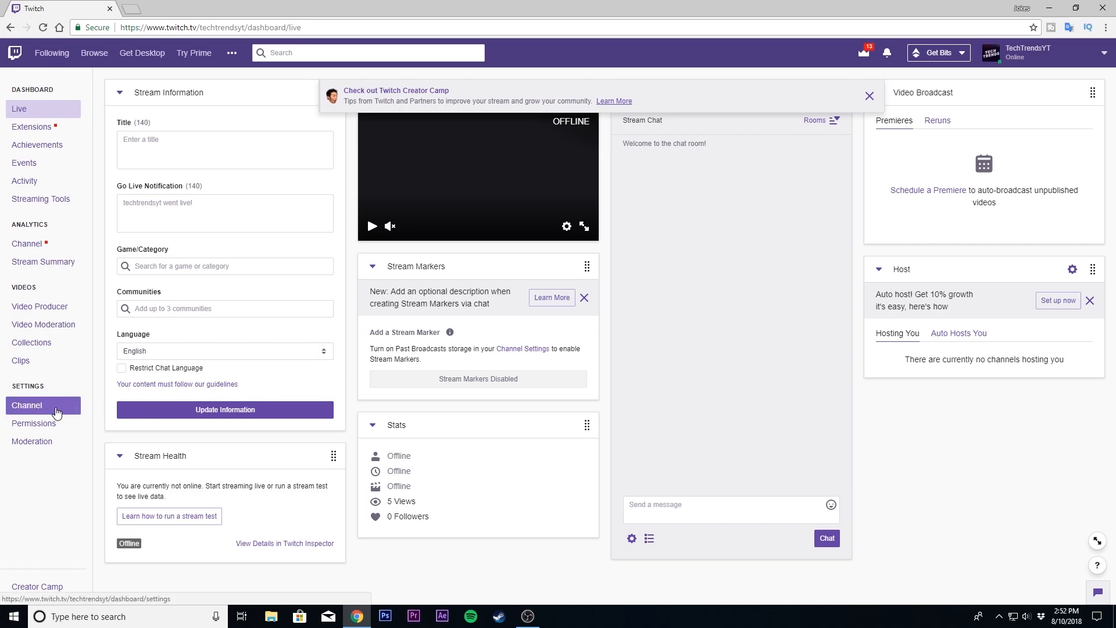
click(27, 405)
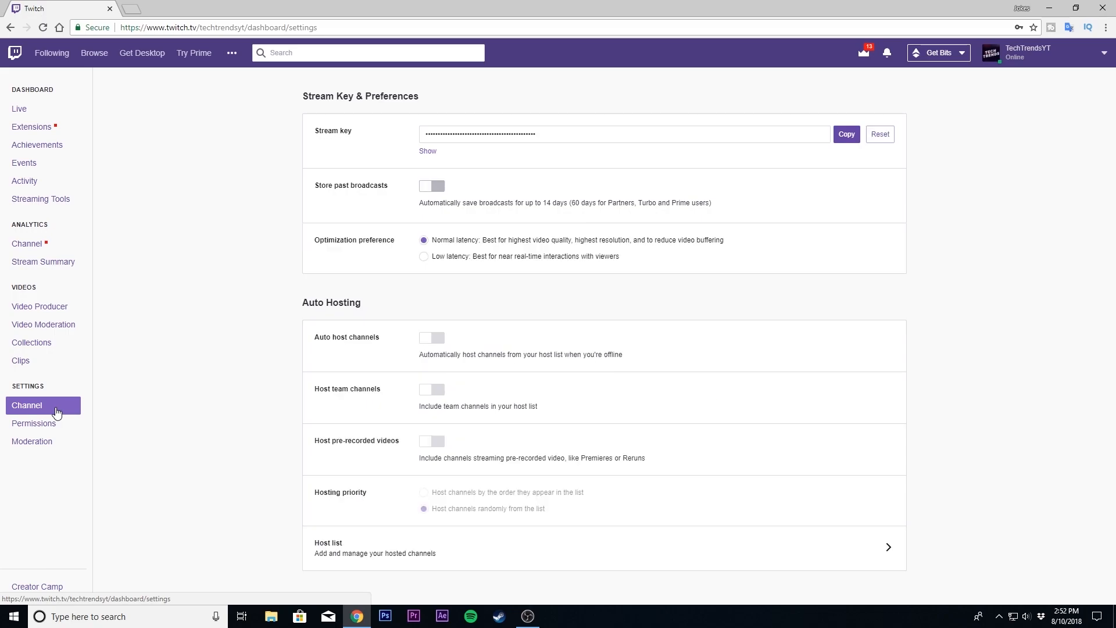
click(431, 440)
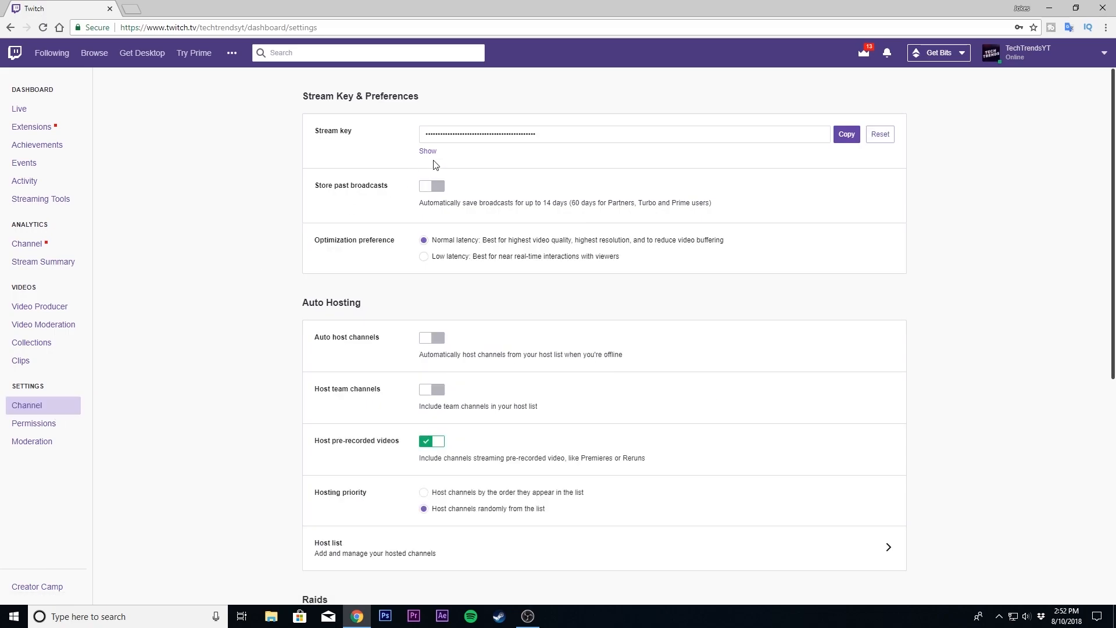
double_click(332, 130)
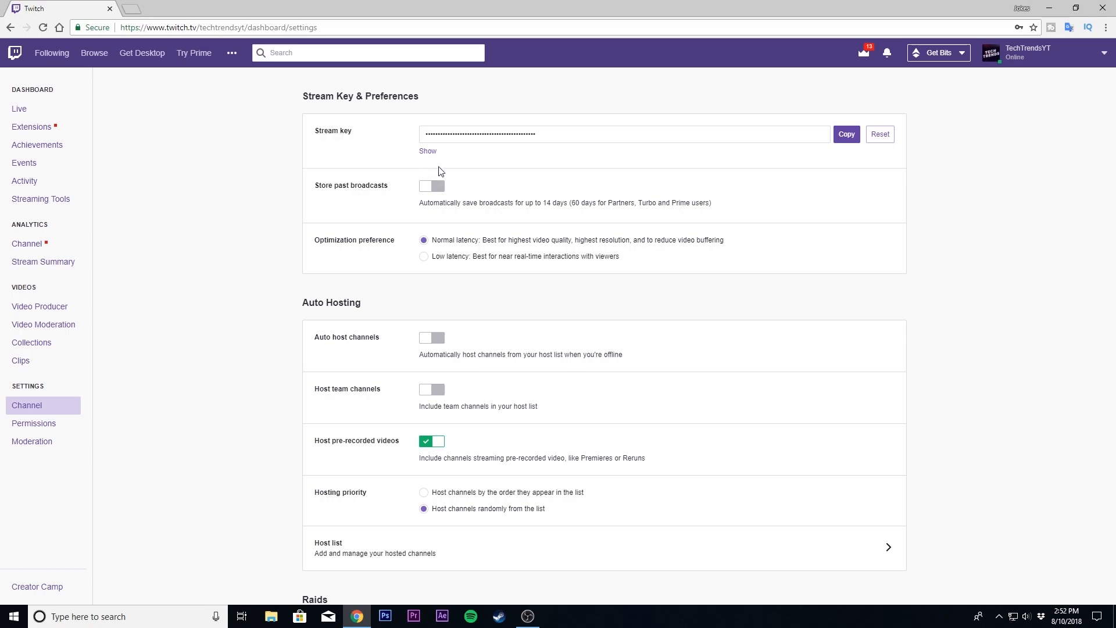
Step: Show the Twitch stream key and accept the 'I Understand' warning
click(427, 151)
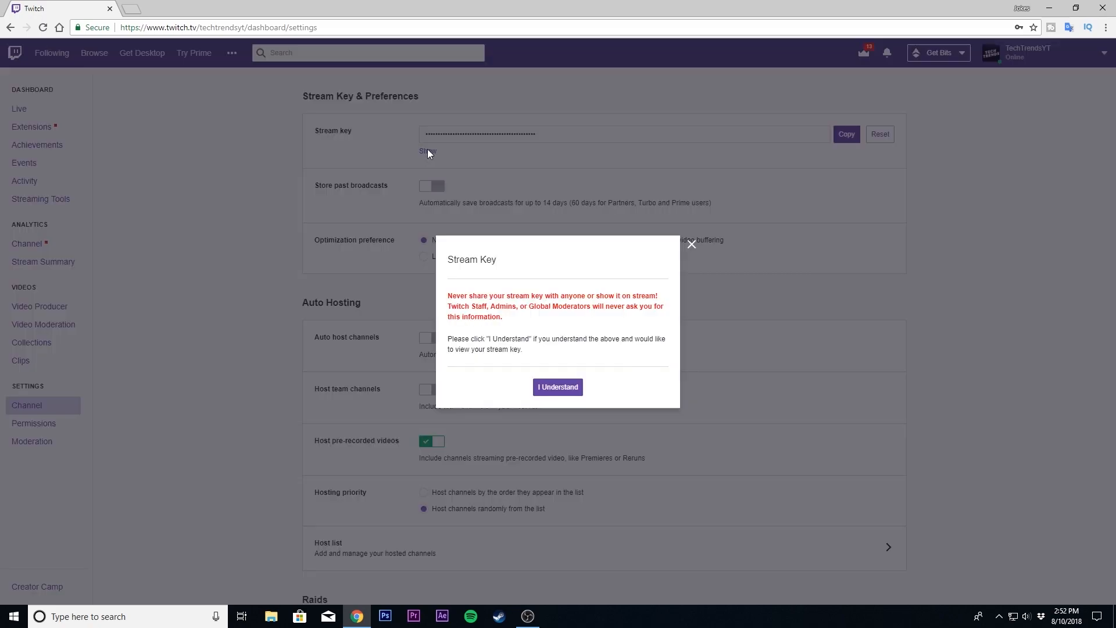
click(557, 386)
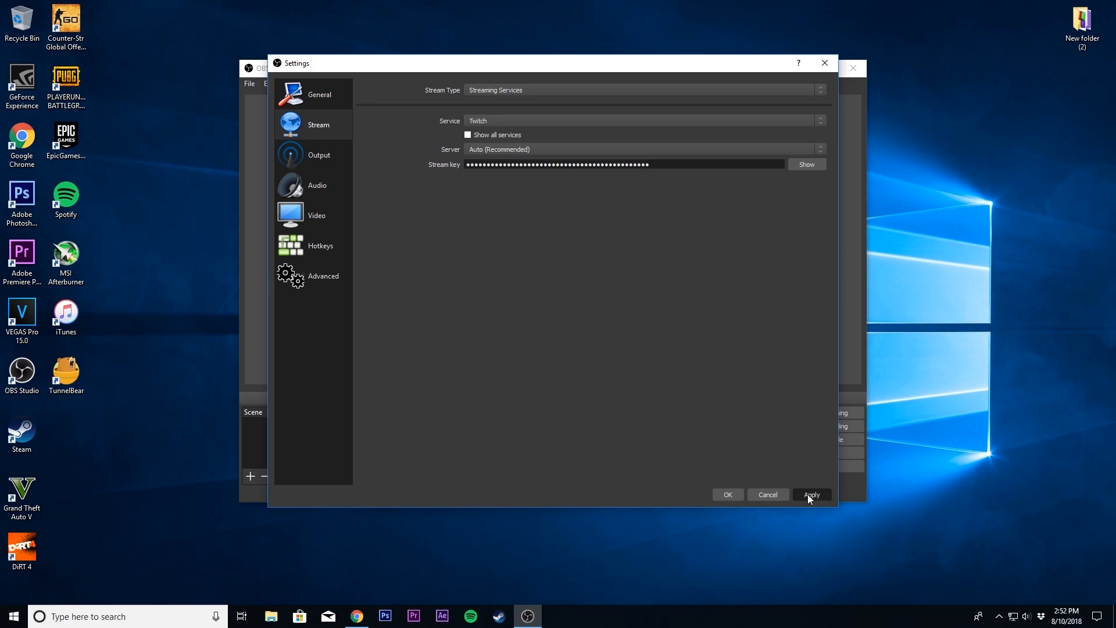
Step: Apply the Twitch settings, then choose YouTube / YouTube Gaming as the streaming service
click(811, 496)
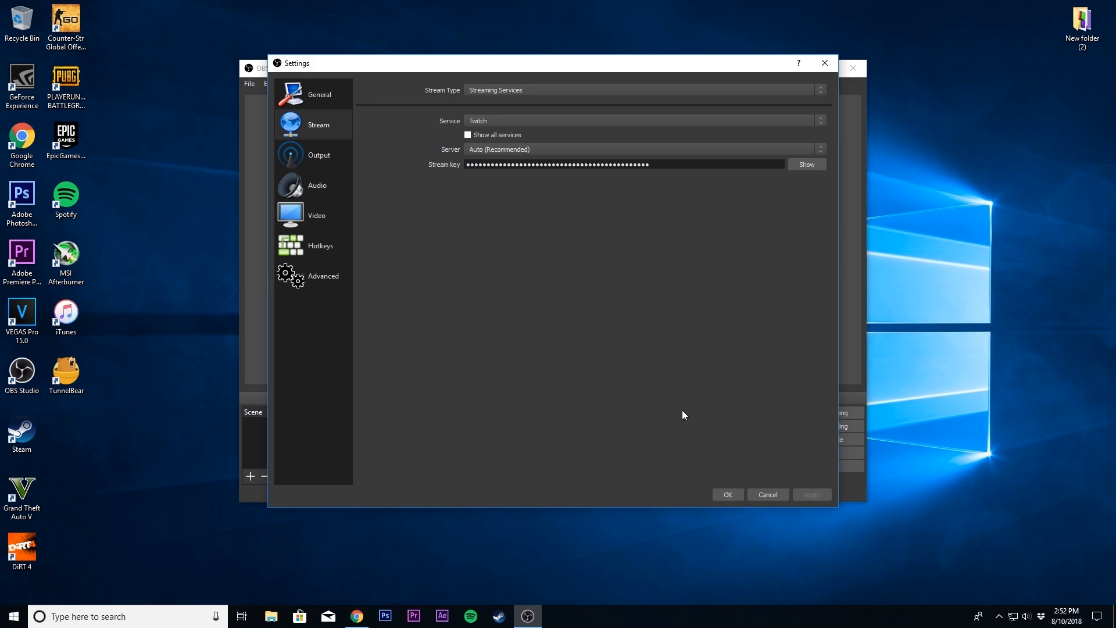
click(640, 120)
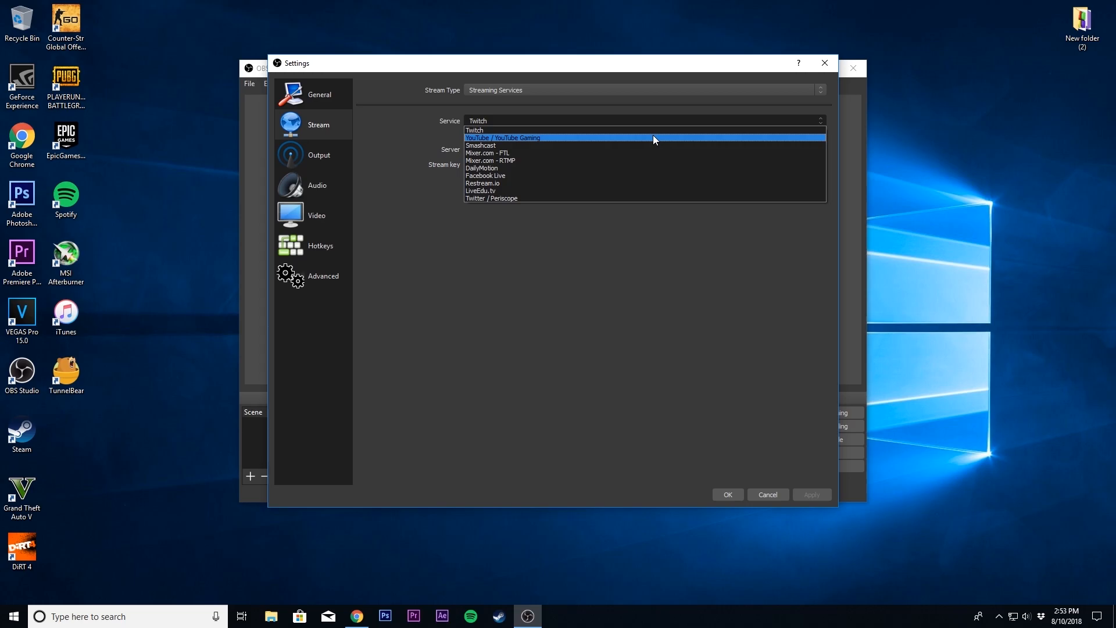
click(502, 138)
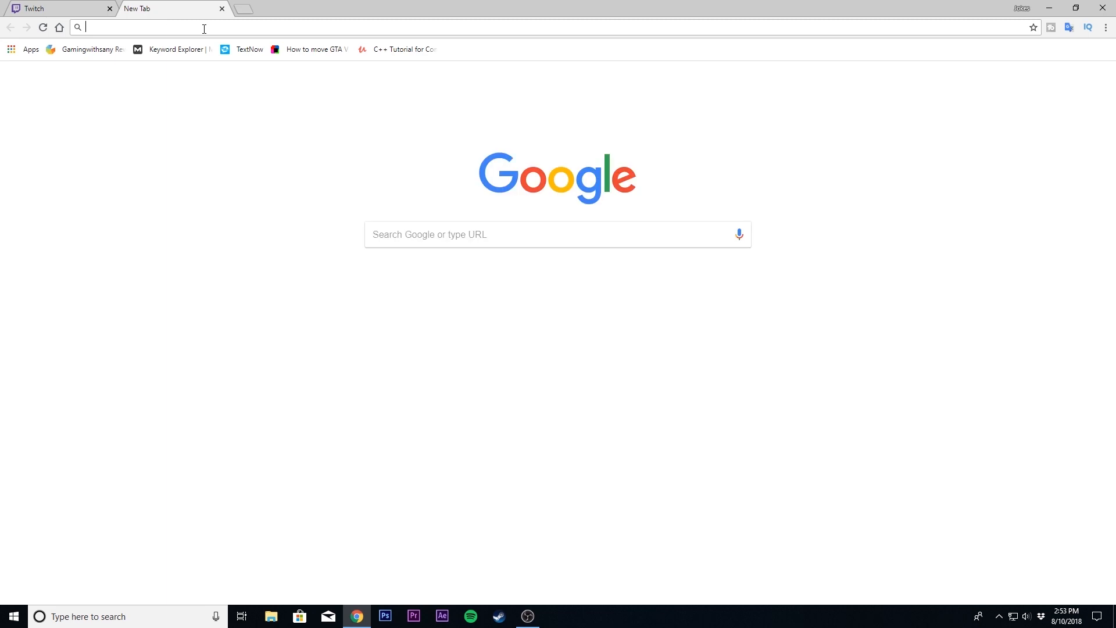
Step: Go to youtube.com and reach the Live Streaming dashboard via Creator Studio
text(youtube.com)
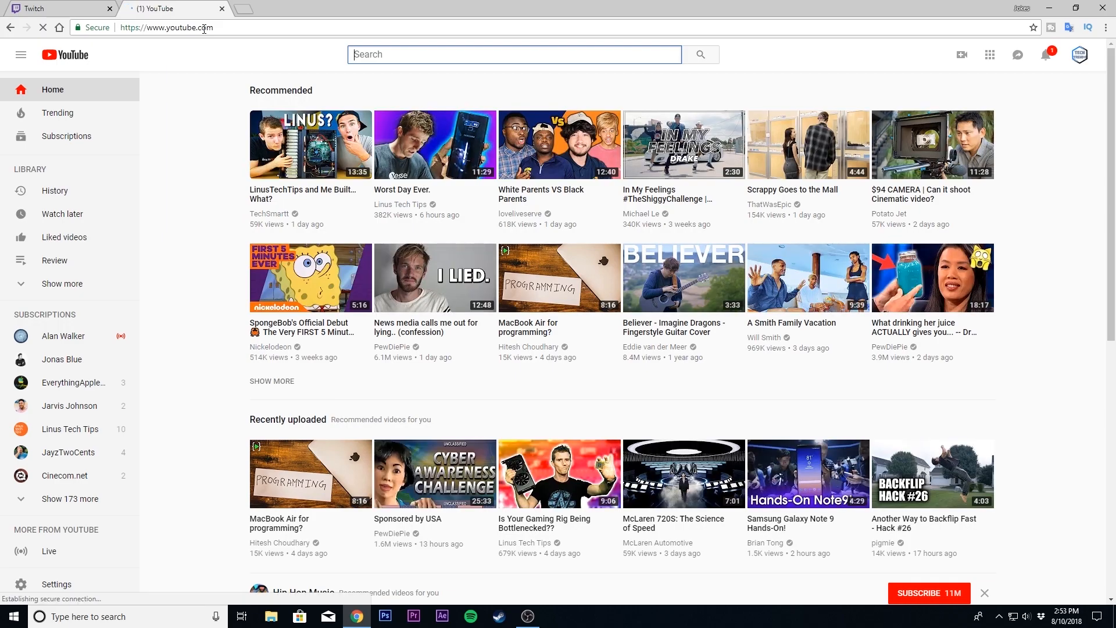
click(1079, 55)
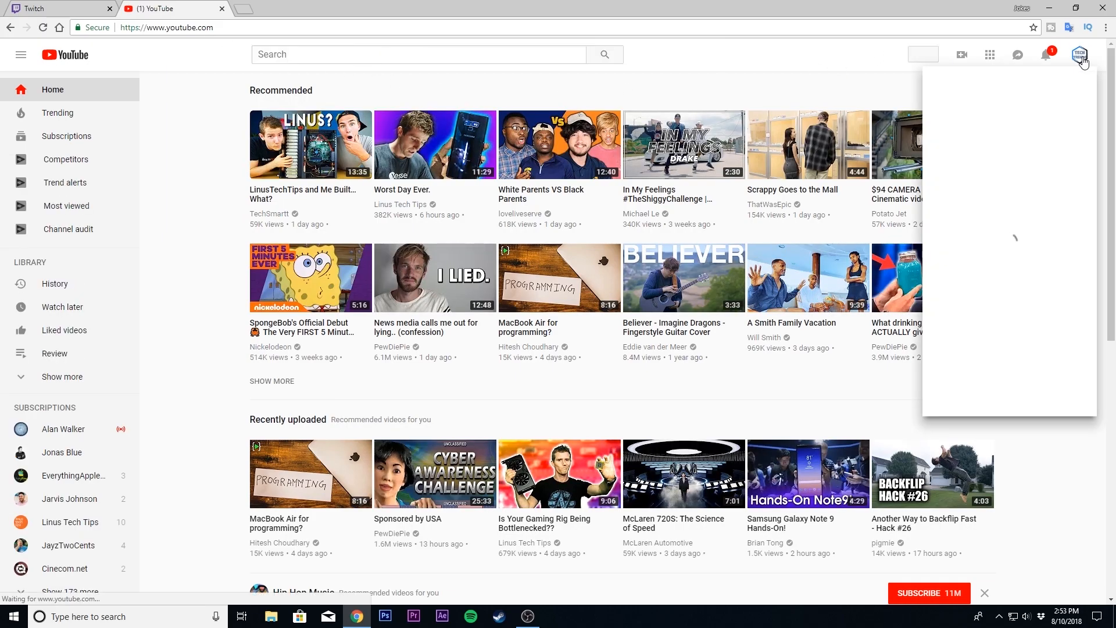
click(1079, 55)
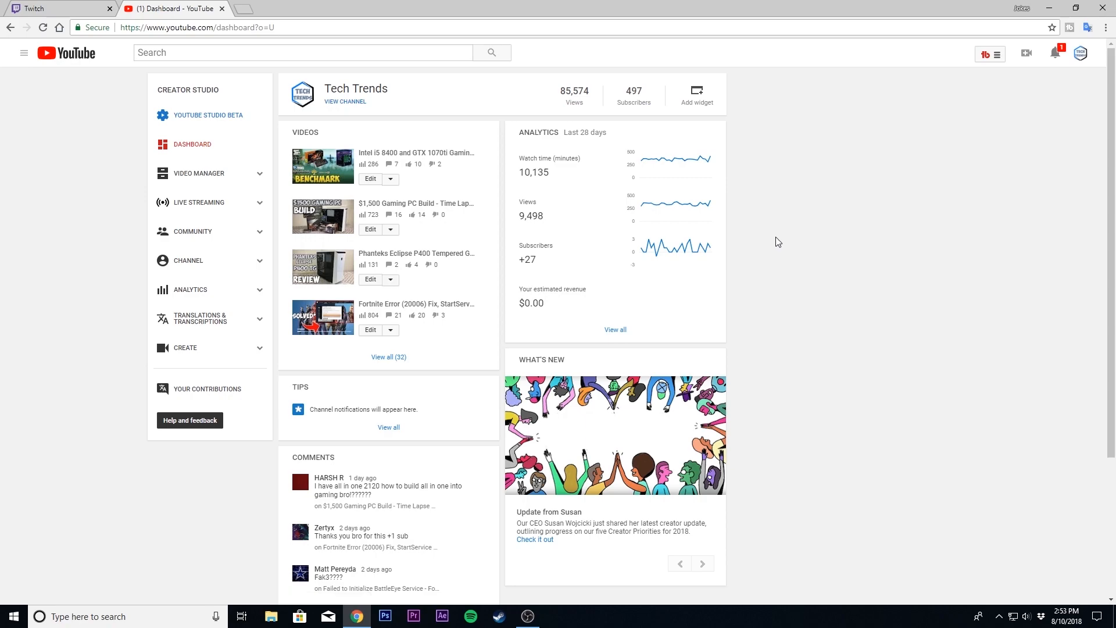
click(199, 205)
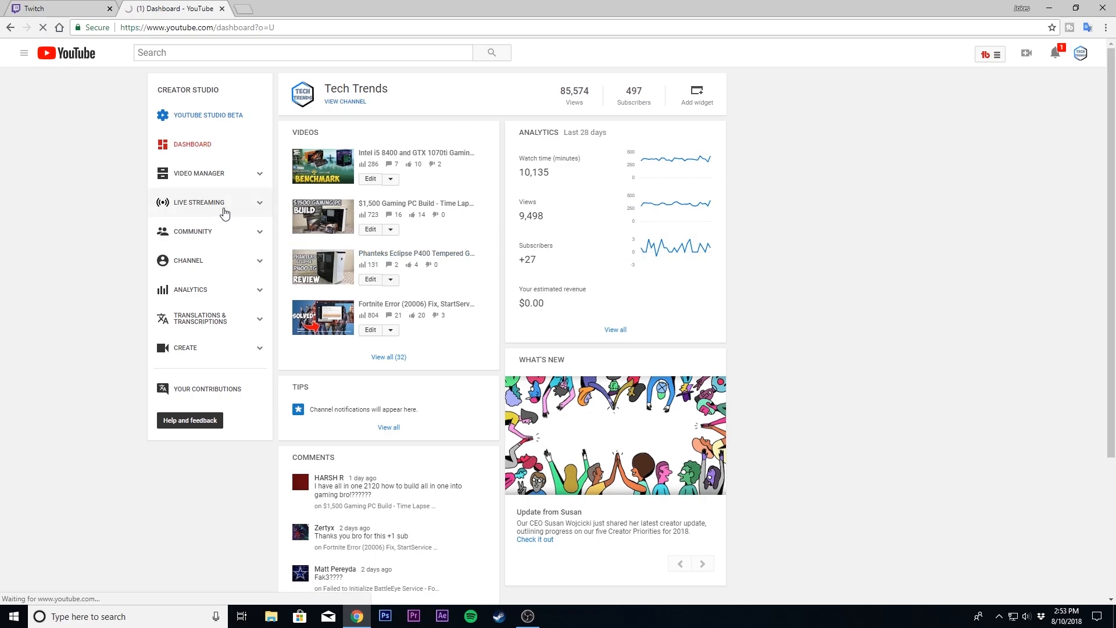
click(198, 203)
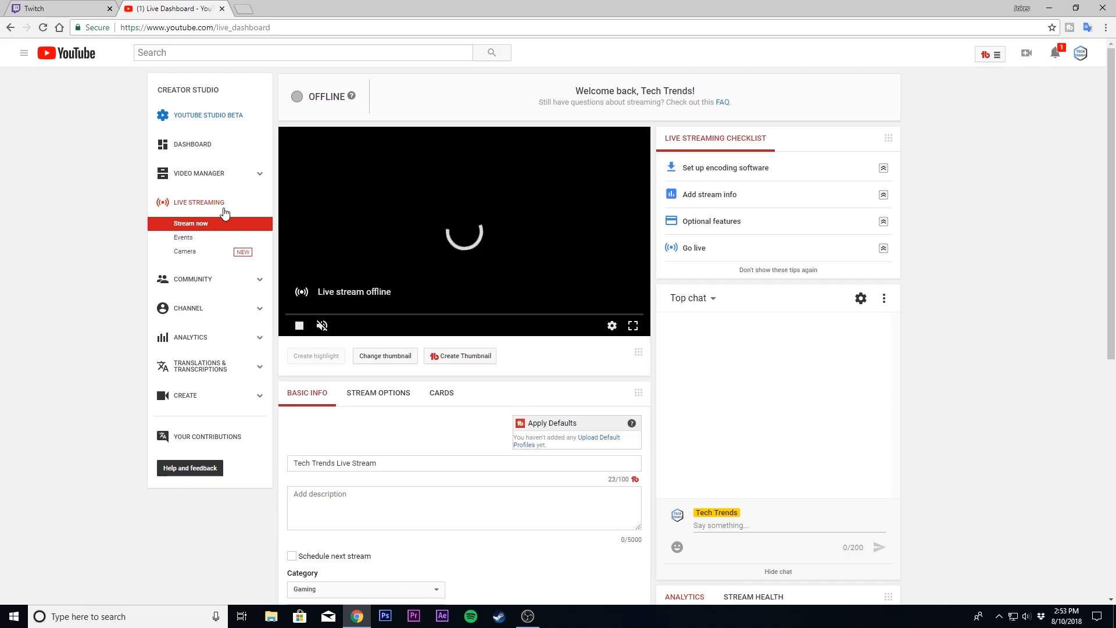
Step: In Encoder Setup, reveal and copy the YouTube stream name/key
scroll(down, 3)
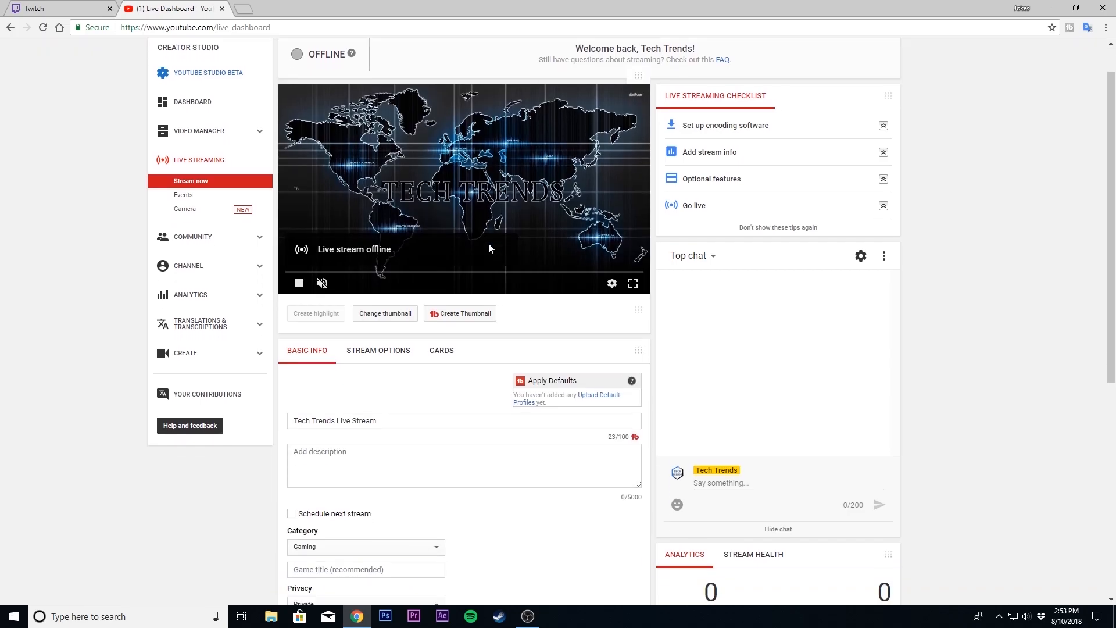
scroll(down, 3)
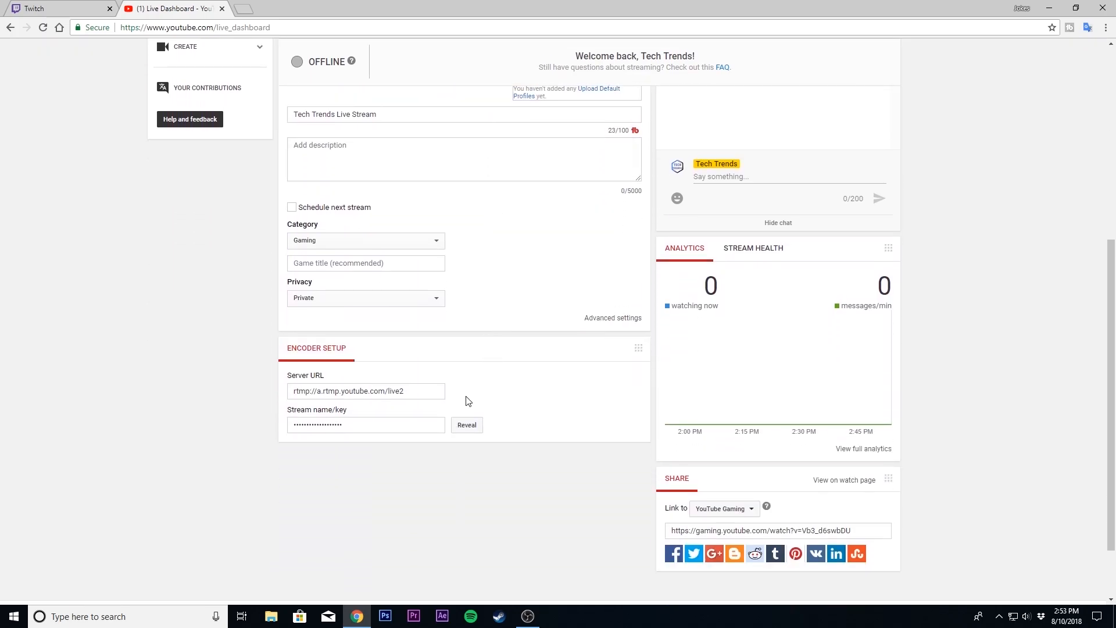
double_click(317, 409)
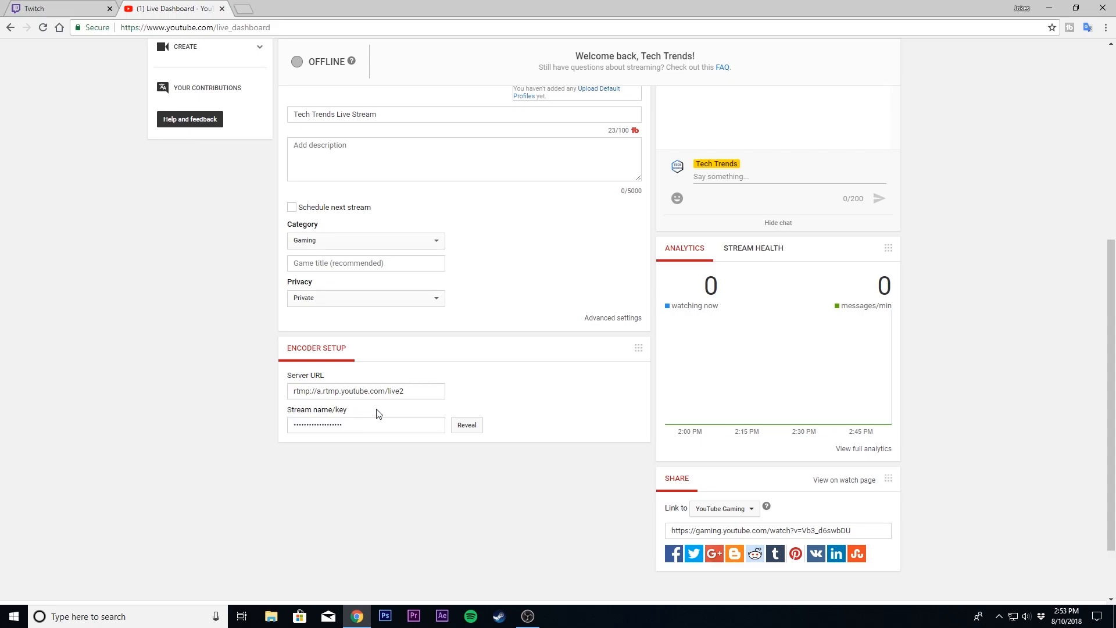
click(466, 425)
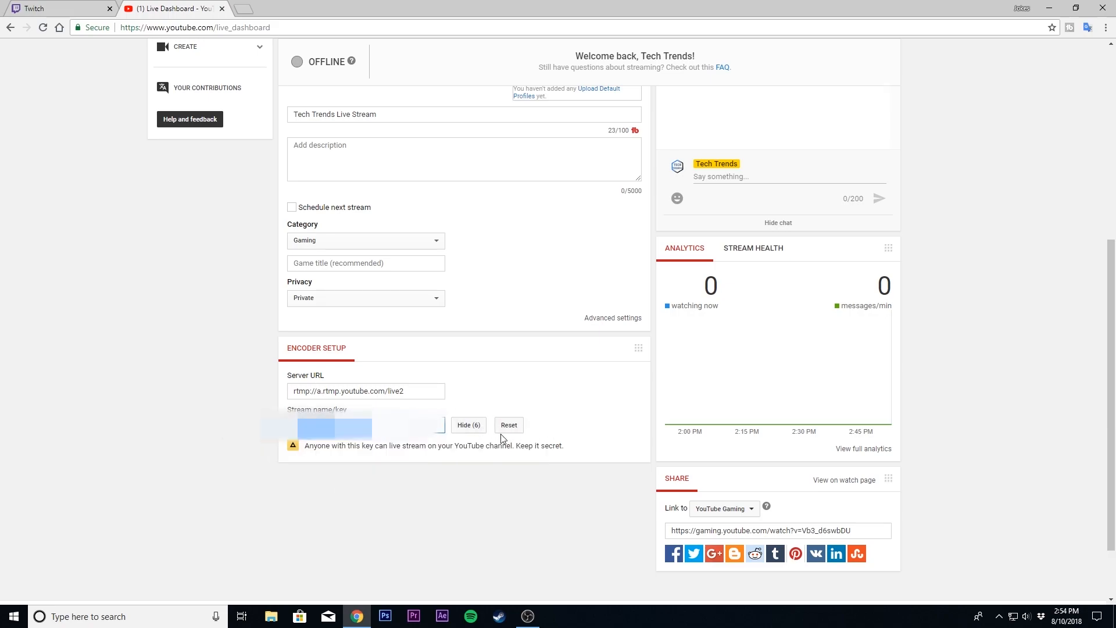
click(468, 425)
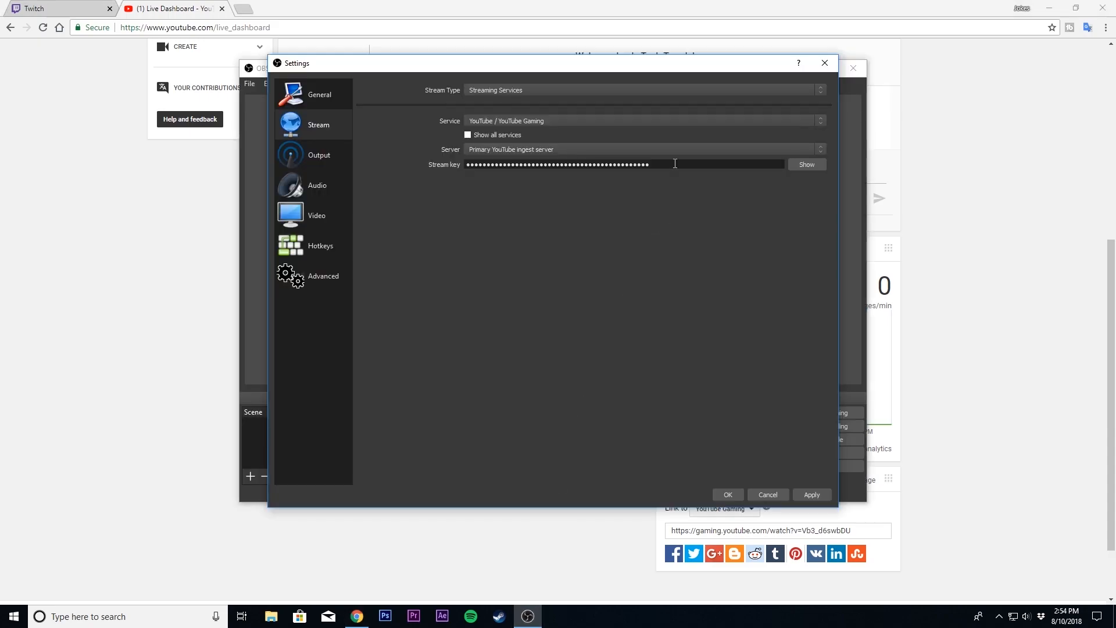
Step: Paste the YouTube stream key over the old key and apply the change
right_click(557, 164)
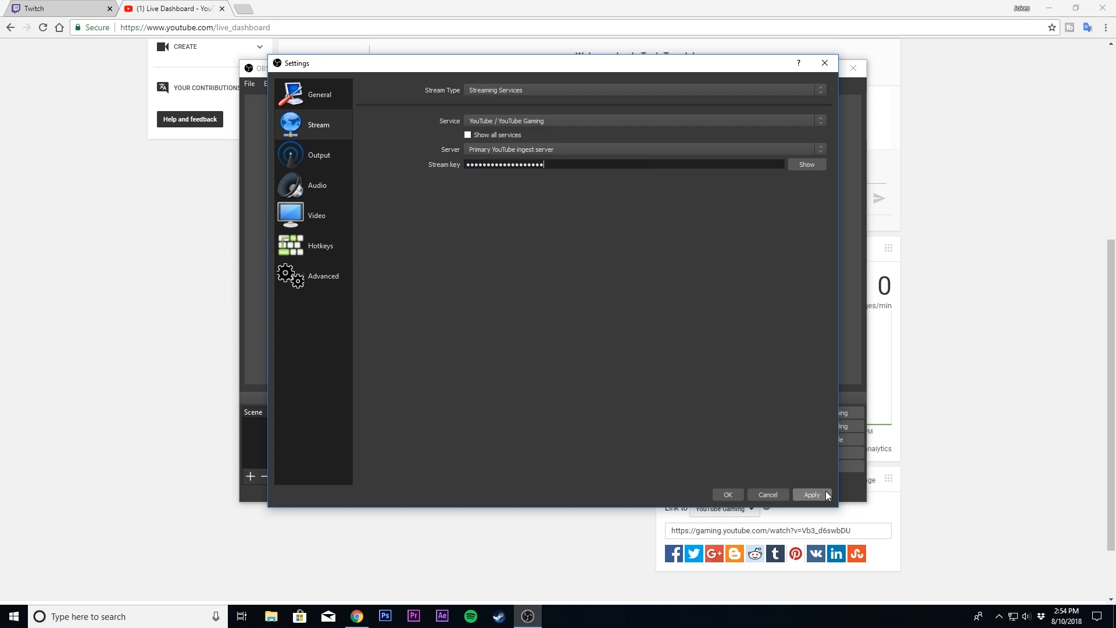
click(811, 495)
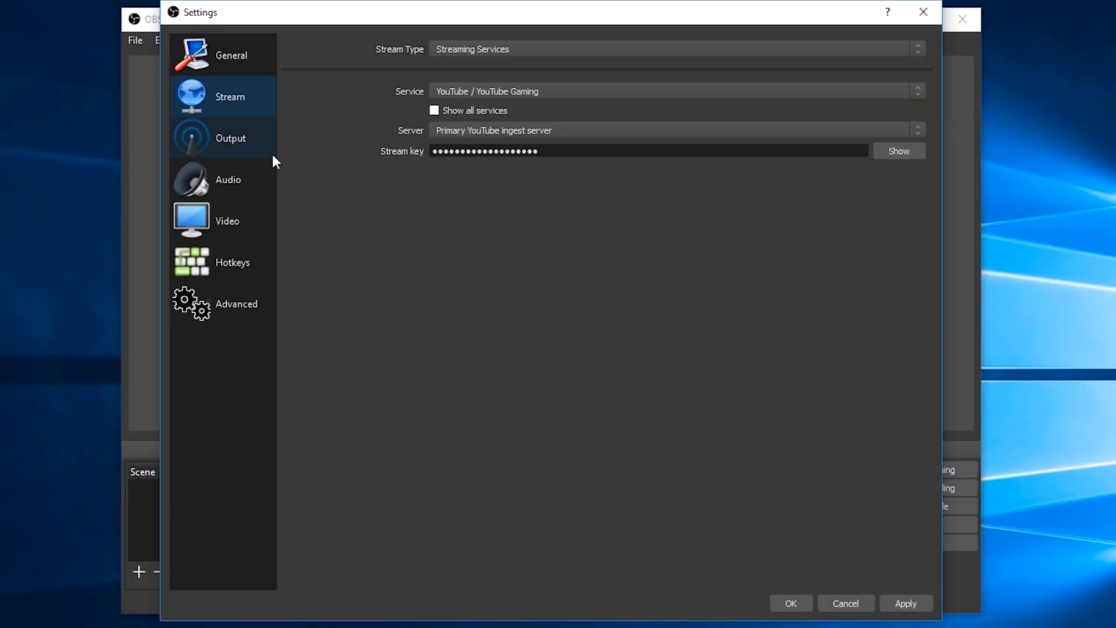
Step: Review Output settings keeping 3500 bitrate and Hardware (NVENC) encoder, then move to Audio
click(230, 137)
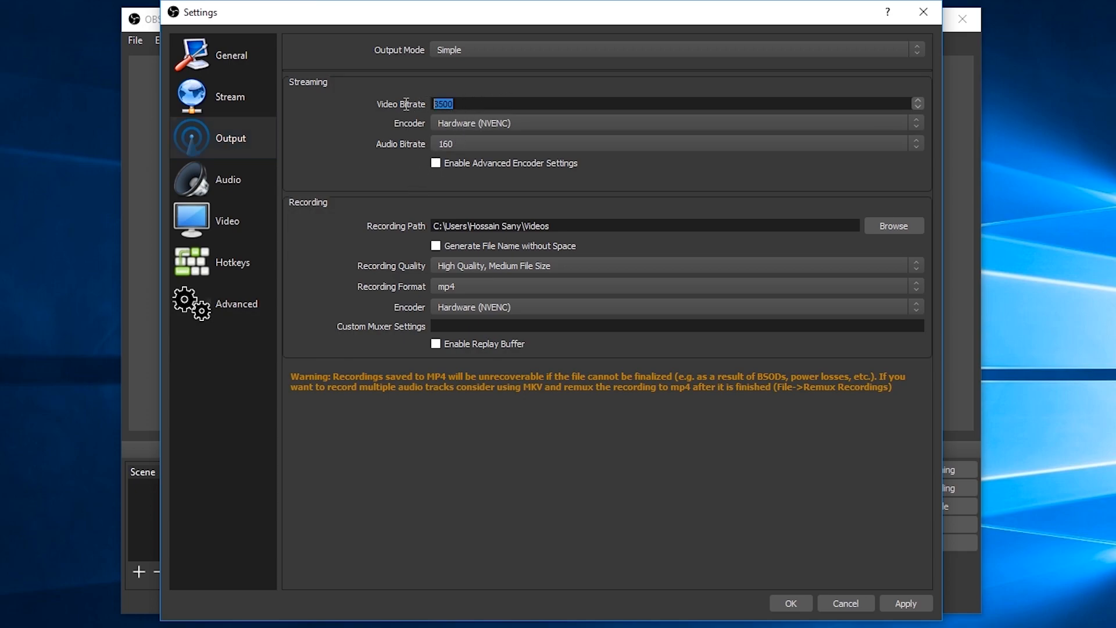
mouse_move(544, 150)
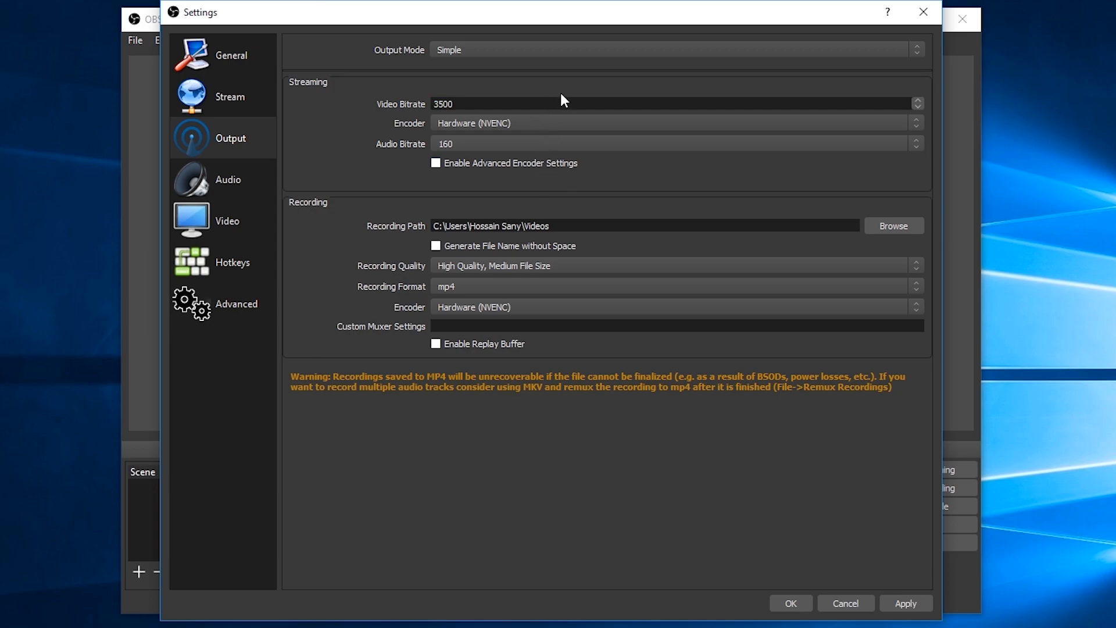
mouse_move(558, 130)
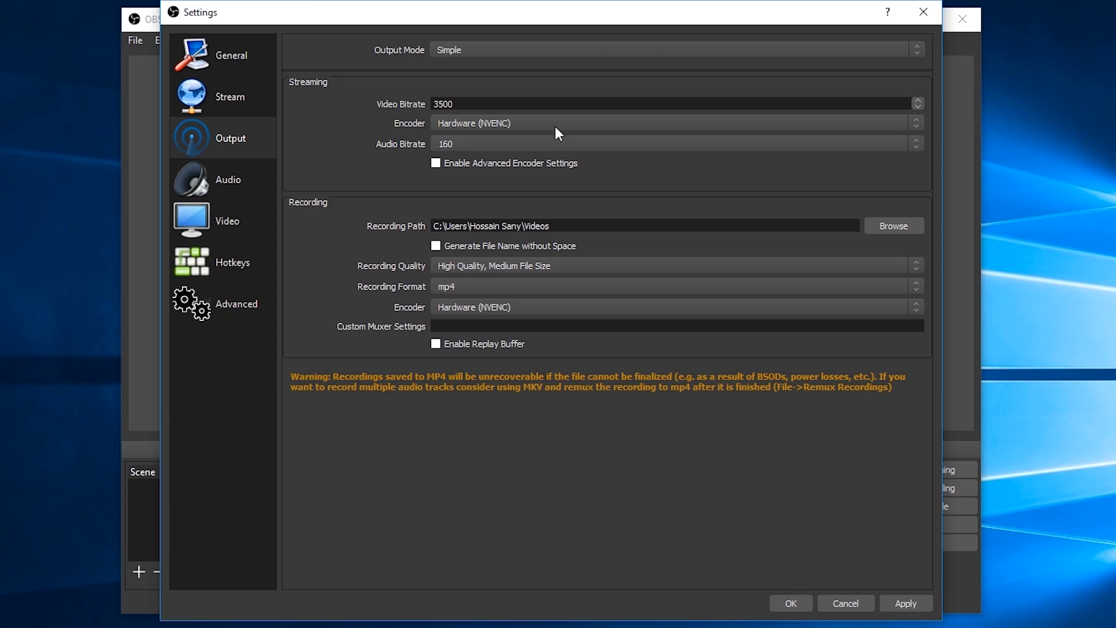
click(677, 123)
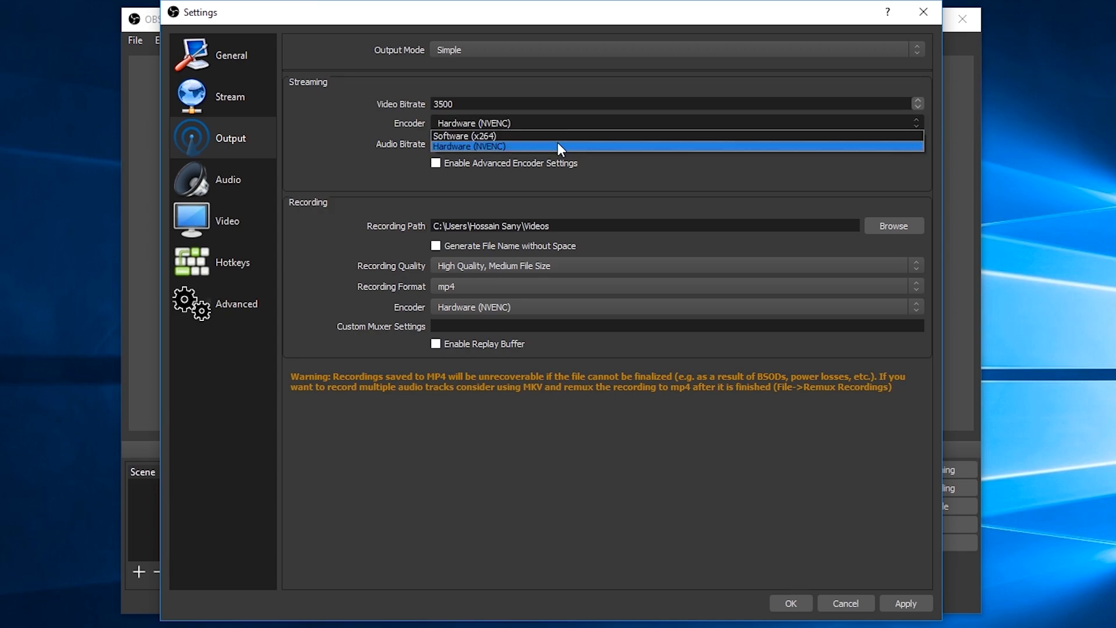
click(468, 147)
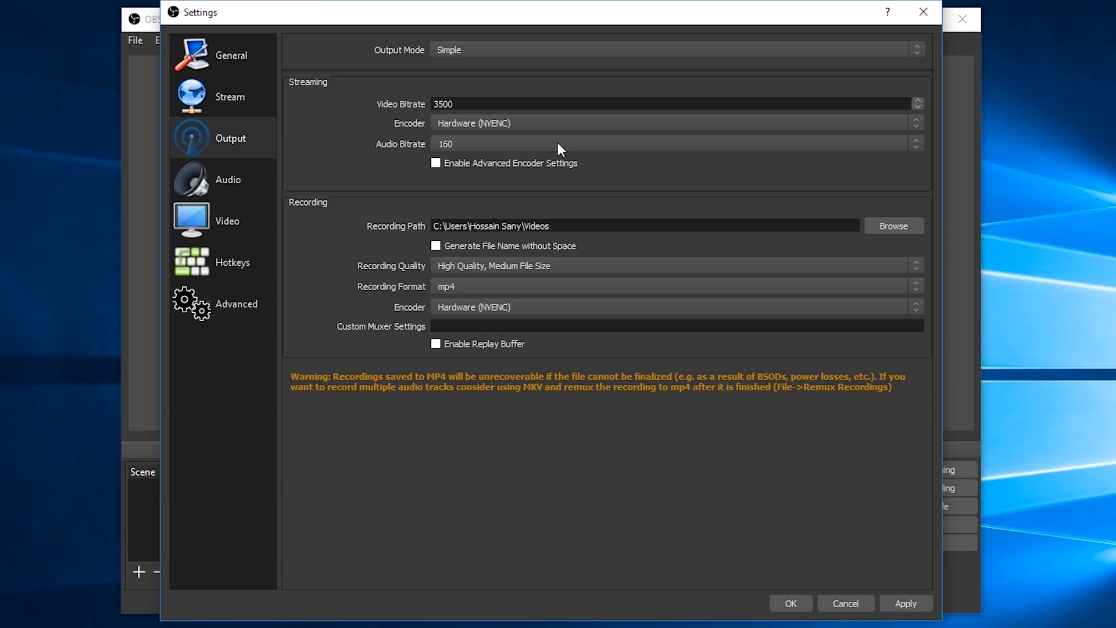
mouse_move(500, 238)
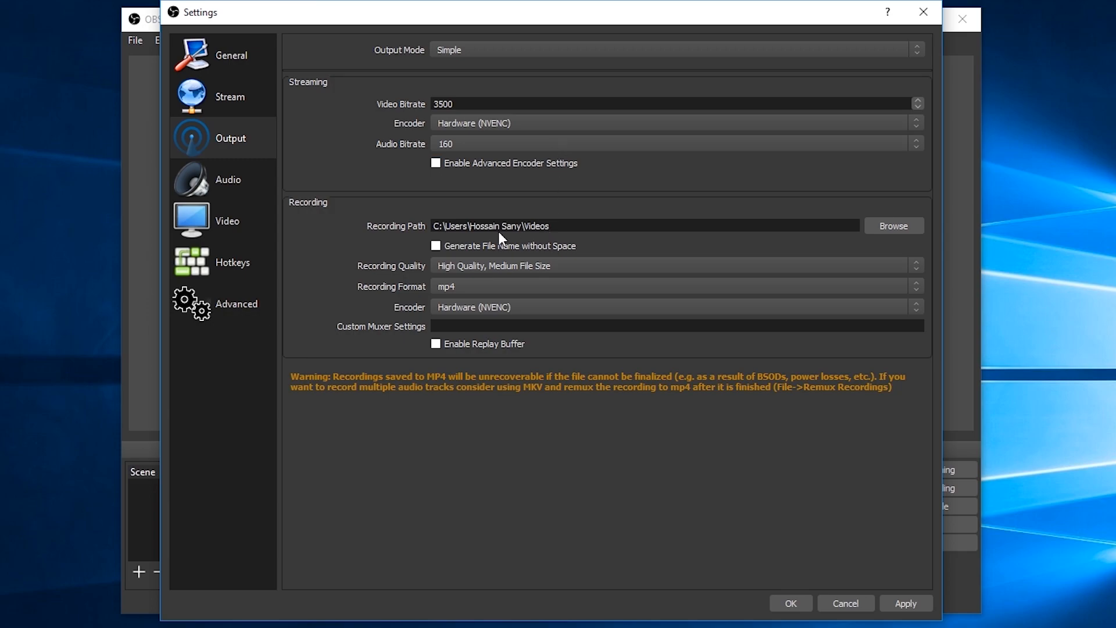
mouse_move(762, 244)
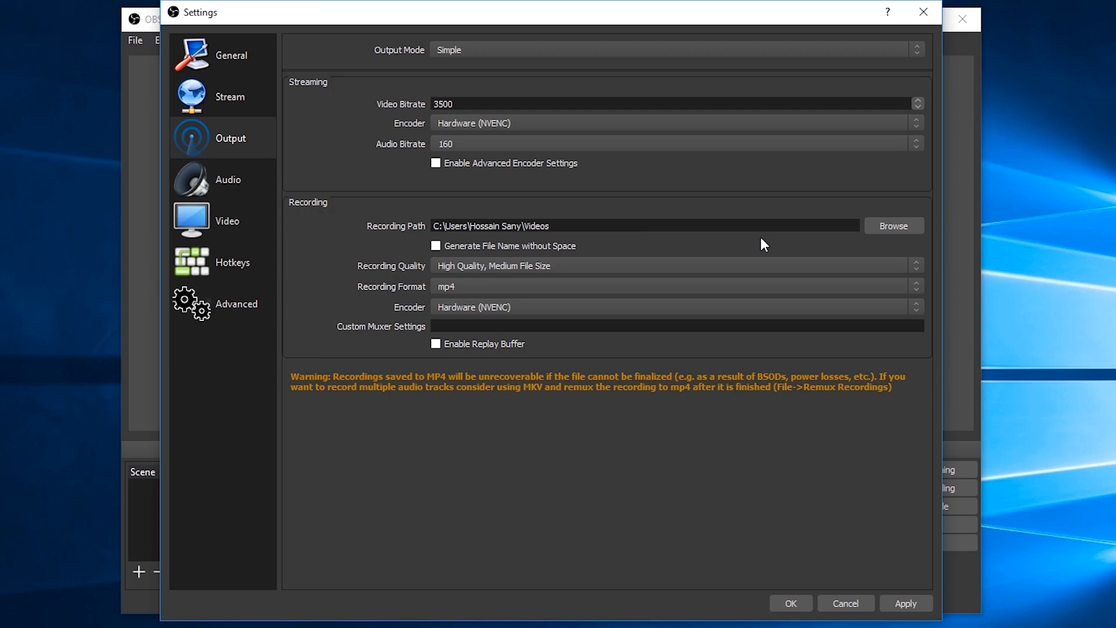
mouse_move(775, 239)
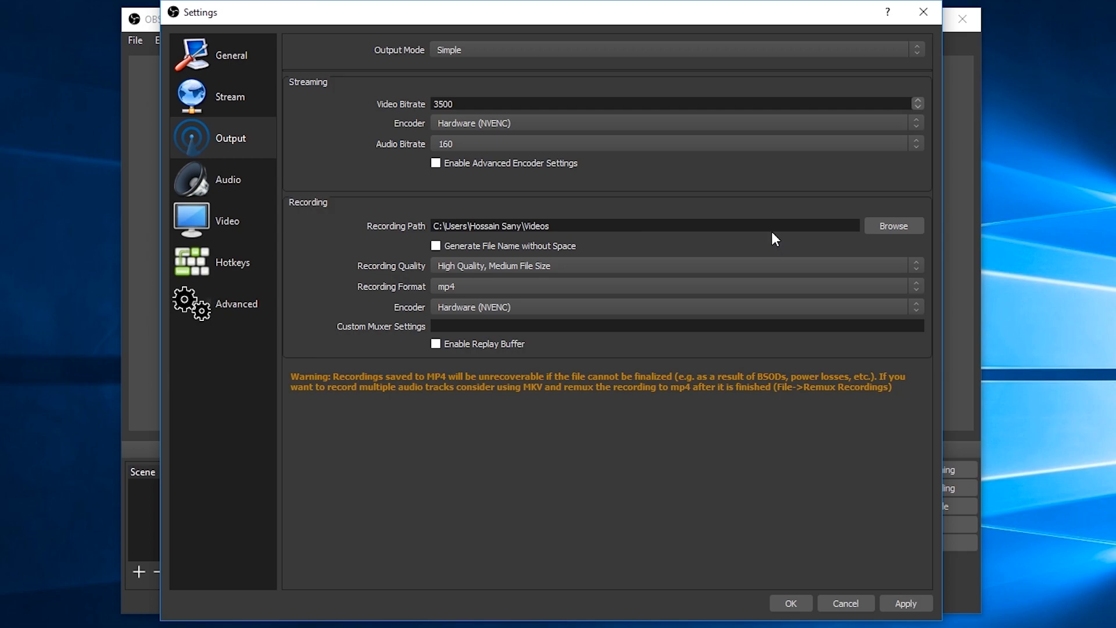
mouse_move(683, 272)
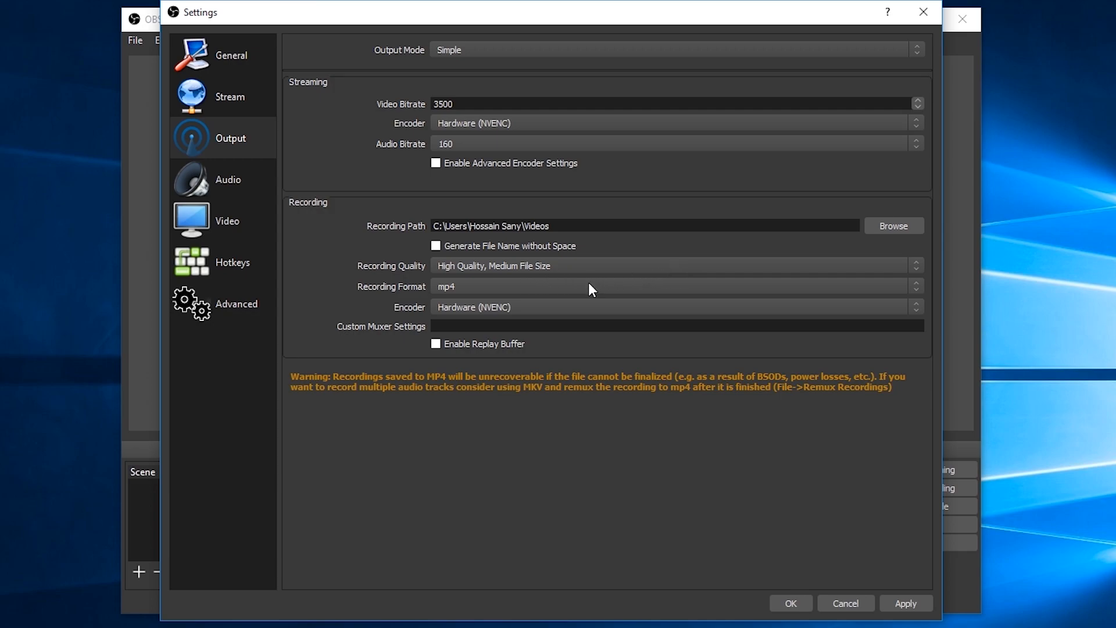
mouse_move(592, 295)
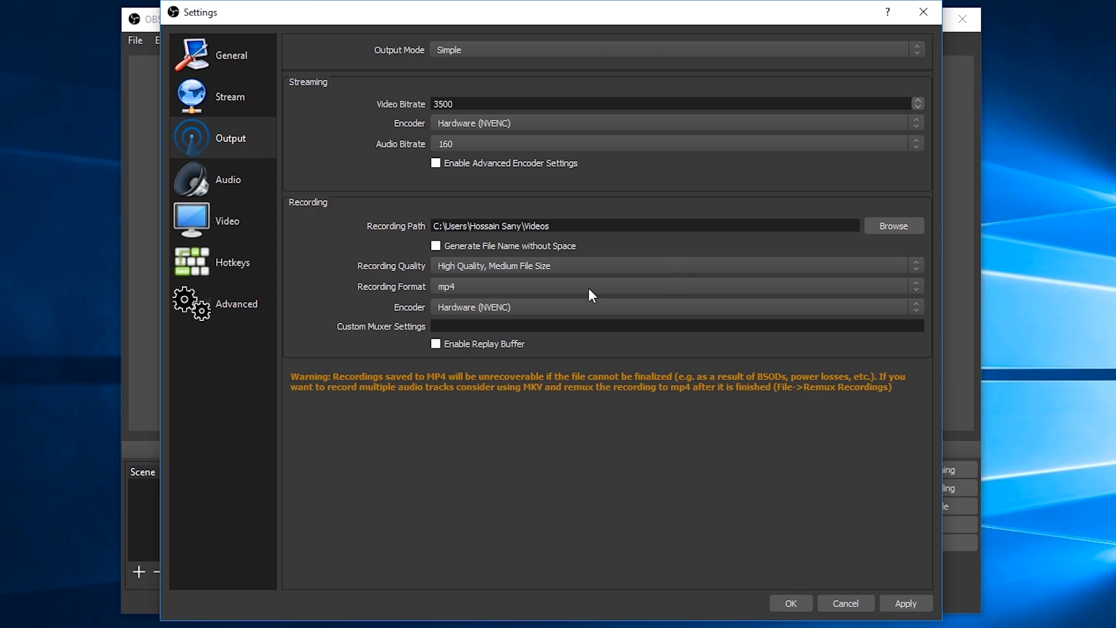
mouse_move(596, 314)
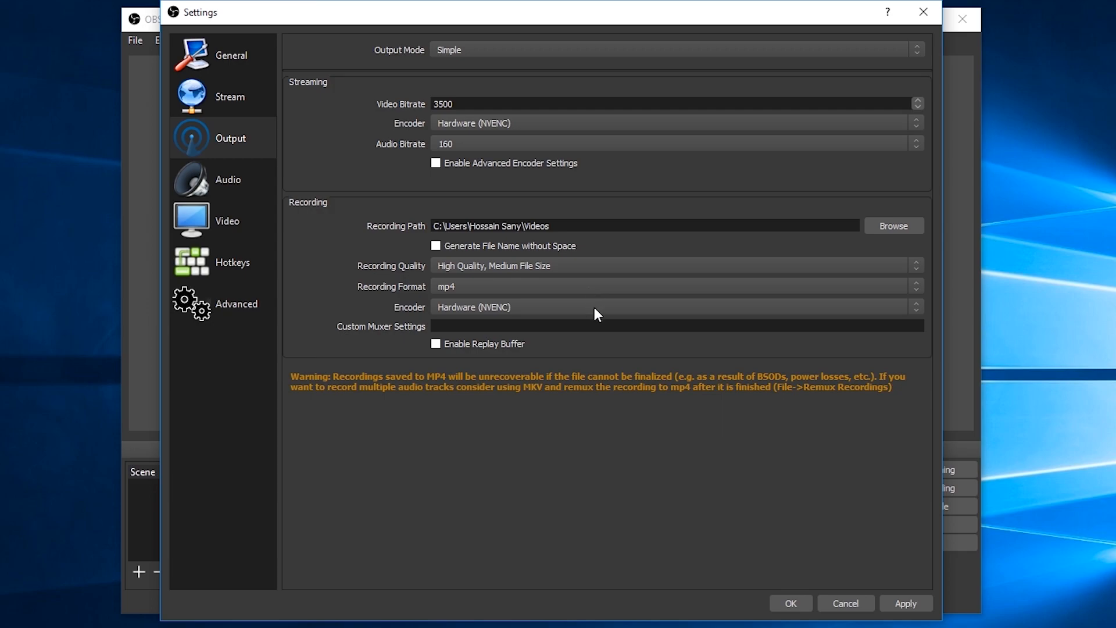
mouse_move(281, 185)
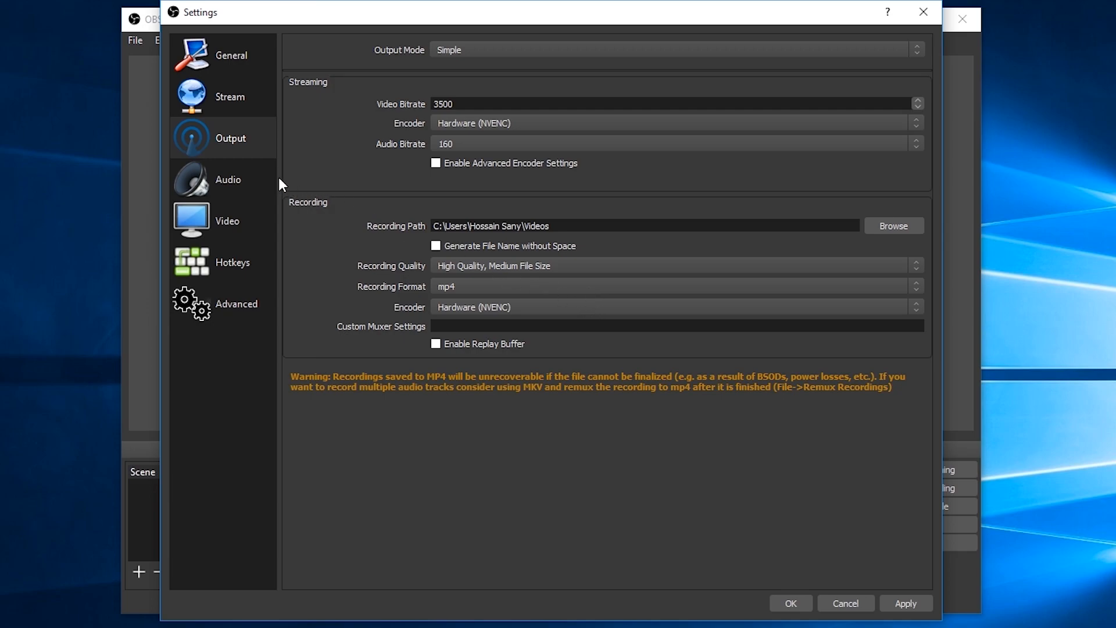
click(228, 180)
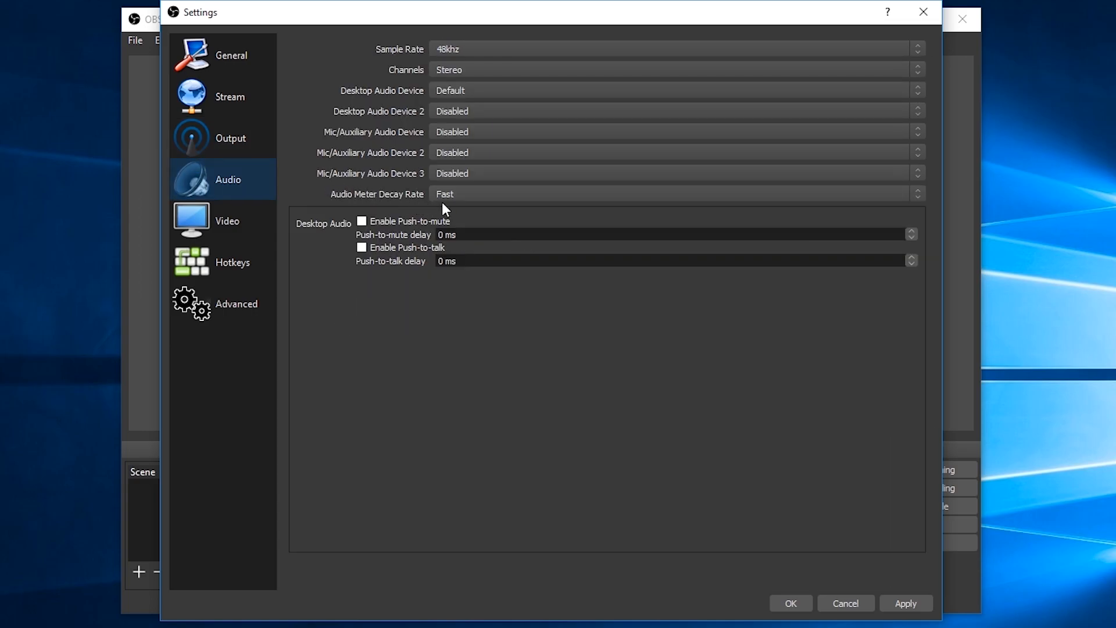
mouse_move(597, 113)
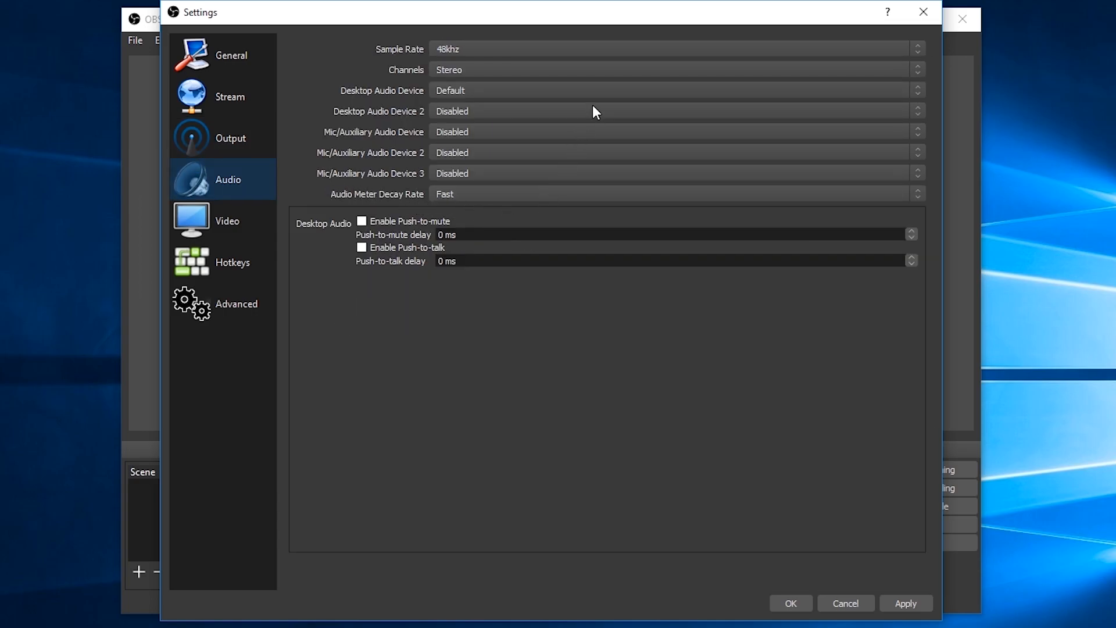
mouse_move(583, 158)
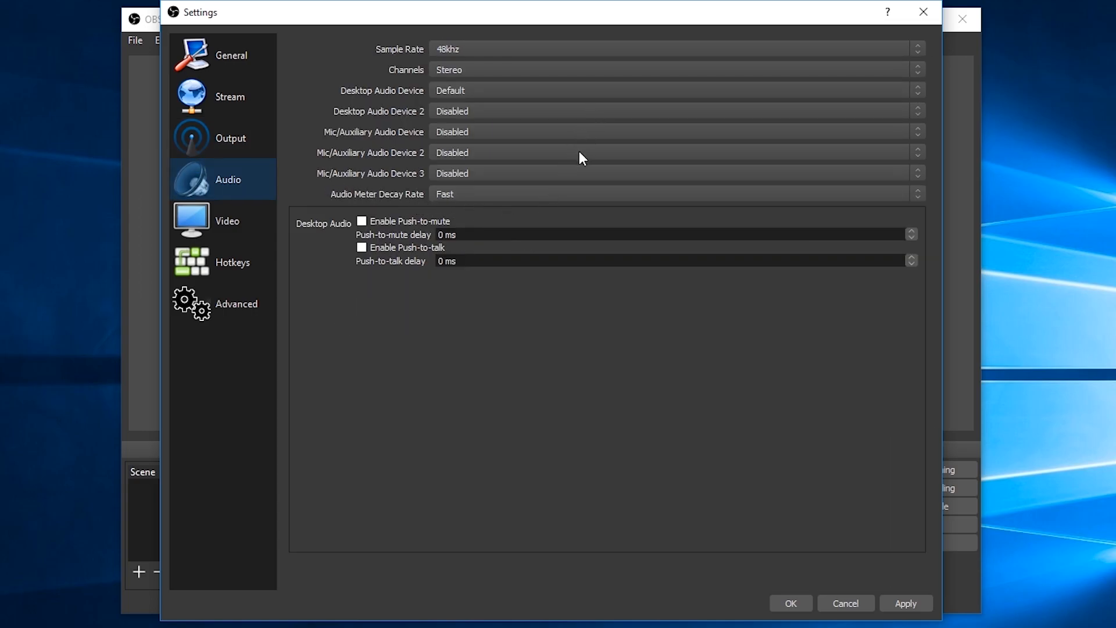
Step: In Video settings keep 1920x1080 output resolution, Lanczos downscale filter and 60 FPS
click(227, 221)
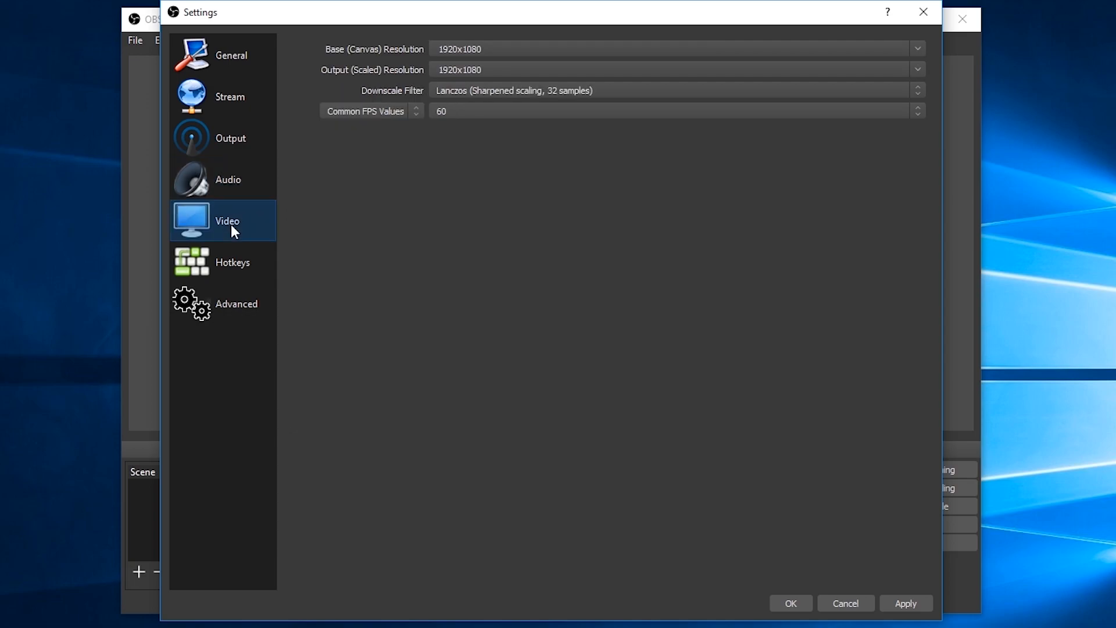
mouse_move(490, 176)
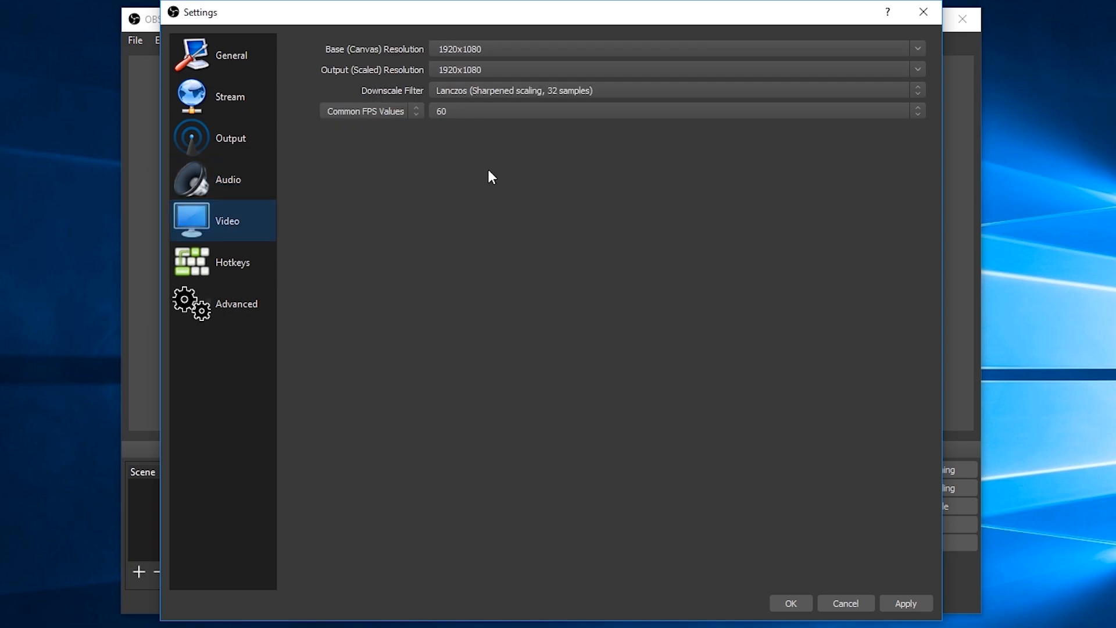
mouse_move(614, 64)
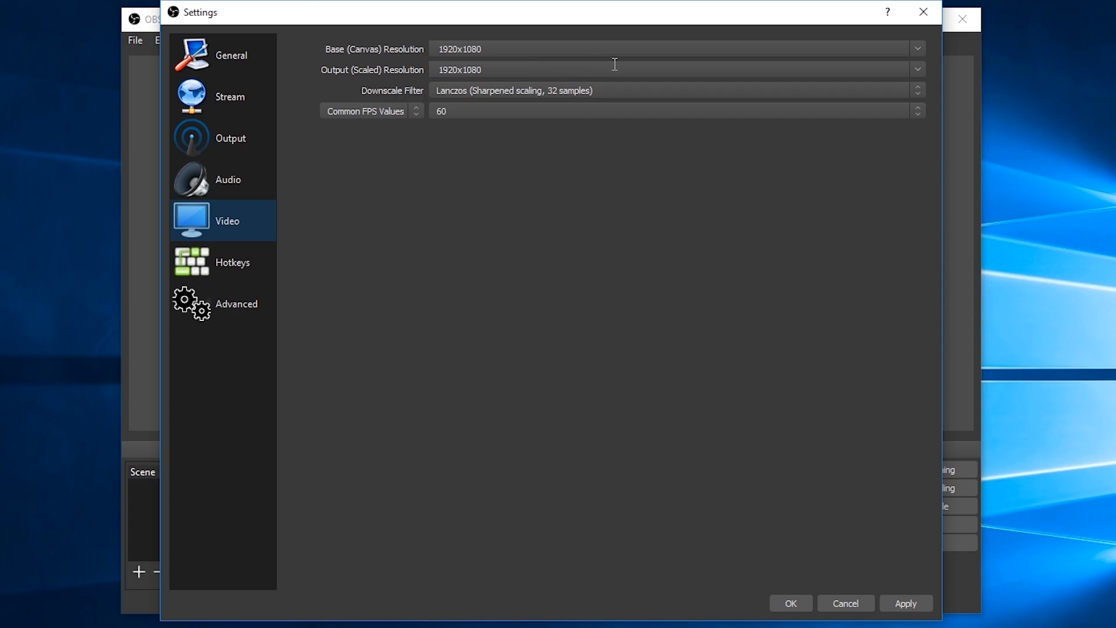
mouse_move(617, 67)
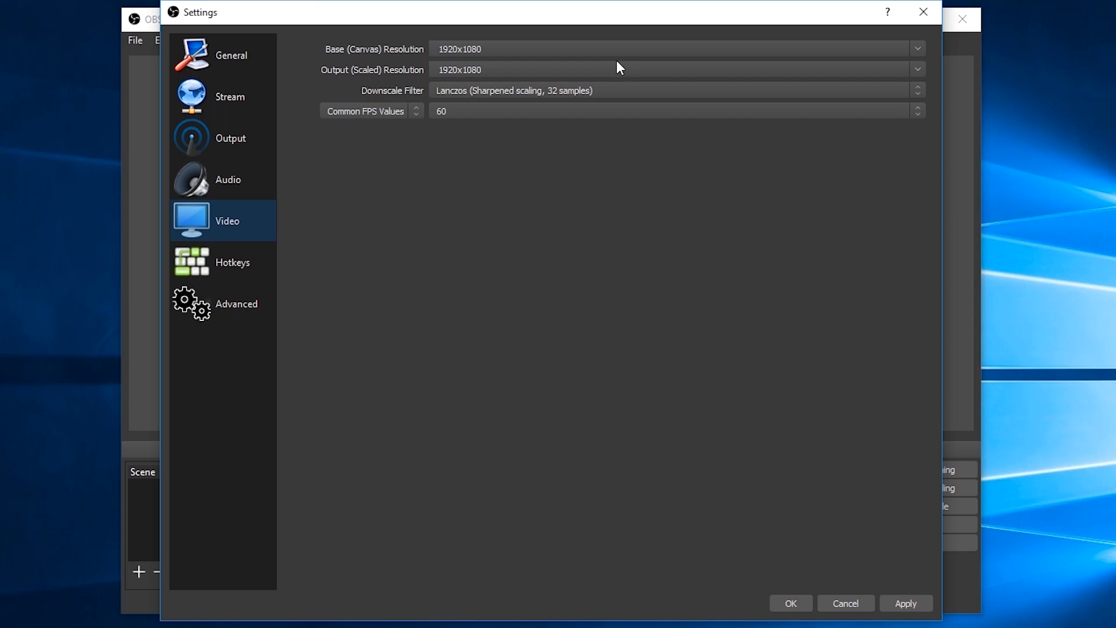
click(918, 69)
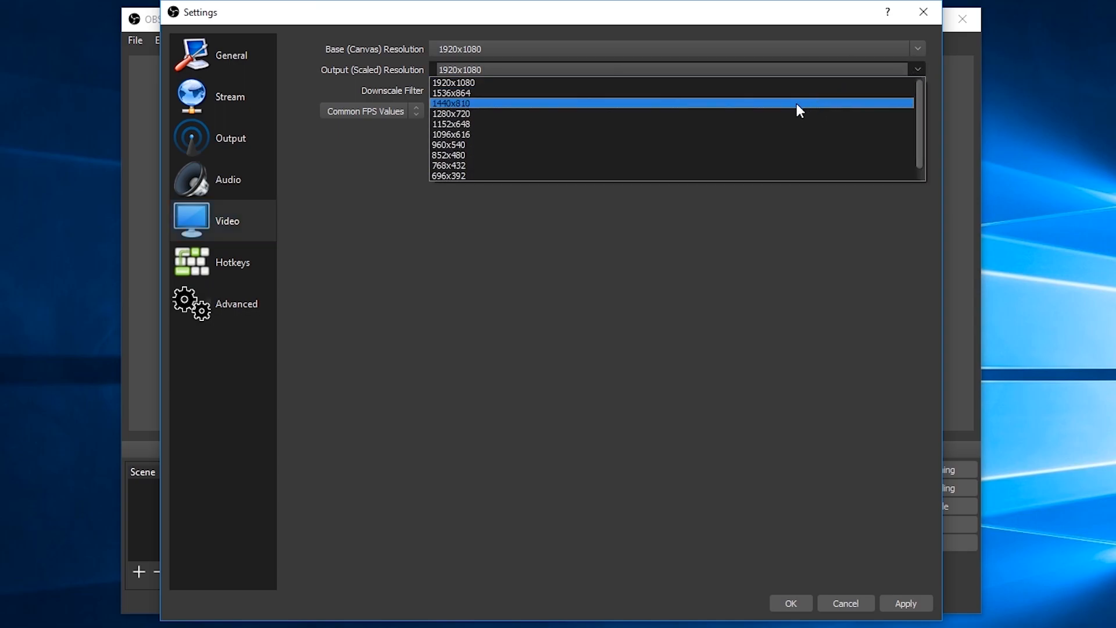
mouse_move(719, 113)
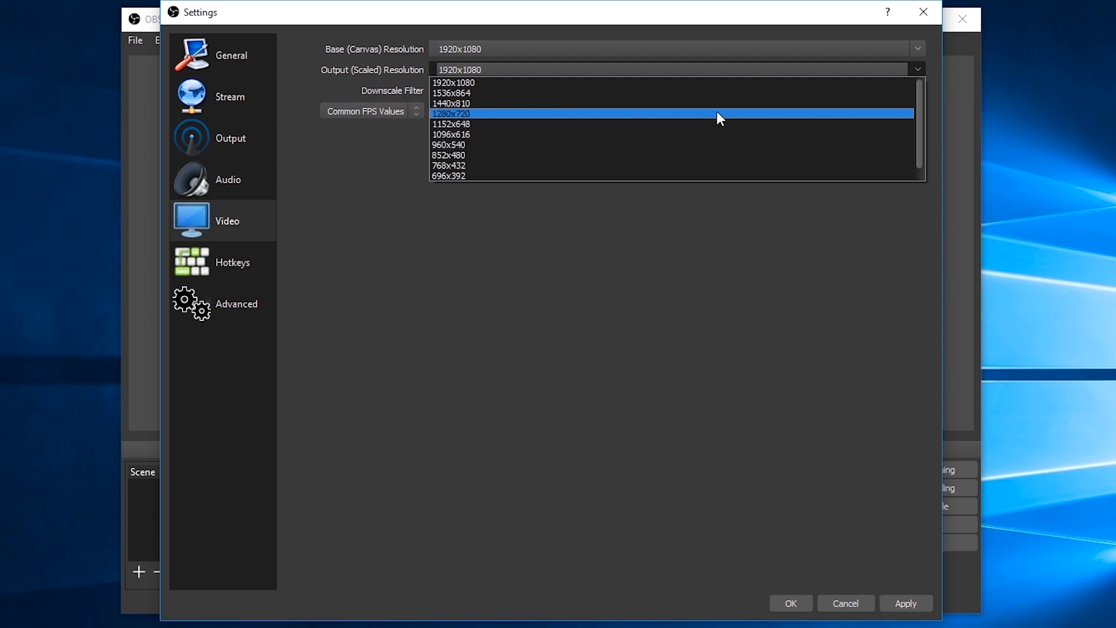
click(450, 114)
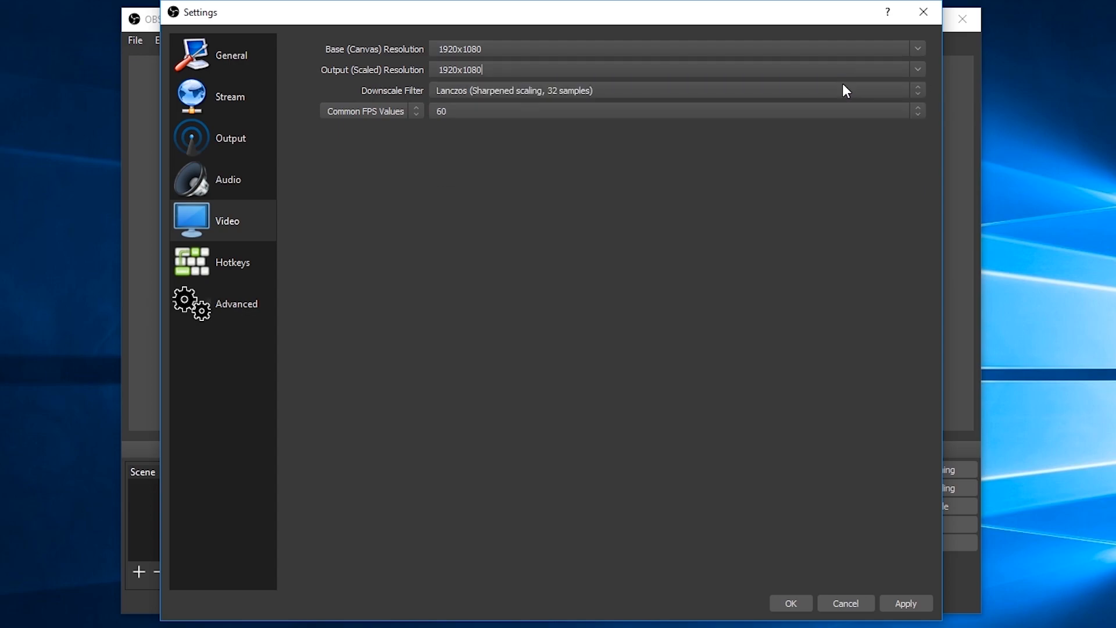
mouse_move(806, 98)
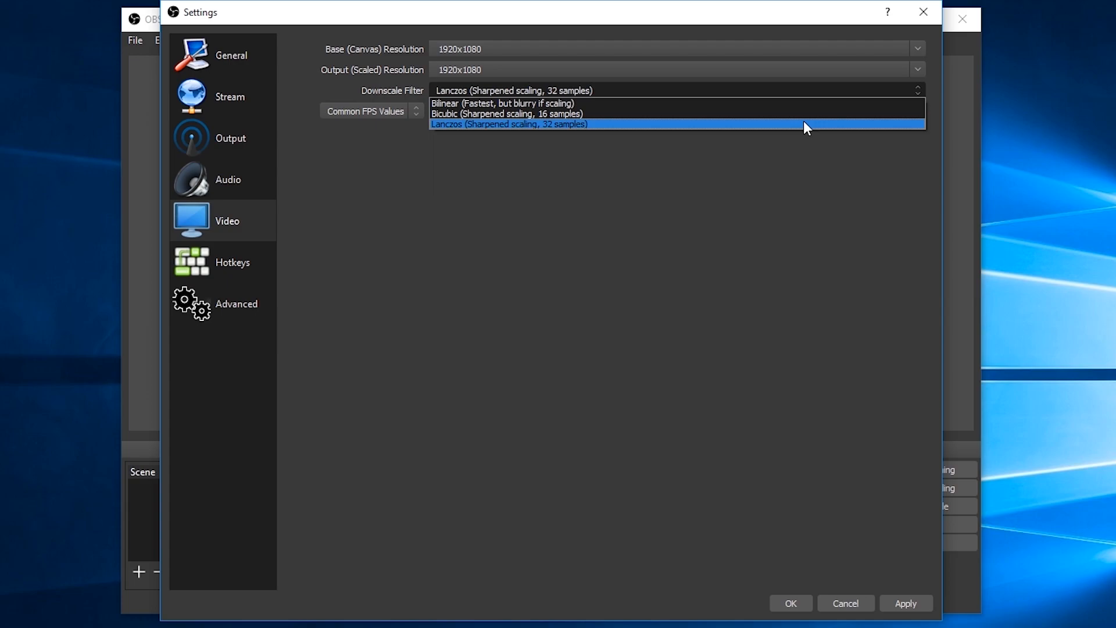
click(508, 124)
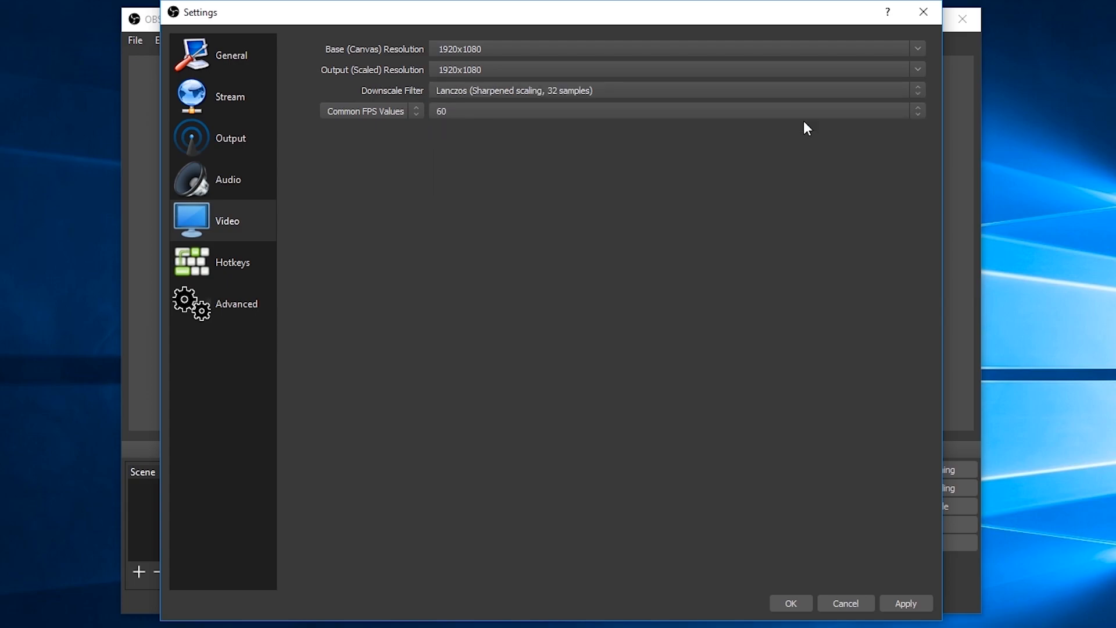
click(917, 111)
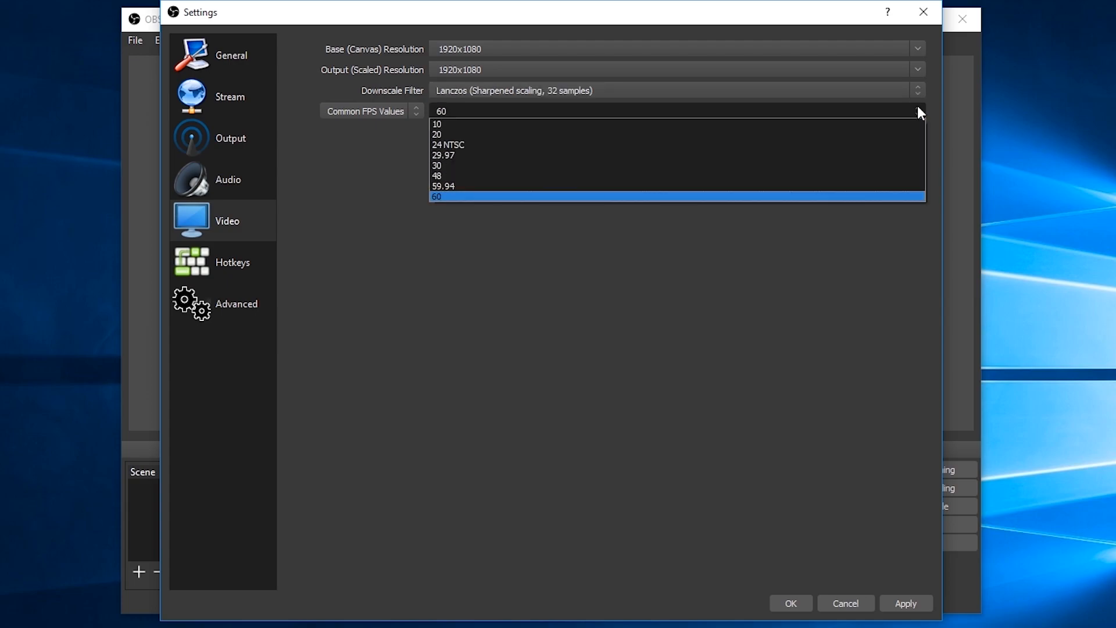
mouse_move(878, 170)
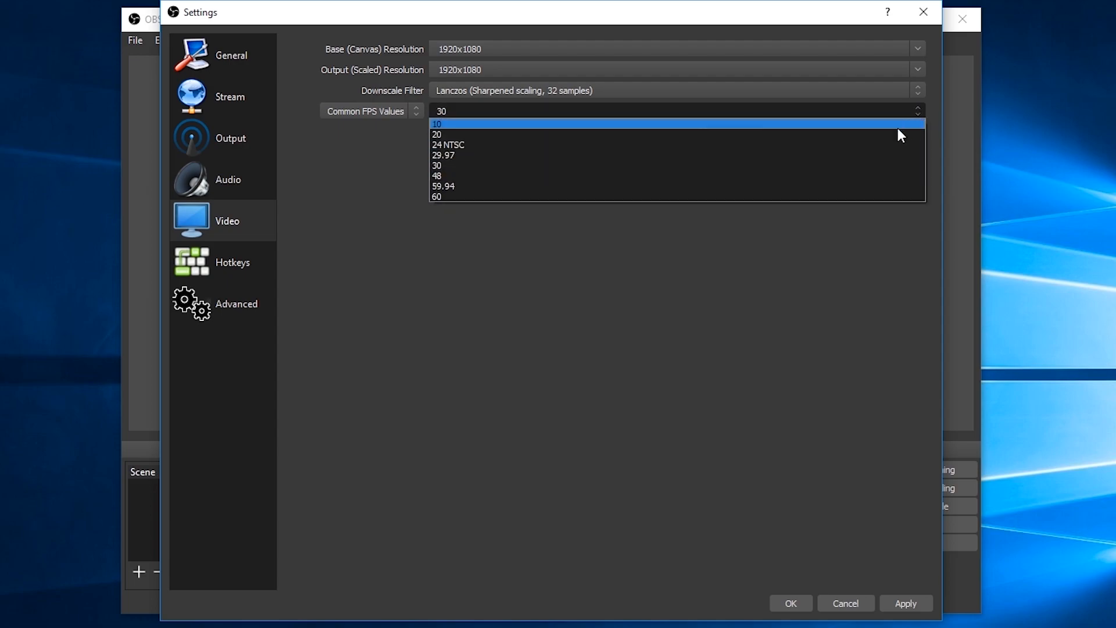
mouse_move(812, 196)
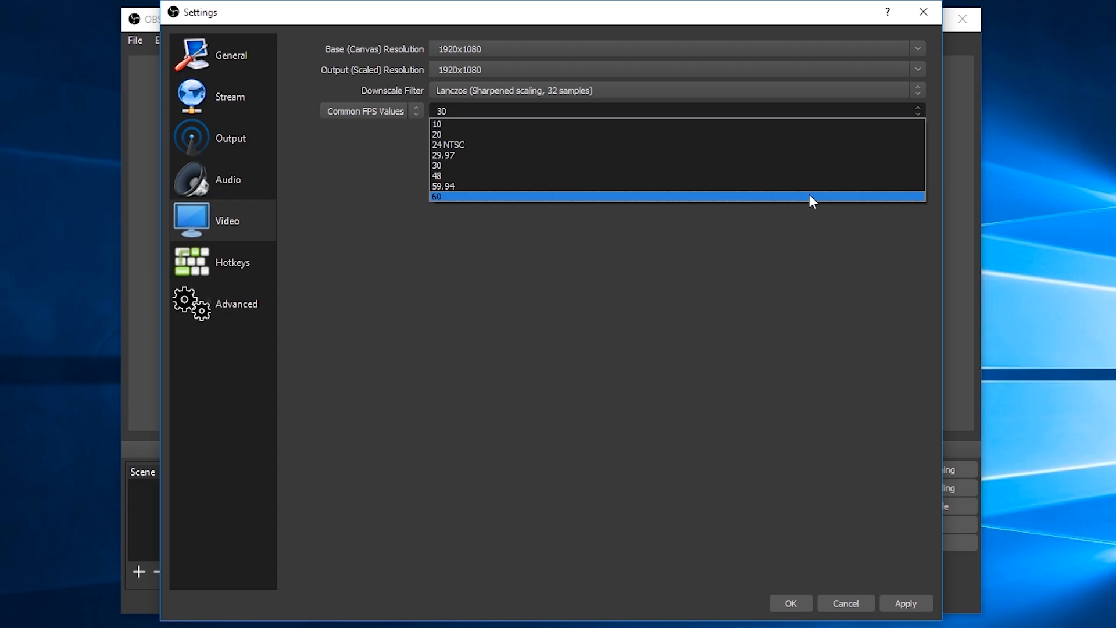
click(437, 196)
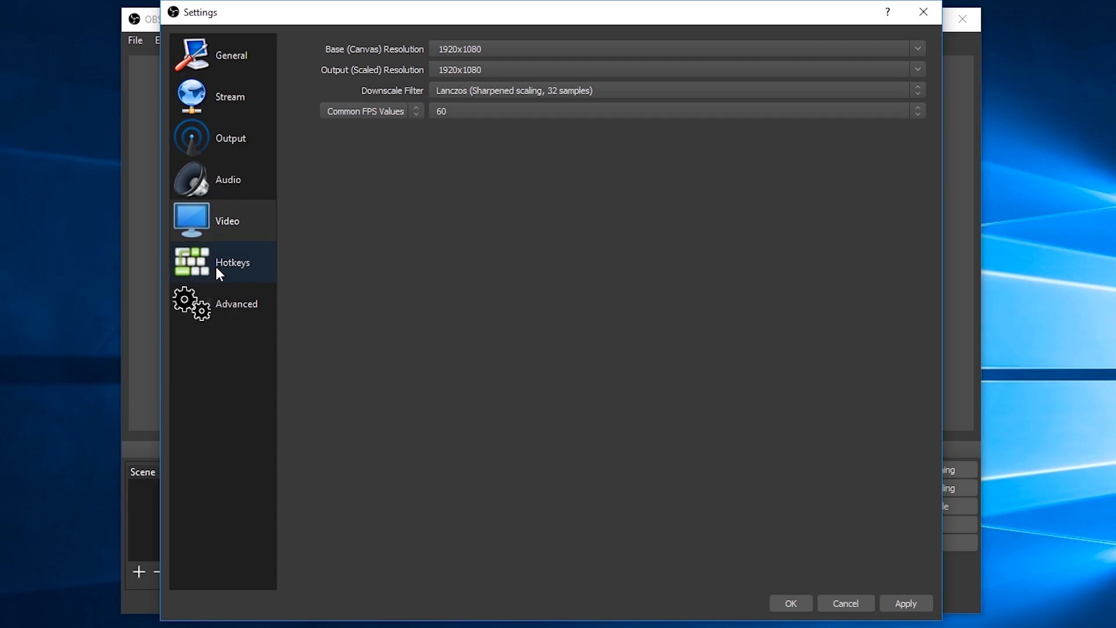
Step: Review the empty Hotkeys page, then move to Advanced settings showing Direct3D 11 and NV12
click(232, 261)
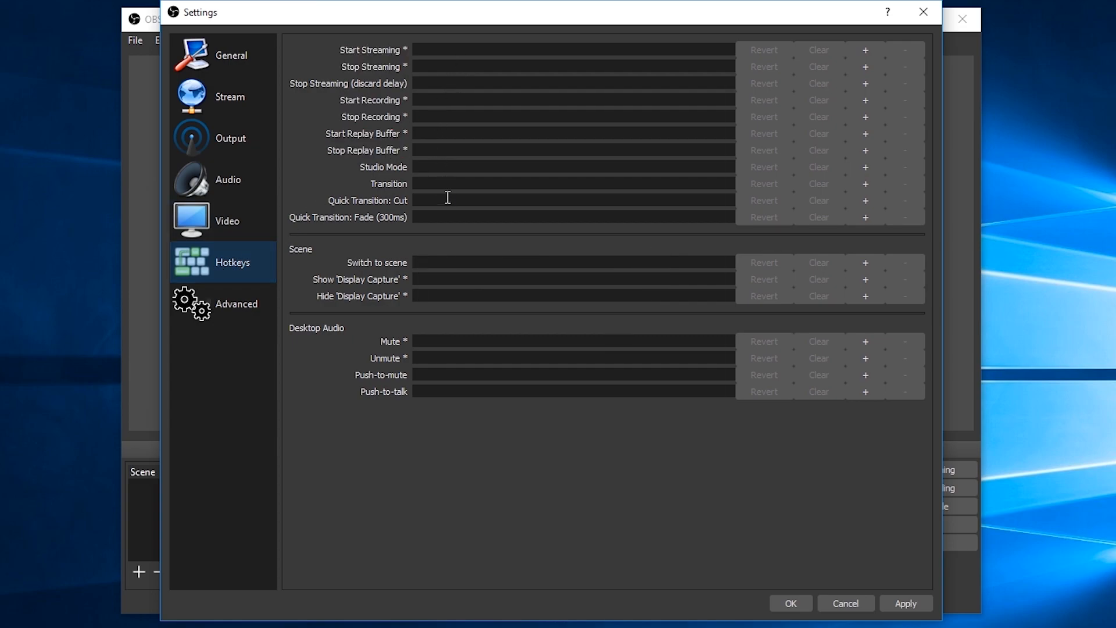
mouse_move(477, 345)
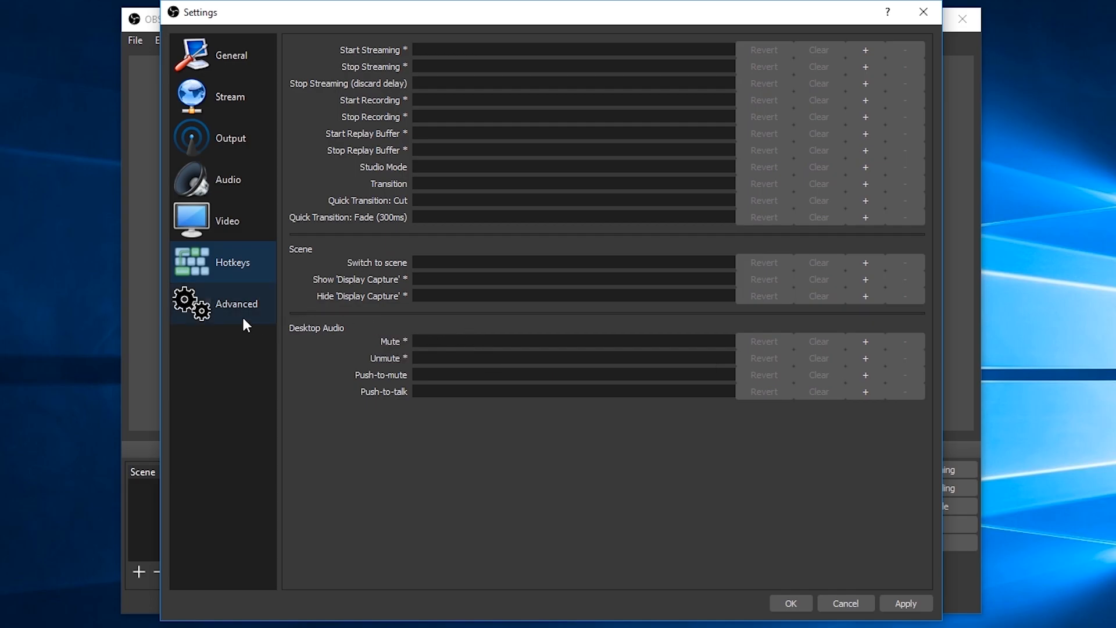
click(236, 303)
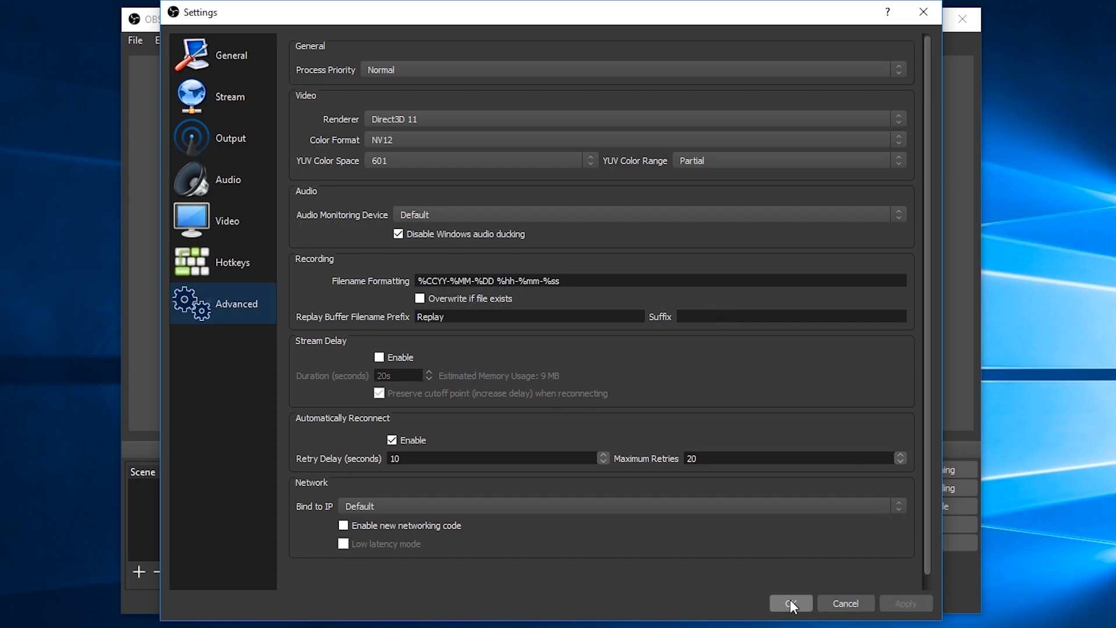
Step: Confirm with OK, returning to the main window with the Display Capture preview
click(789, 603)
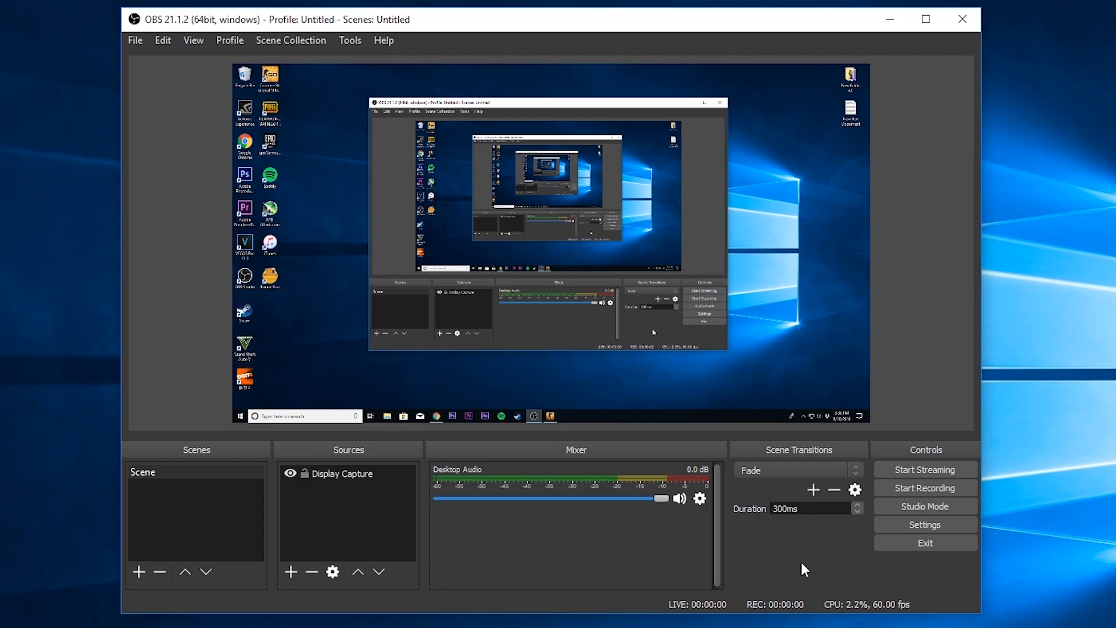
mouse_move(807, 565)
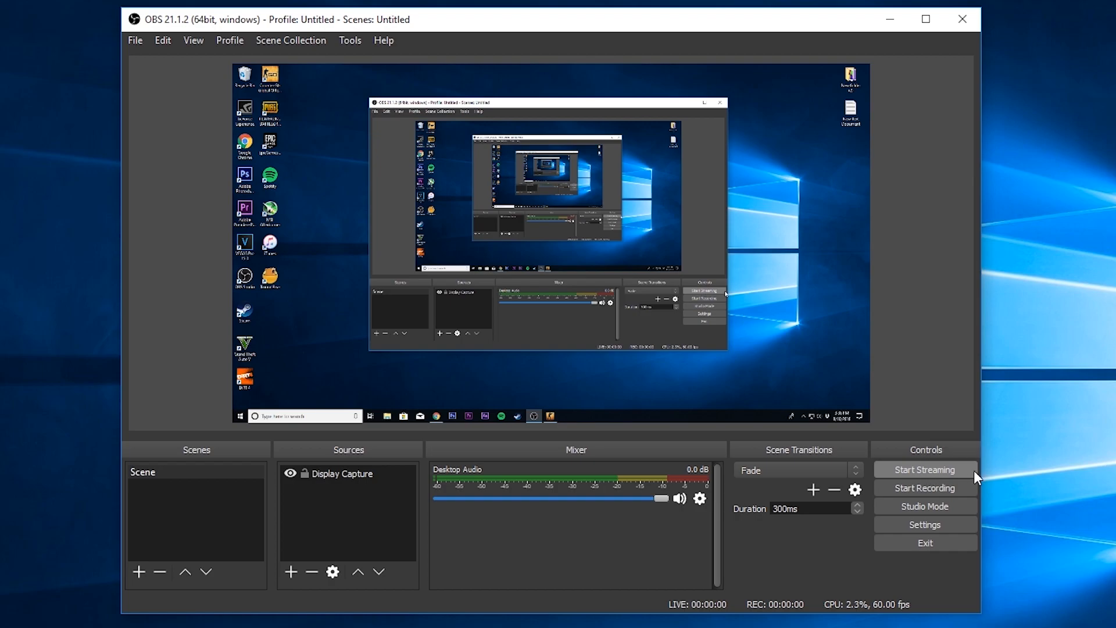
mouse_move(841, 557)
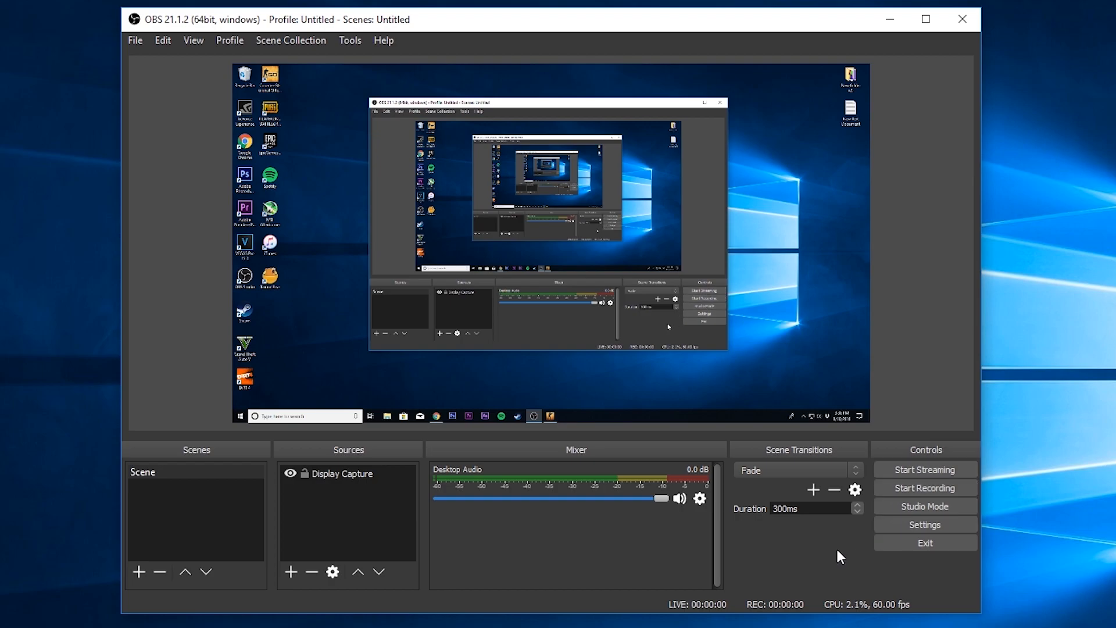